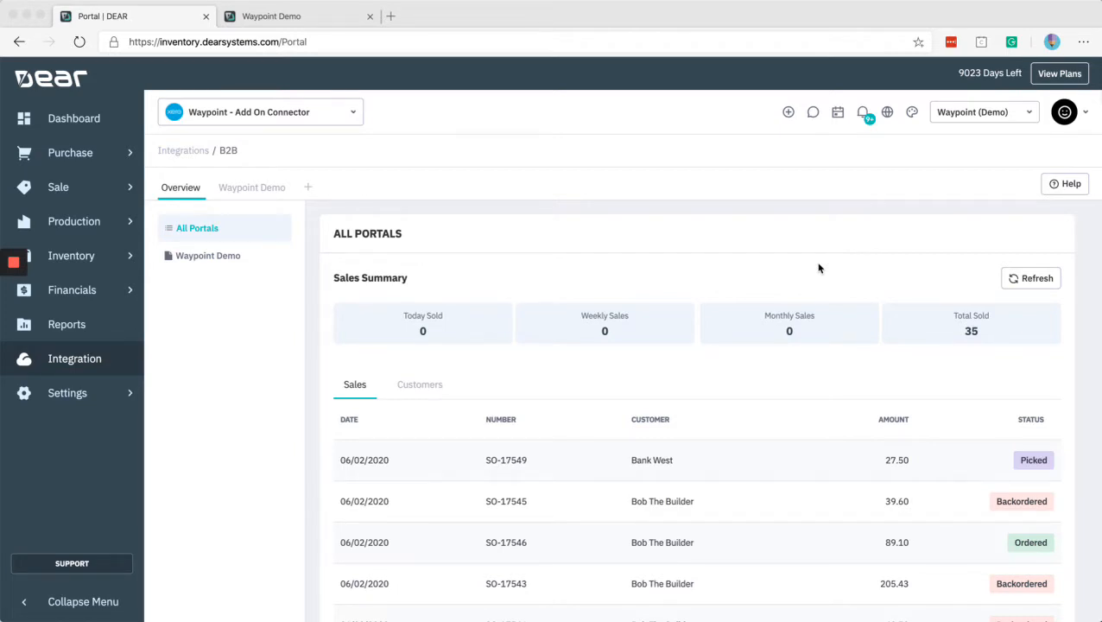
{"action": "mouse_move", "coordinate": [233, 208]}
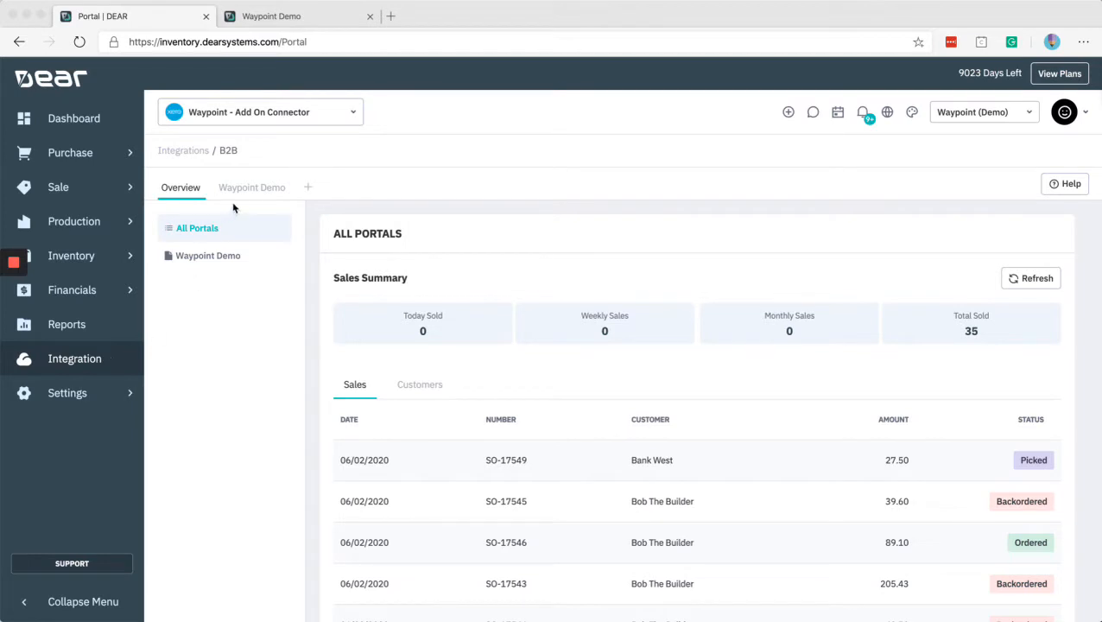
{"action": "mouse_move", "coordinate": [251, 188]}
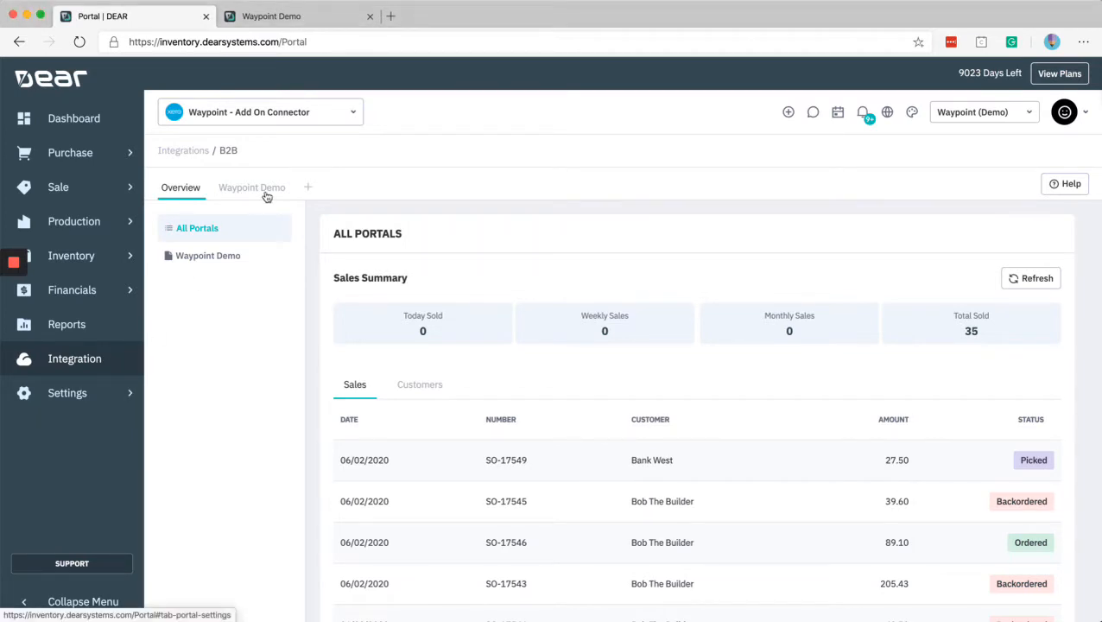
Step: Open the Waypoint Demo B2B portal and show its Navigation settings
{"action": "left_click", "coordinate": [251, 188]}
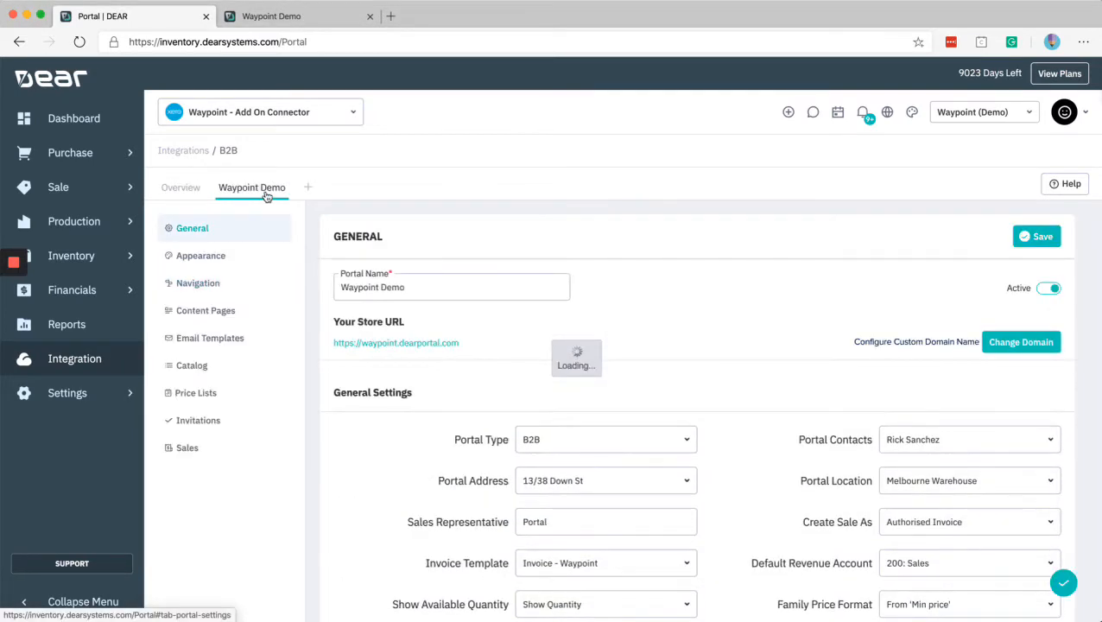
{"action": "left_click", "coordinate": [198, 283]}
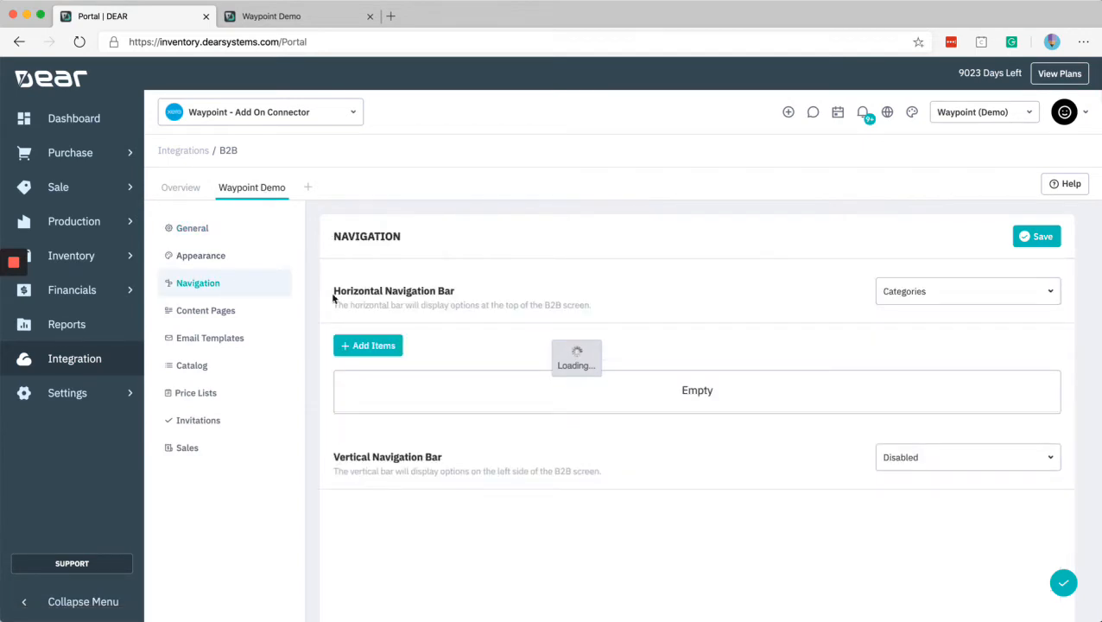
{"action": "mouse_move", "coordinate": [645, 310]}
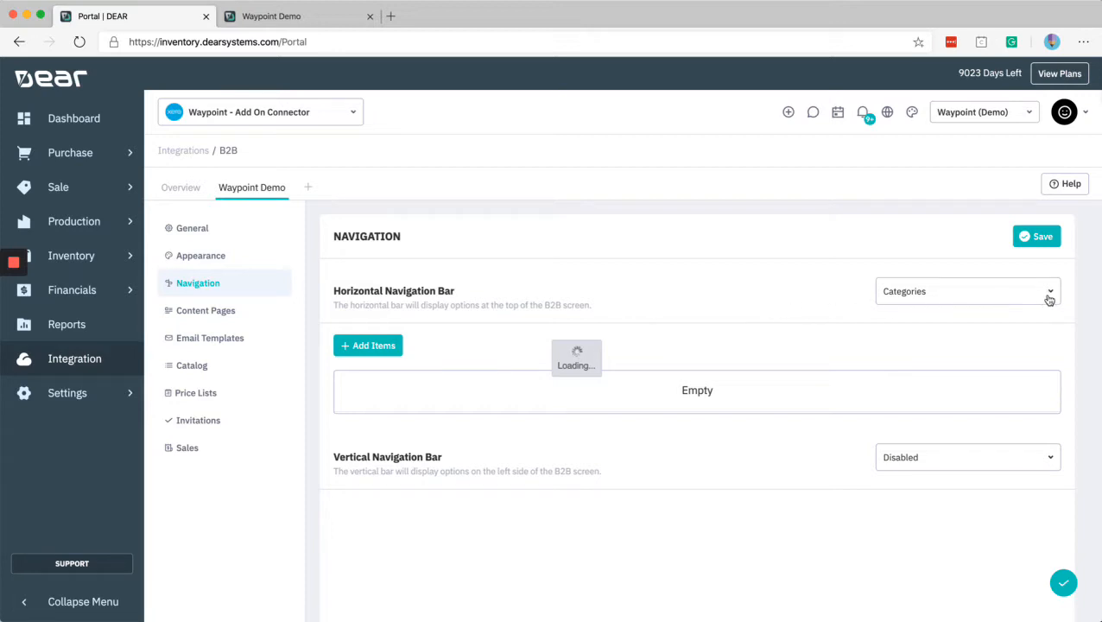
Step: Keep Categories as the horizontal navigation bar source and view the live storefront
{"action": "left_click", "coordinate": [965, 291]}
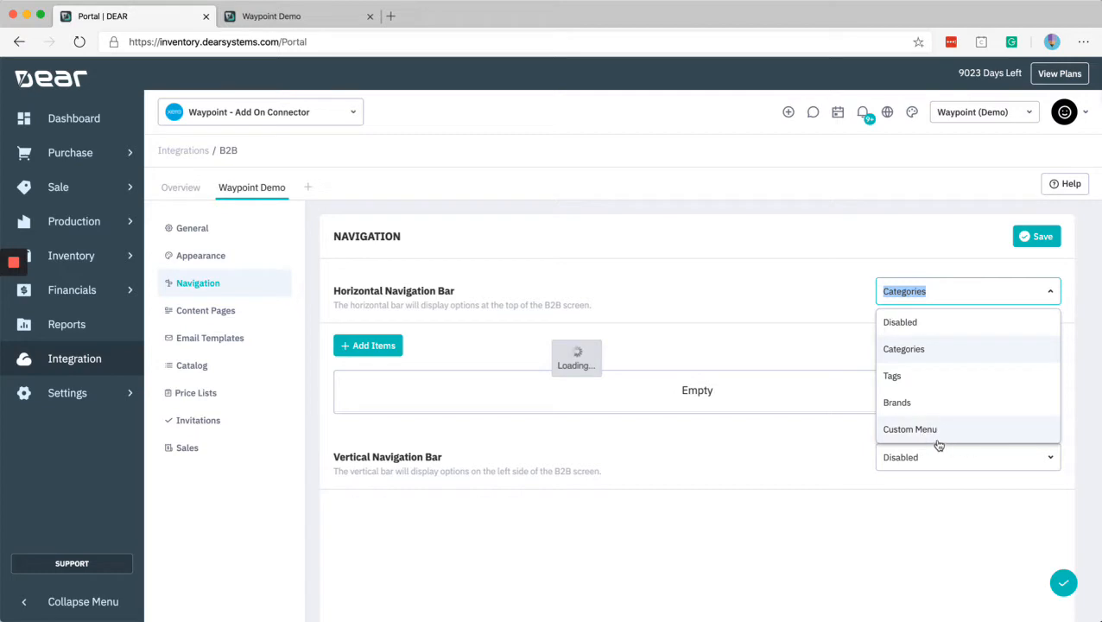
{"action": "left_click", "coordinate": [902, 348]}
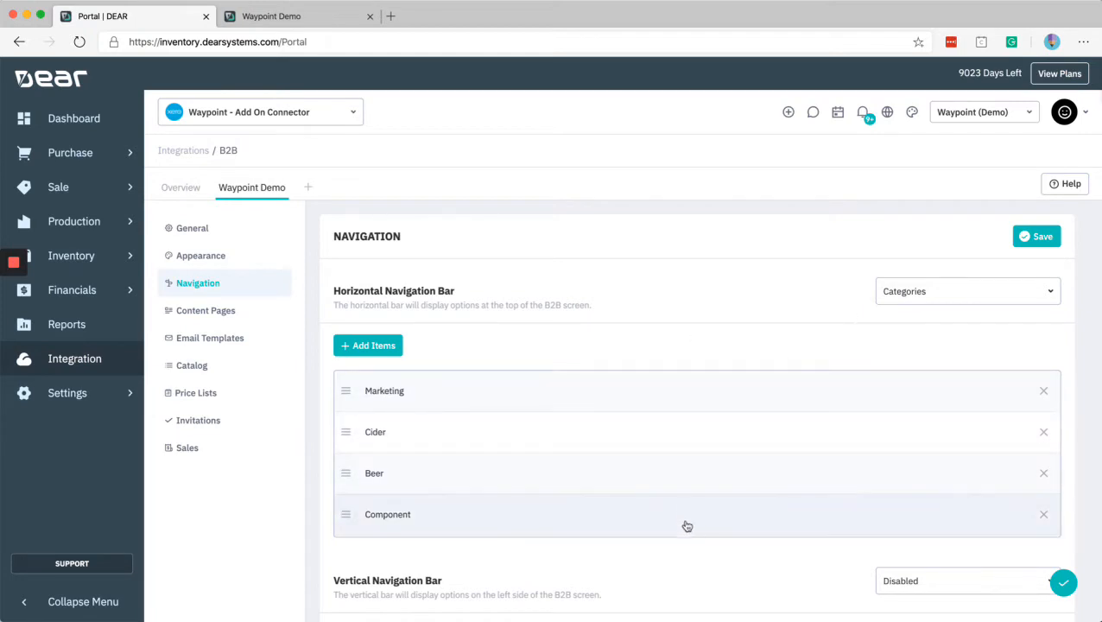
{"action": "left_click", "coordinate": [297, 16]}
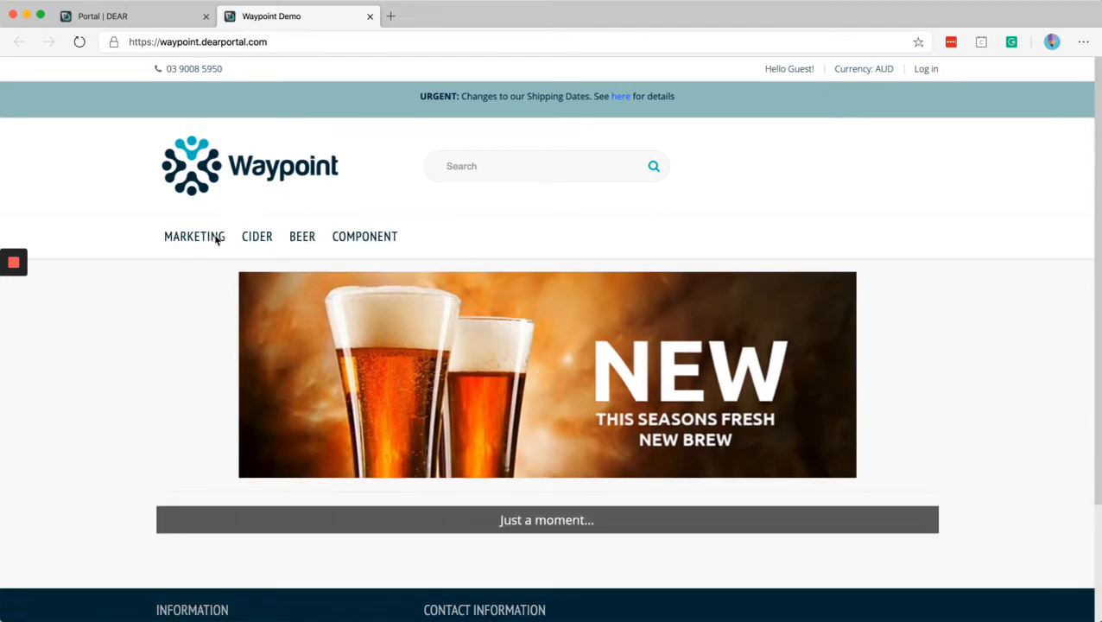
Step: Review the storefront's Marketing, Cider, Beer and Component menu, then return to portal settings
{"action": "left_click", "coordinate": [364, 236]}
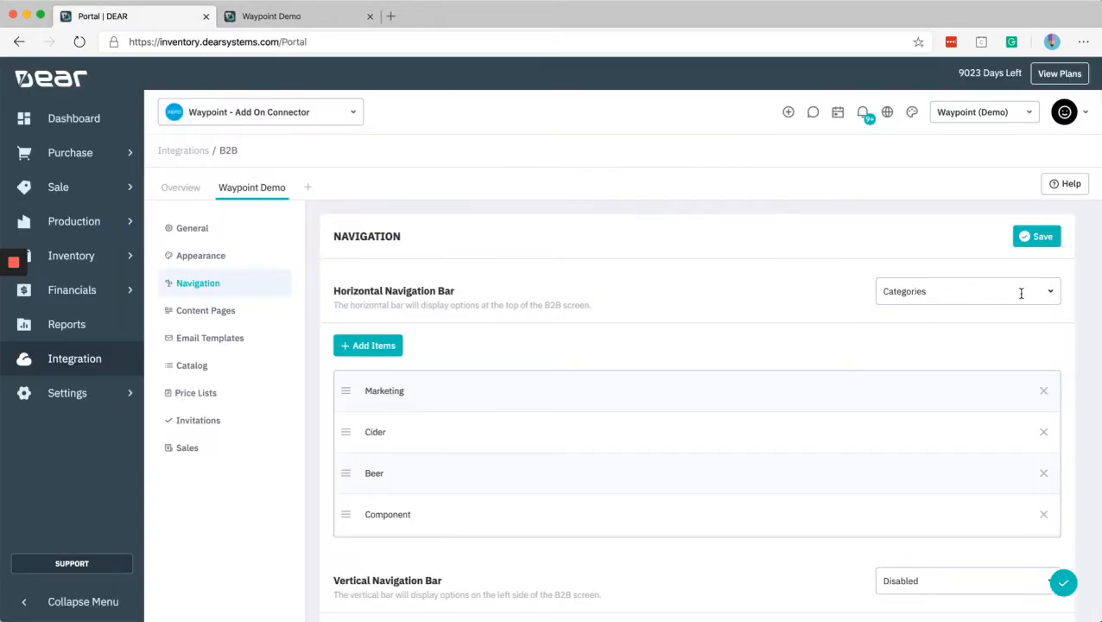
Step: Switch the top bar to Custom Menu and remove the existing Products grouped menu
{"action": "left_click", "coordinate": [961, 291]}
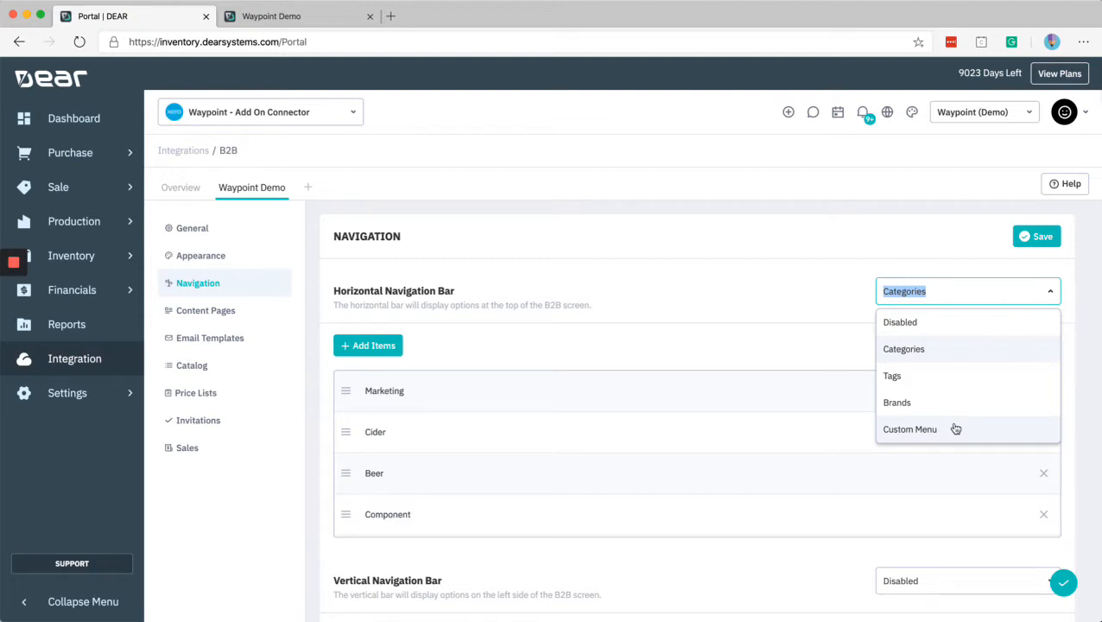
{"action": "left_click", "coordinate": [909, 429]}
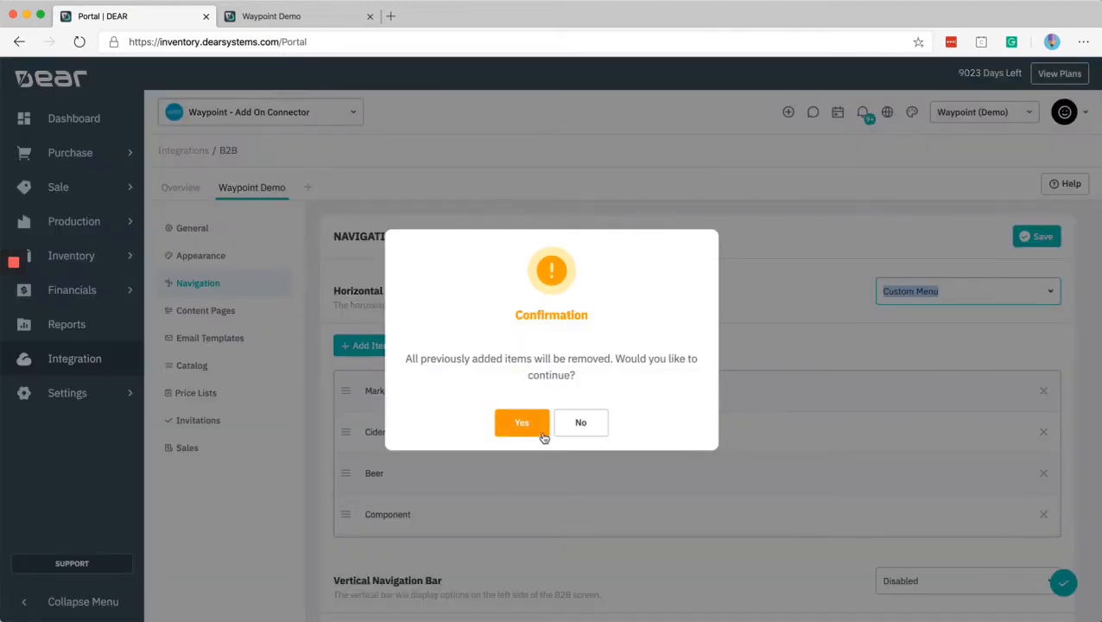
{"action": "left_click", "coordinate": [521, 422]}
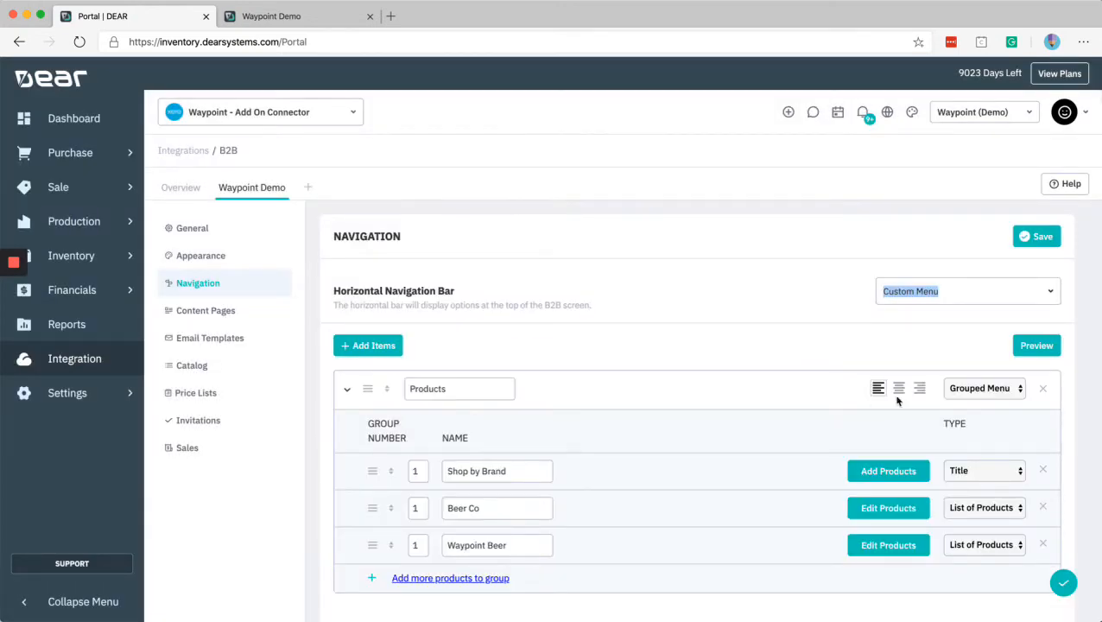
{"action": "left_click", "coordinate": [1042, 388]}
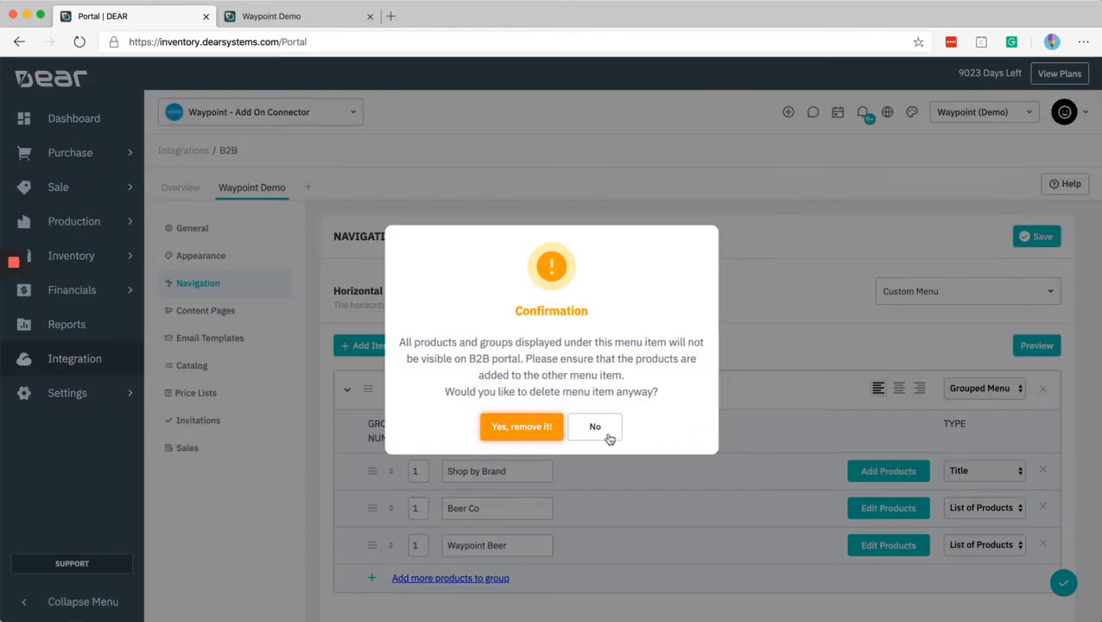
{"action": "left_click", "coordinate": [520, 425]}
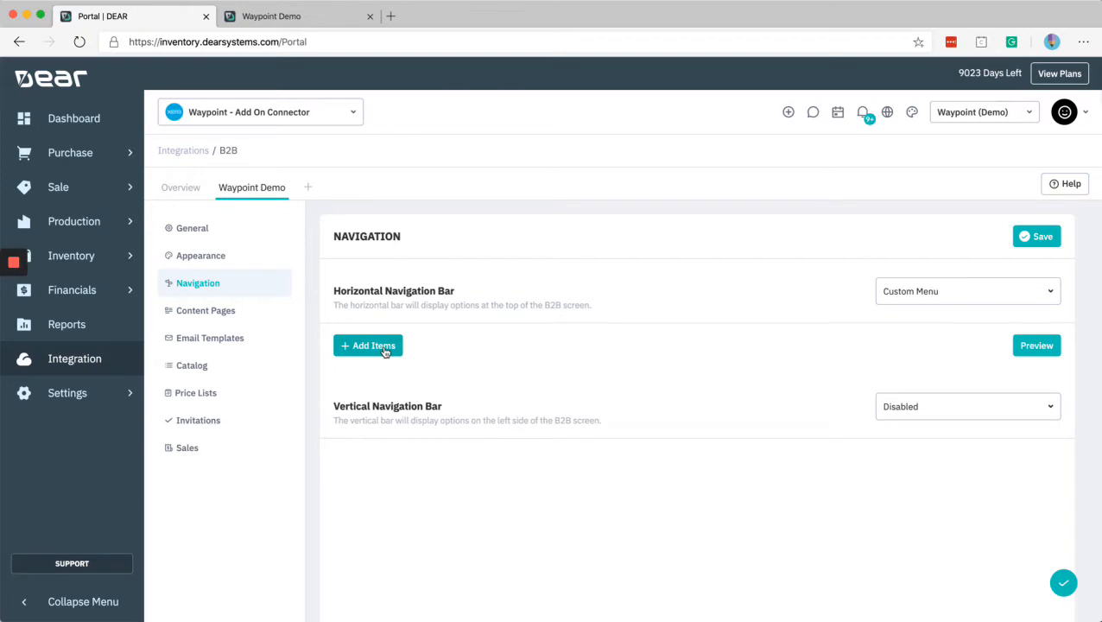
Step: Add a List of Products menu item named Beer
{"action": "left_click", "coordinate": [367, 344]}
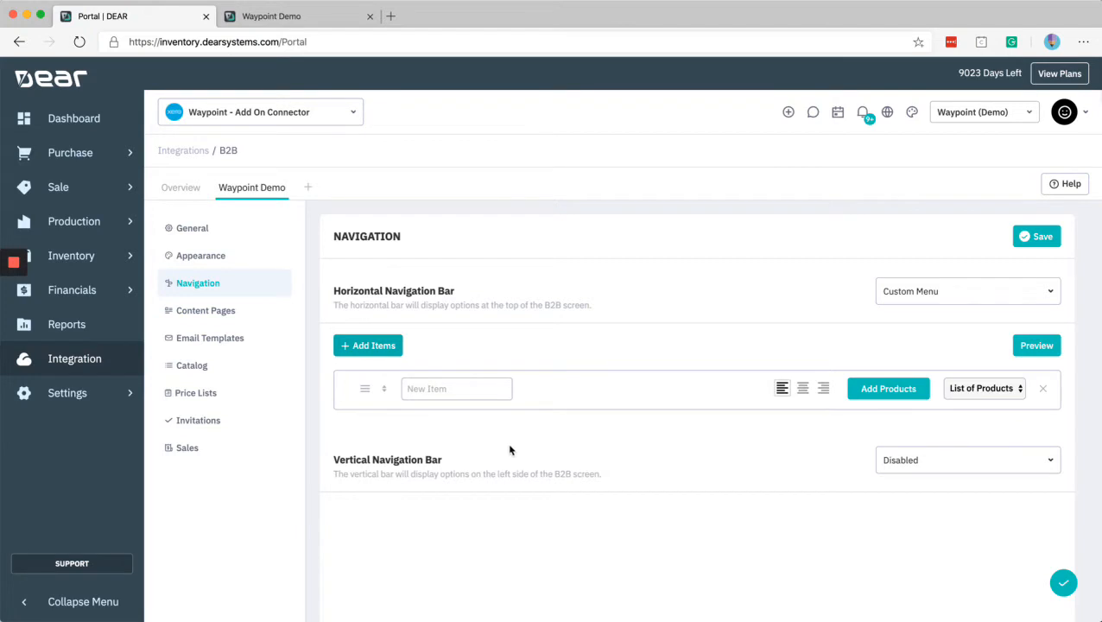
{"action": "left_click", "coordinate": [983, 388]}
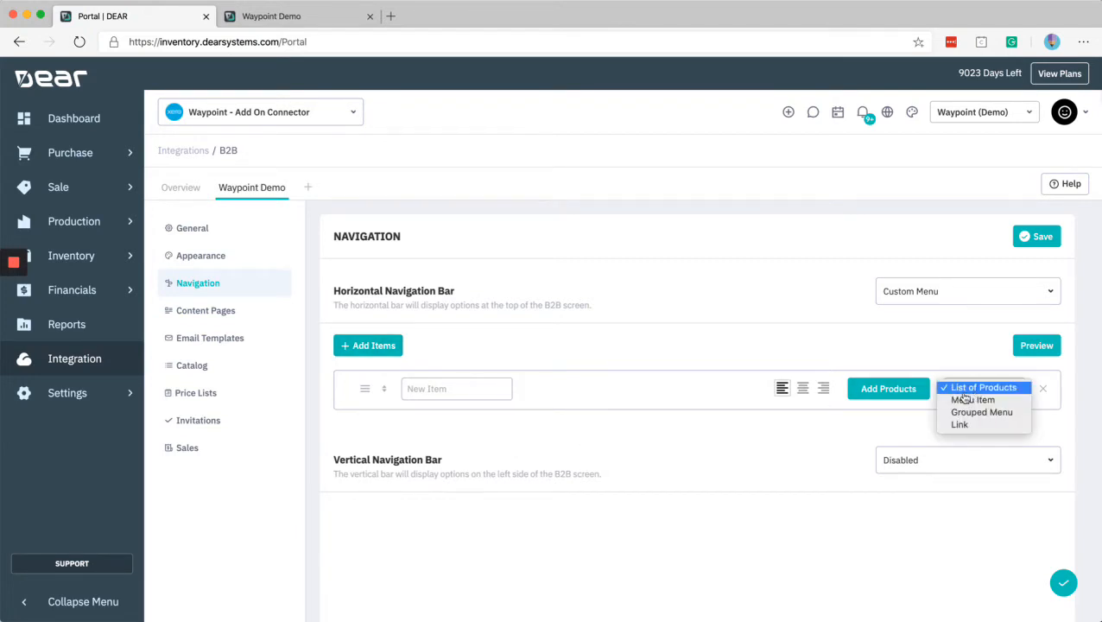
{"action": "mouse_move", "coordinate": [973, 399]}
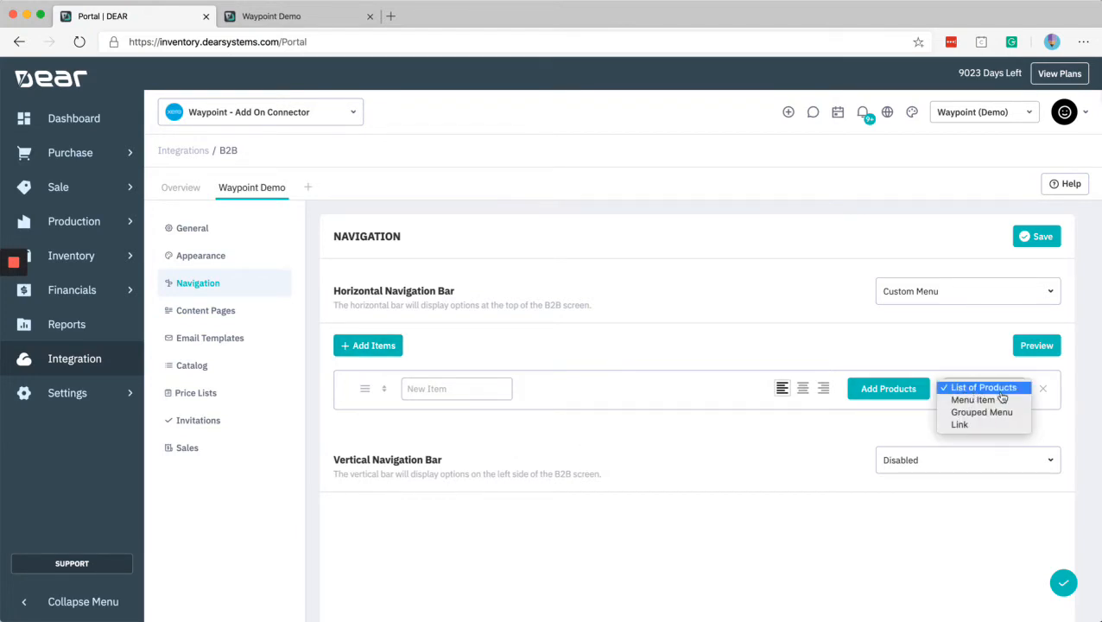
{"action": "left_click", "coordinate": [978, 386]}
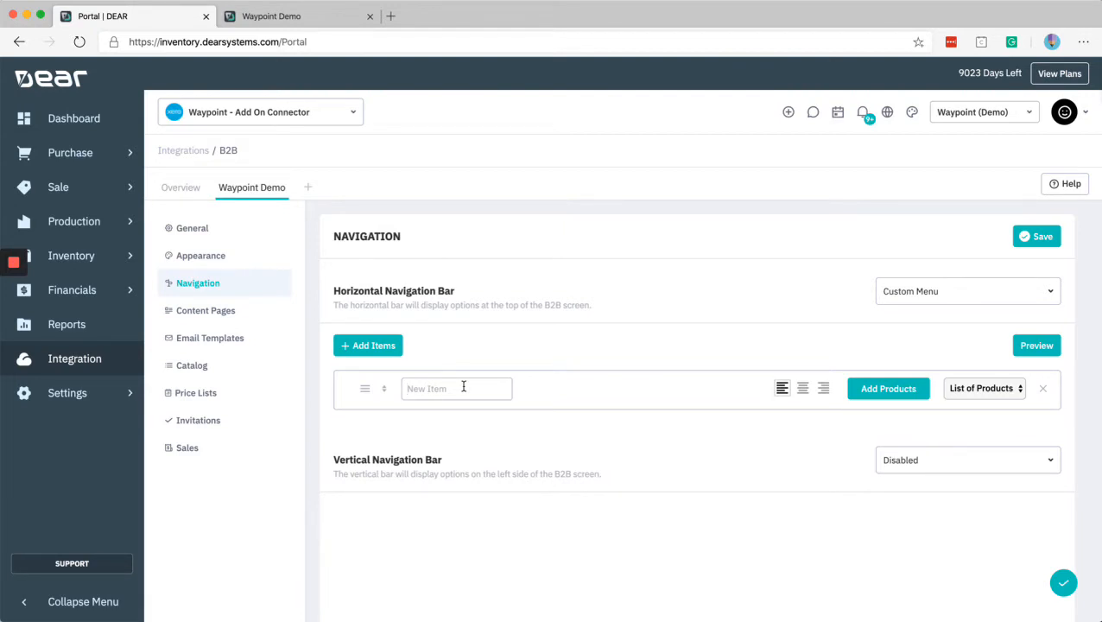
{"action": "type", "text": "Beer"}
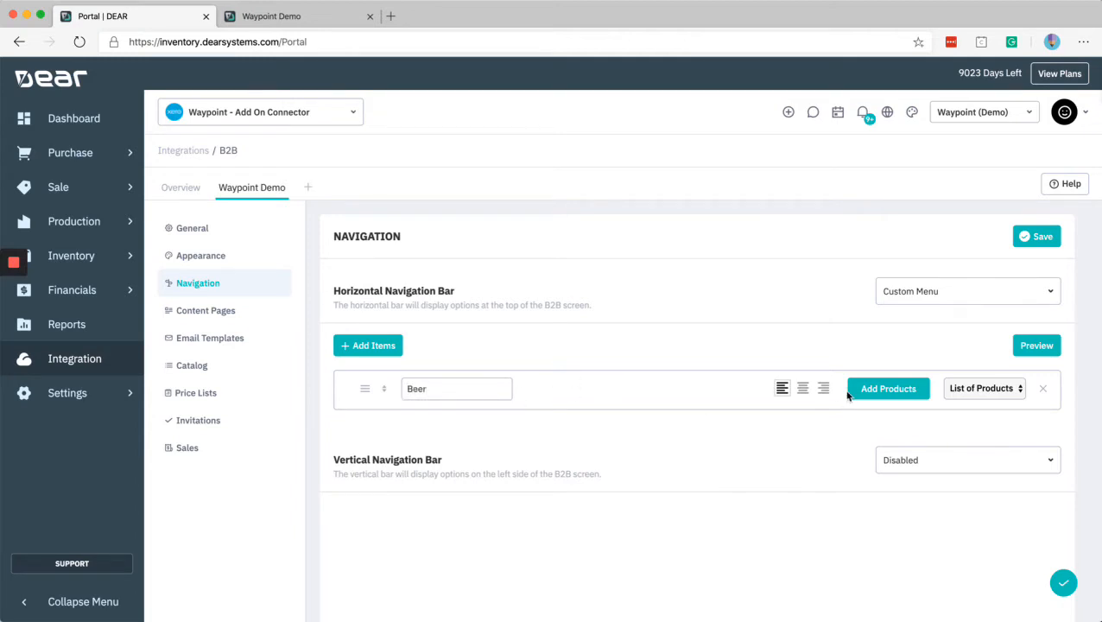
Step: Filter the Beer item's products by category Beer and product tag Bottle
{"action": "left_click", "coordinate": [887, 388]}
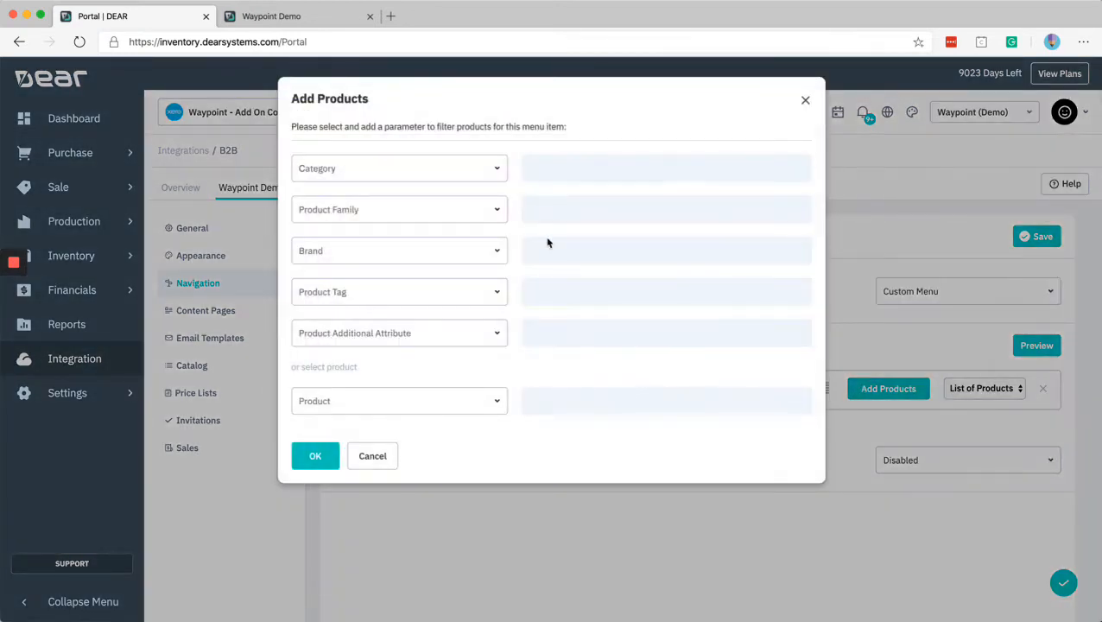
{"action": "mouse_move", "coordinate": [411, 188]}
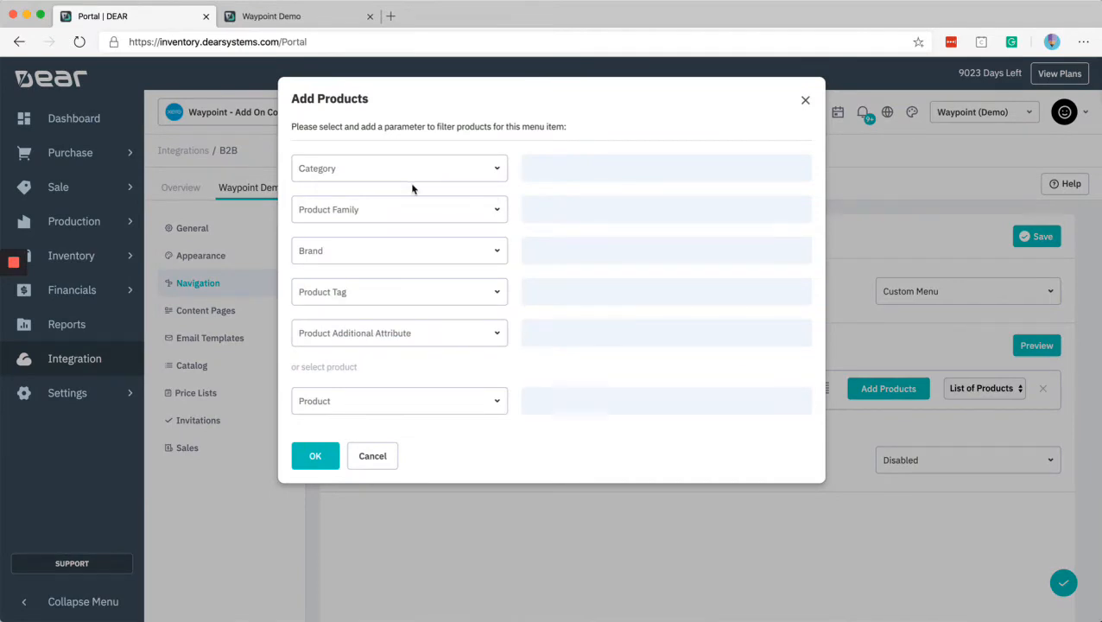
{"action": "mouse_move", "coordinate": [494, 171]}
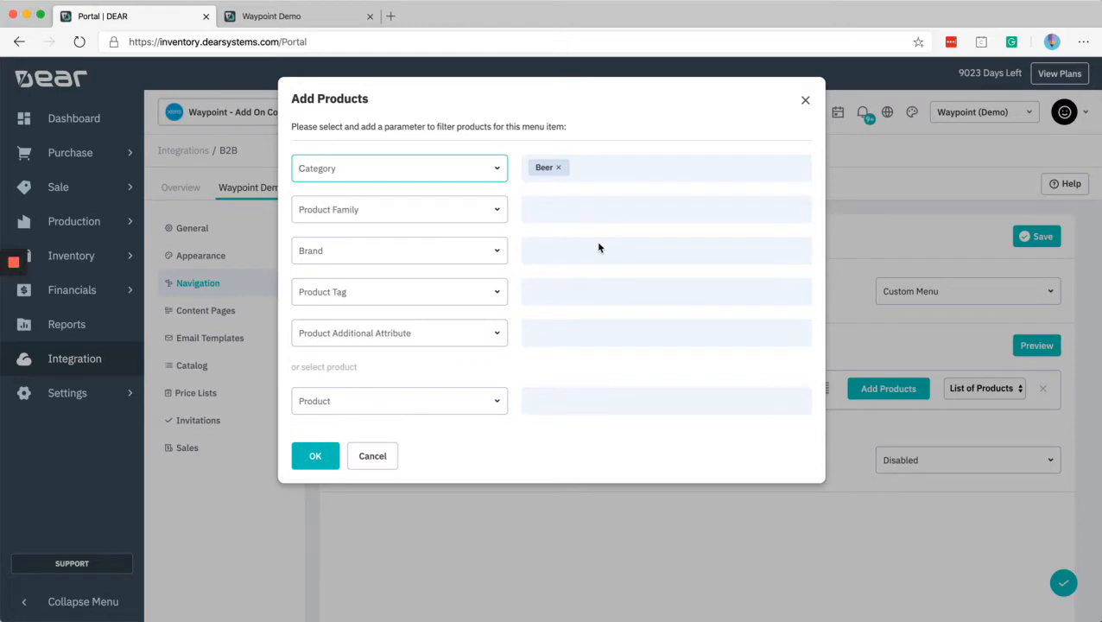
{"action": "mouse_move", "coordinate": [502, 297]}
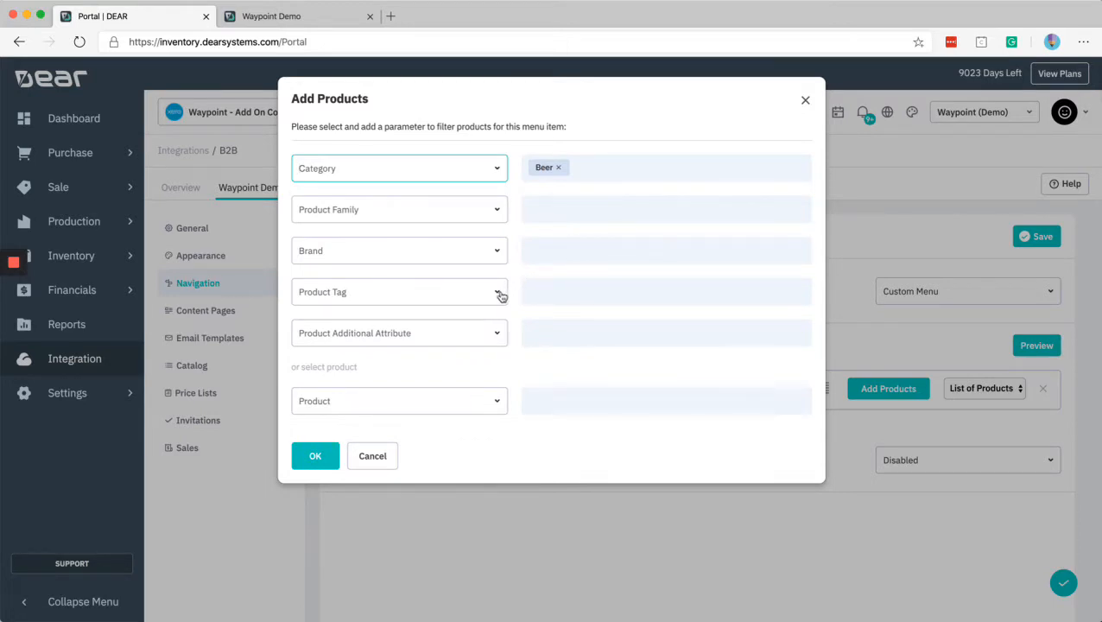
{"action": "mouse_move", "coordinate": [494, 287]}
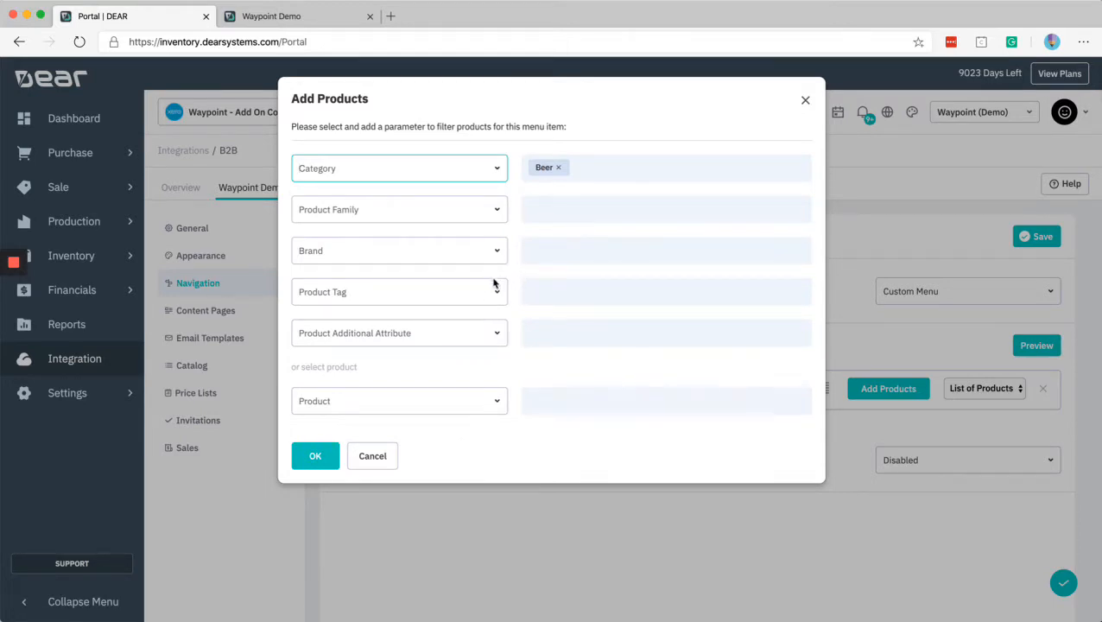
{"action": "left_click", "coordinate": [399, 291]}
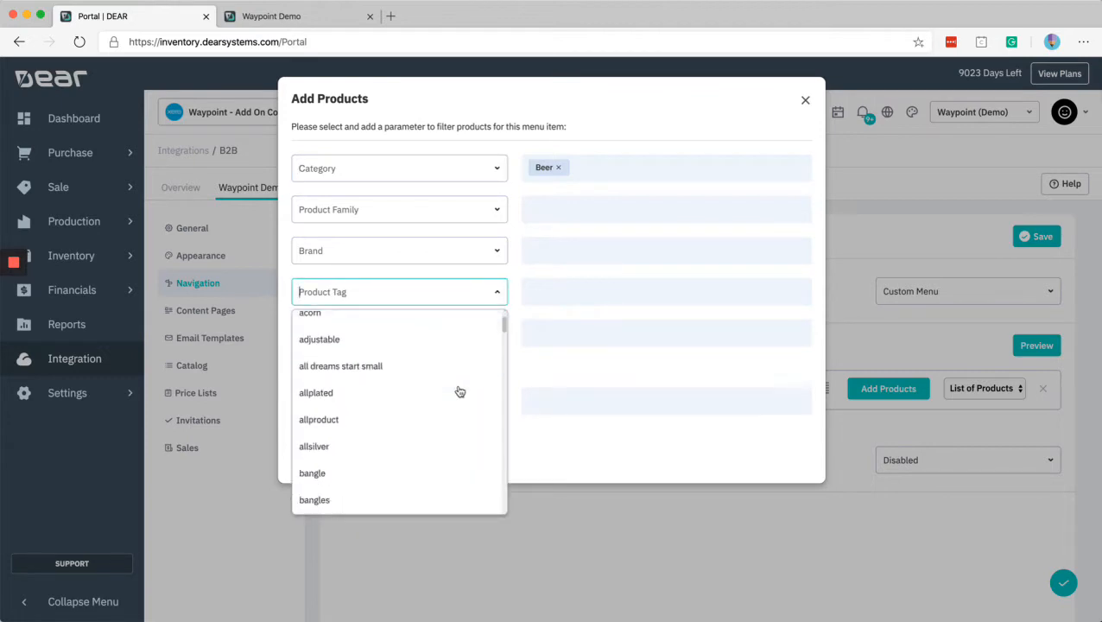
{"action": "scroll", "scroll_direction": "down", "scroll_amount": 3}
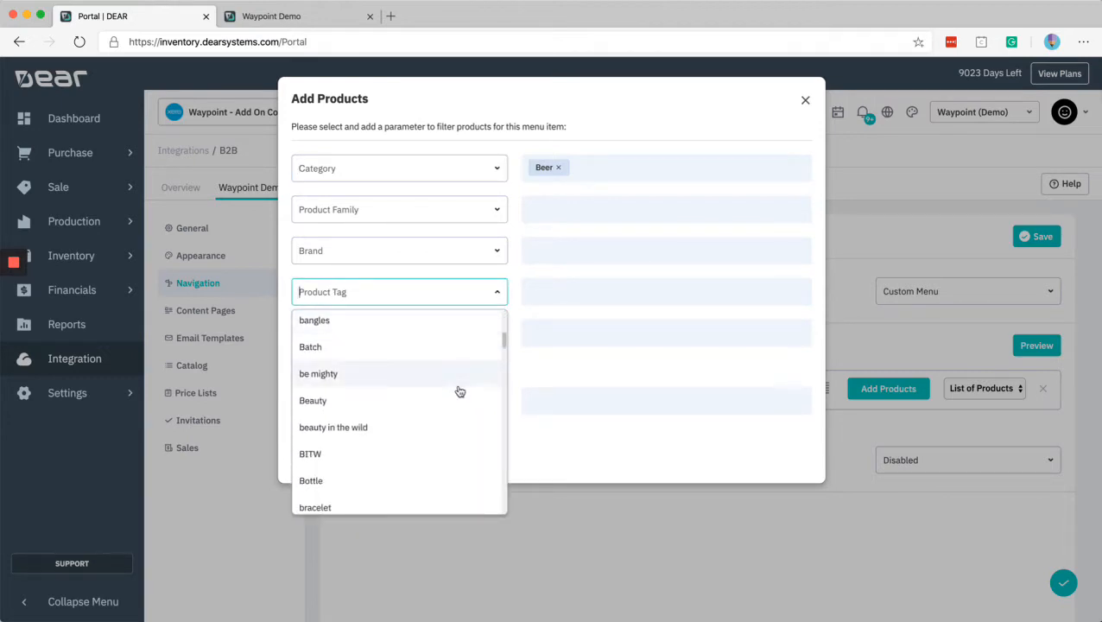
{"action": "left_click", "coordinate": [310, 480]}
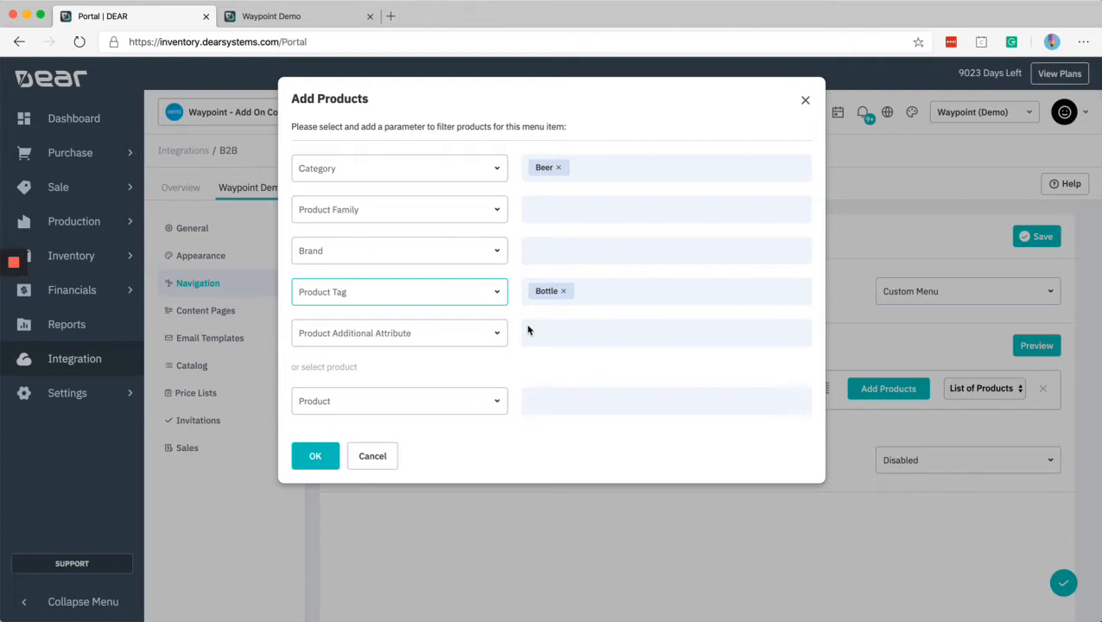
{"action": "mouse_move", "coordinate": [541, 275]}
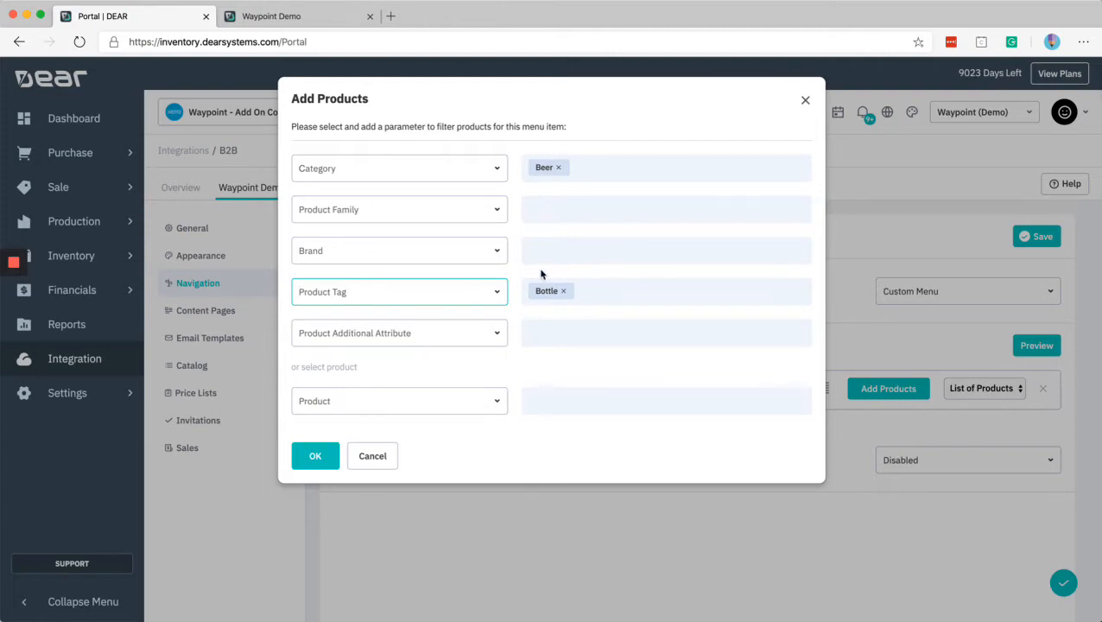
{"action": "mouse_move", "coordinate": [401, 256]}
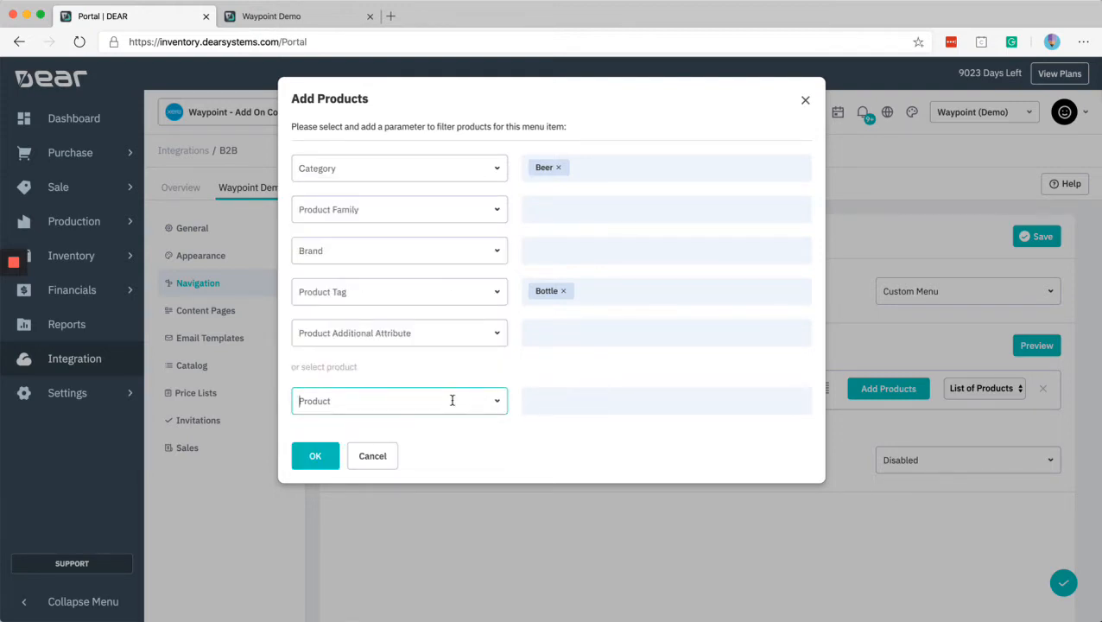
Step: Replace the Beer item's filters with the single product Pale Ale - Bottle
{"action": "type", "text": "pab"}
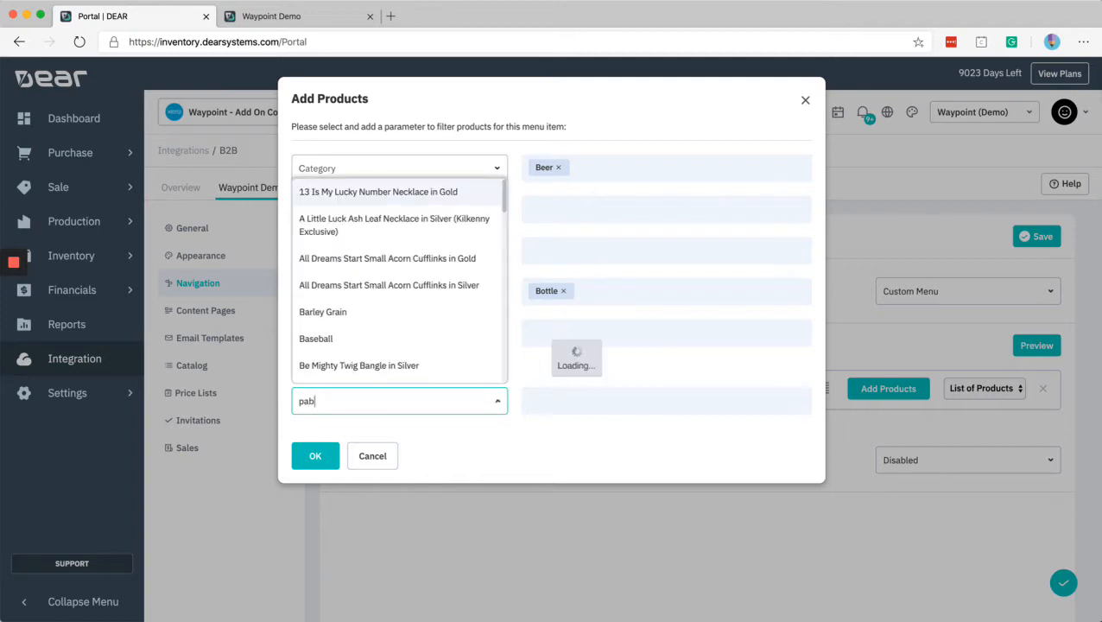
{"action": "left_click", "coordinate": [330, 400]}
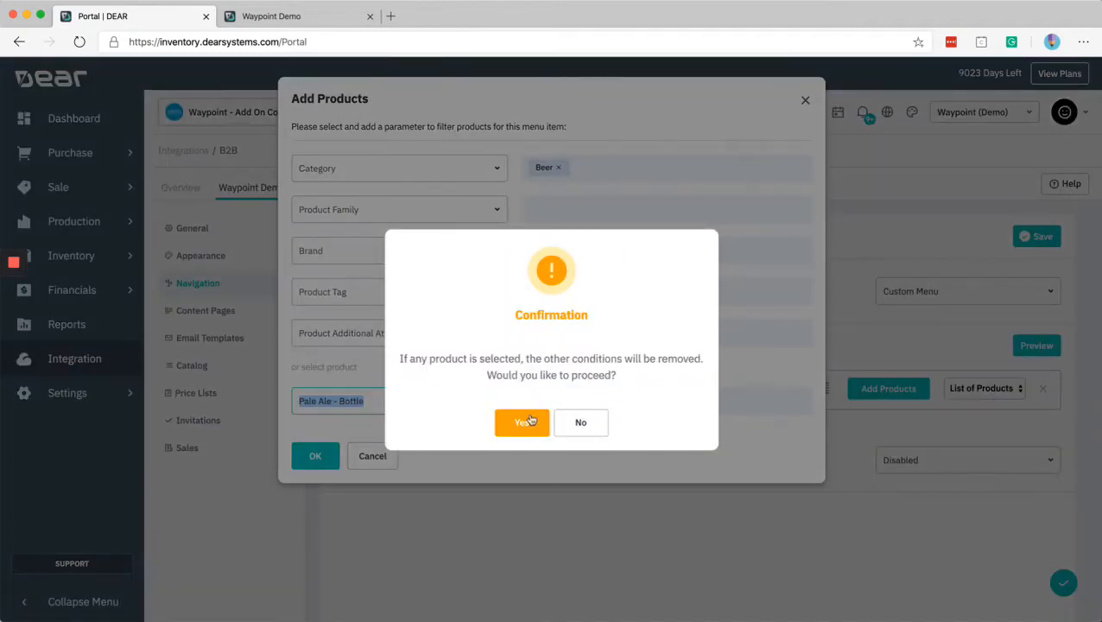
{"action": "left_click", "coordinate": [521, 422]}
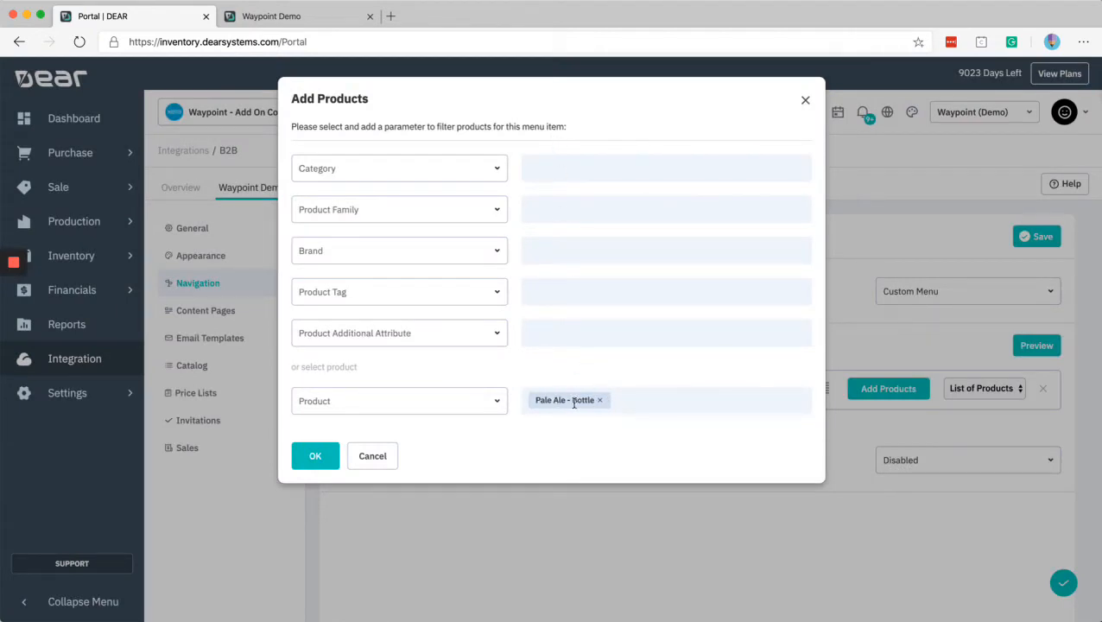
{"action": "mouse_move", "coordinate": [498, 400]}
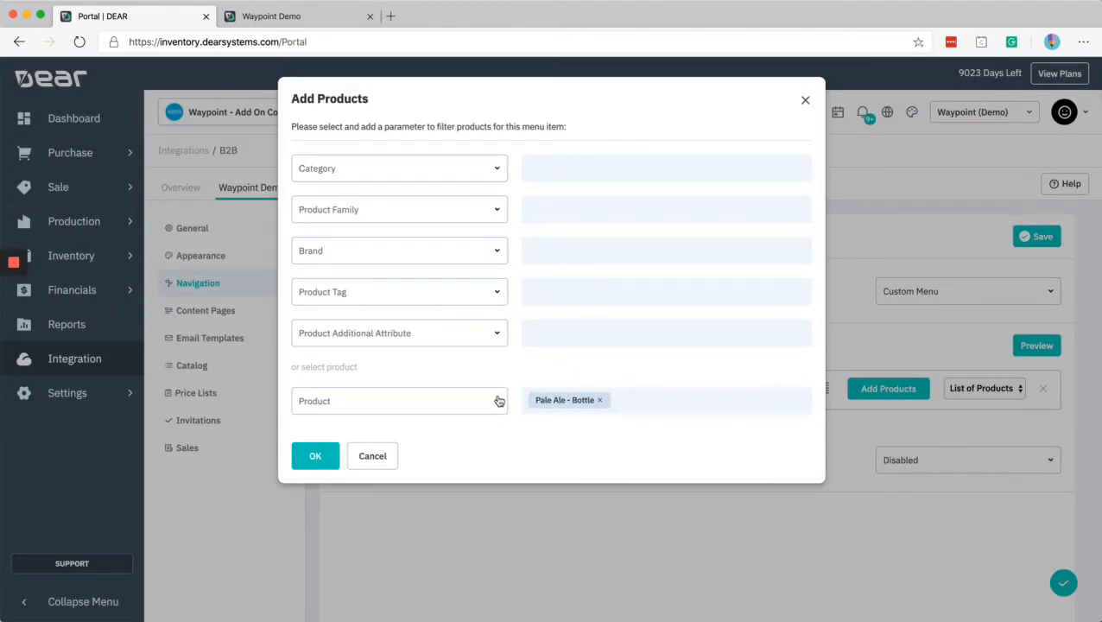
{"action": "left_click", "coordinate": [398, 399]}
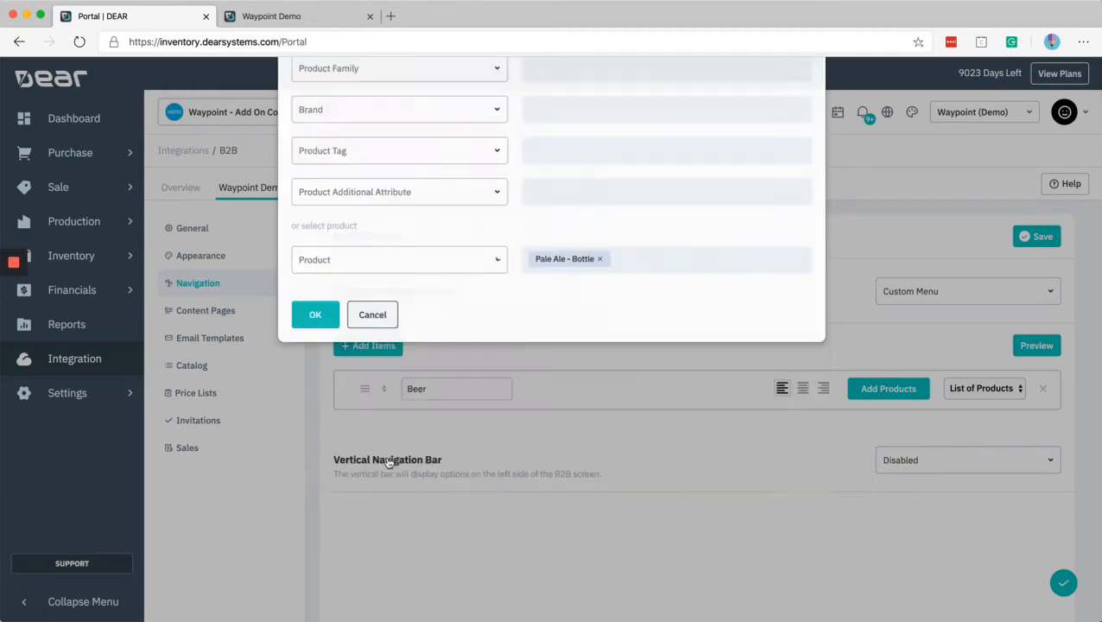
Step: Confirm the Pale Ale - Bottle selection and add a parent menu item named Products
{"action": "left_click", "coordinate": [315, 314]}
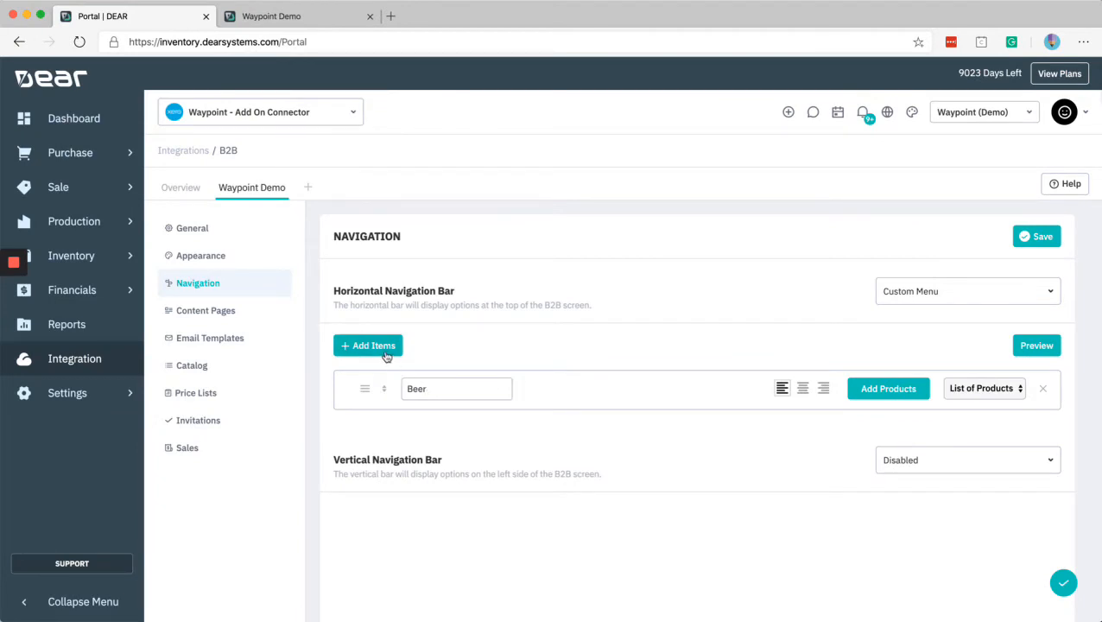
{"action": "left_click", "coordinate": [367, 345]}
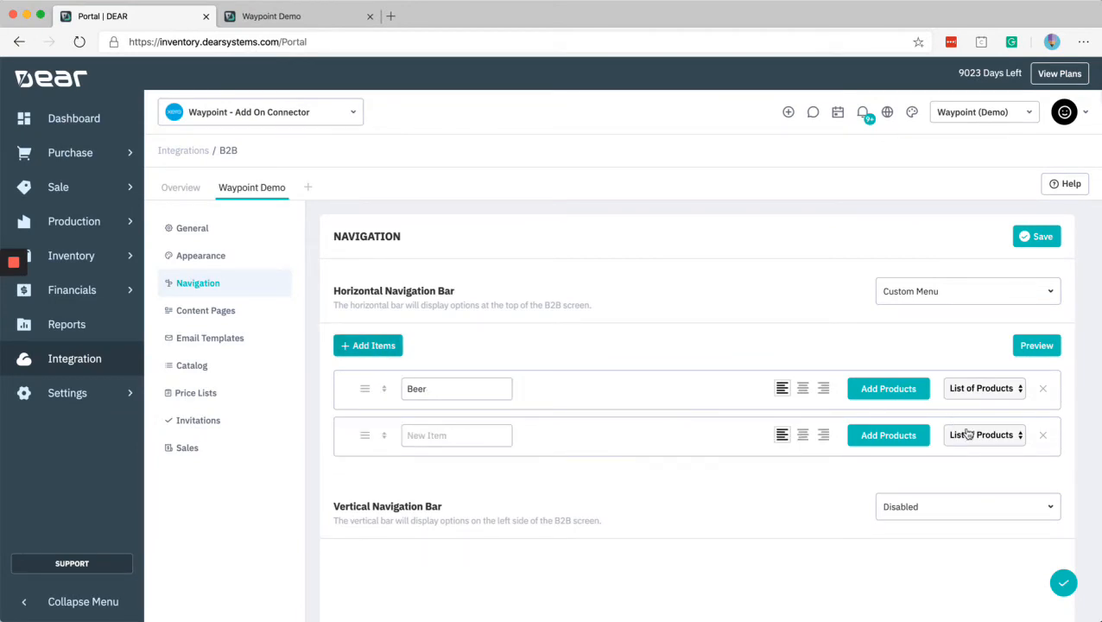
{"action": "left_click", "coordinate": [984, 435]}
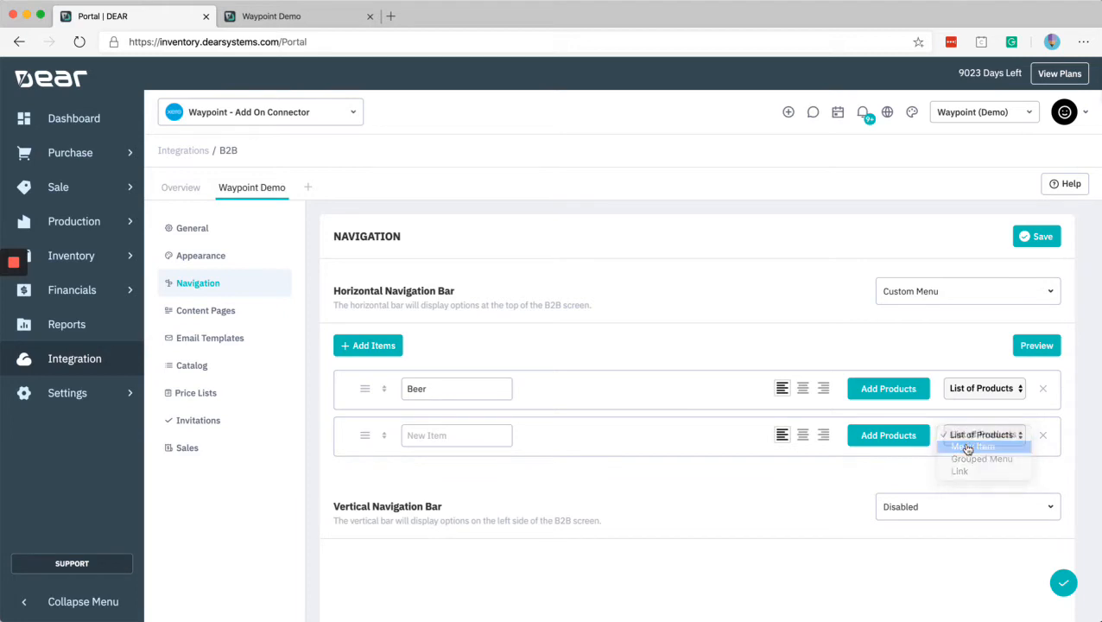
{"action": "left_click", "coordinate": [969, 446]}
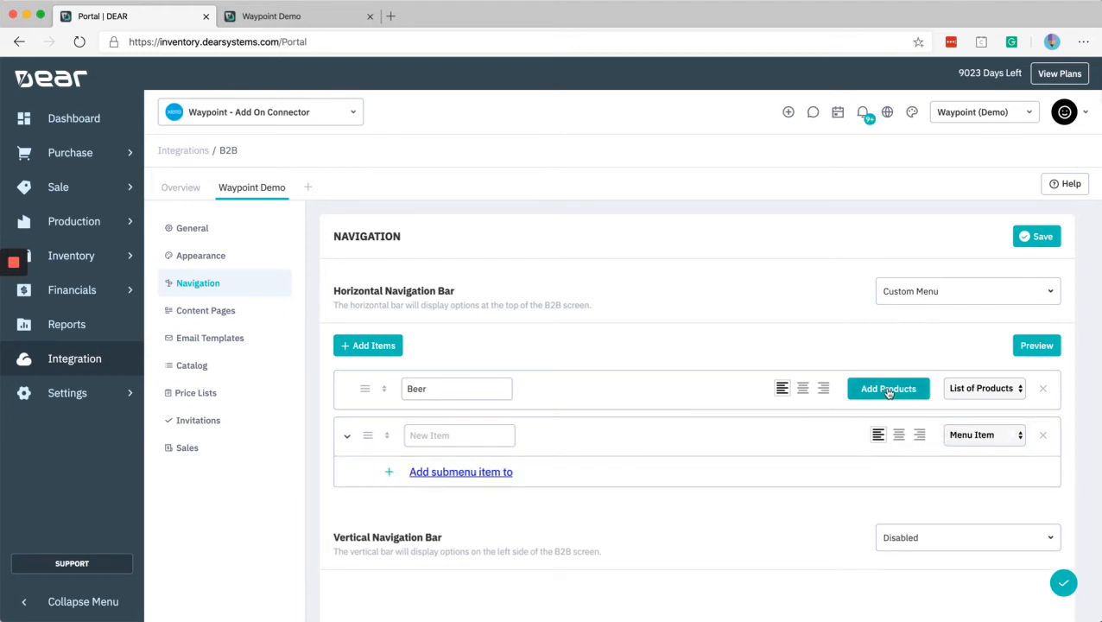
{"action": "mouse_move", "coordinate": [364, 446]}
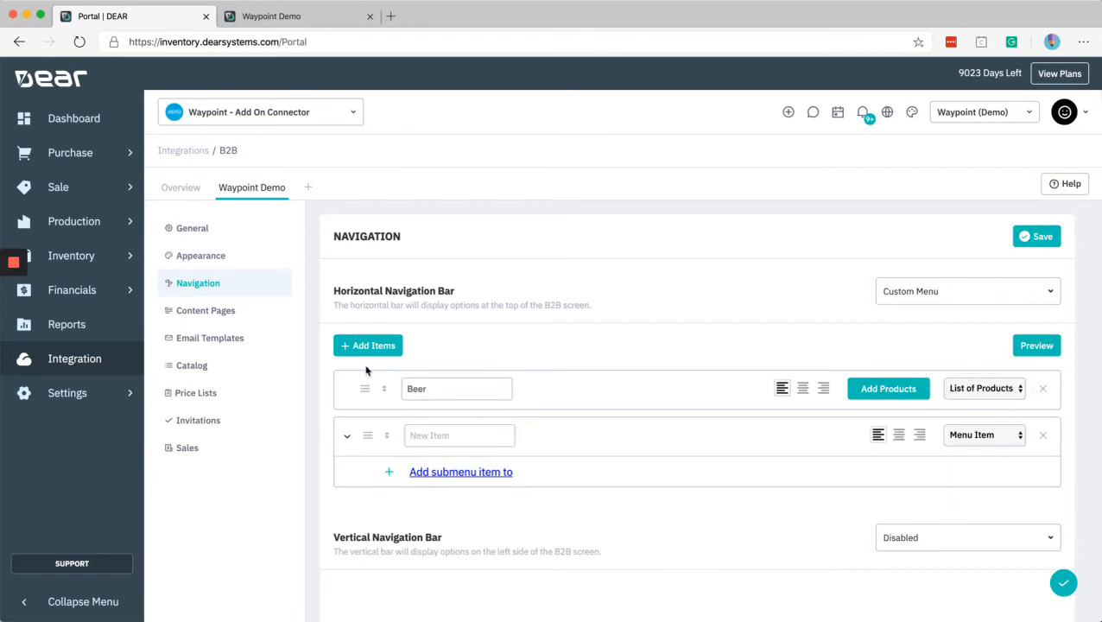
{"action": "mouse_move", "coordinate": [616, 311]}
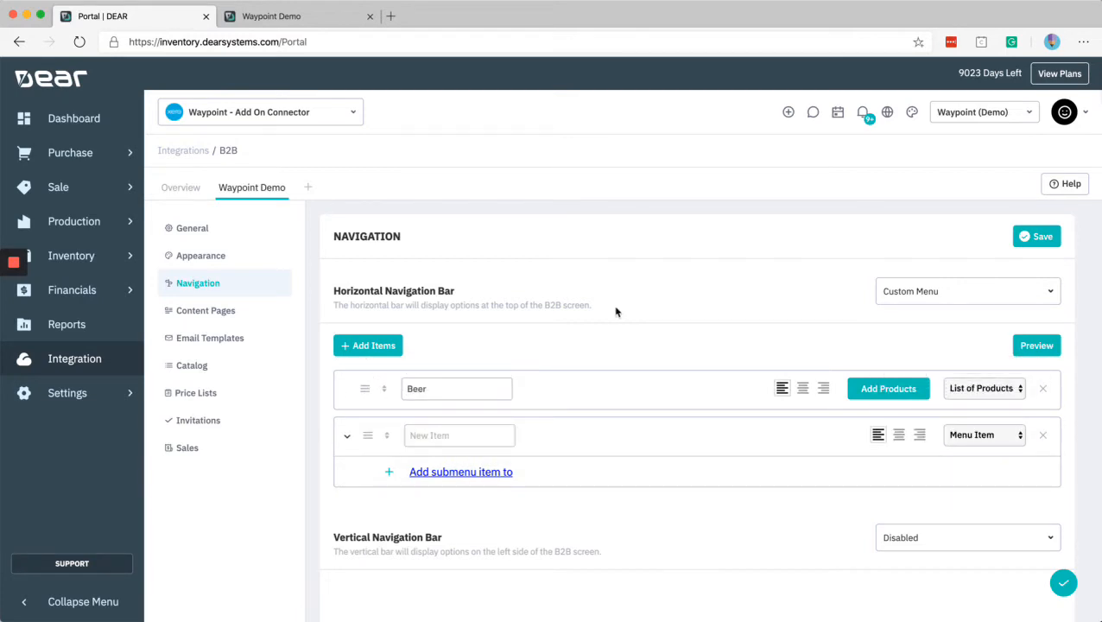
{"action": "type", "text": "Products"}
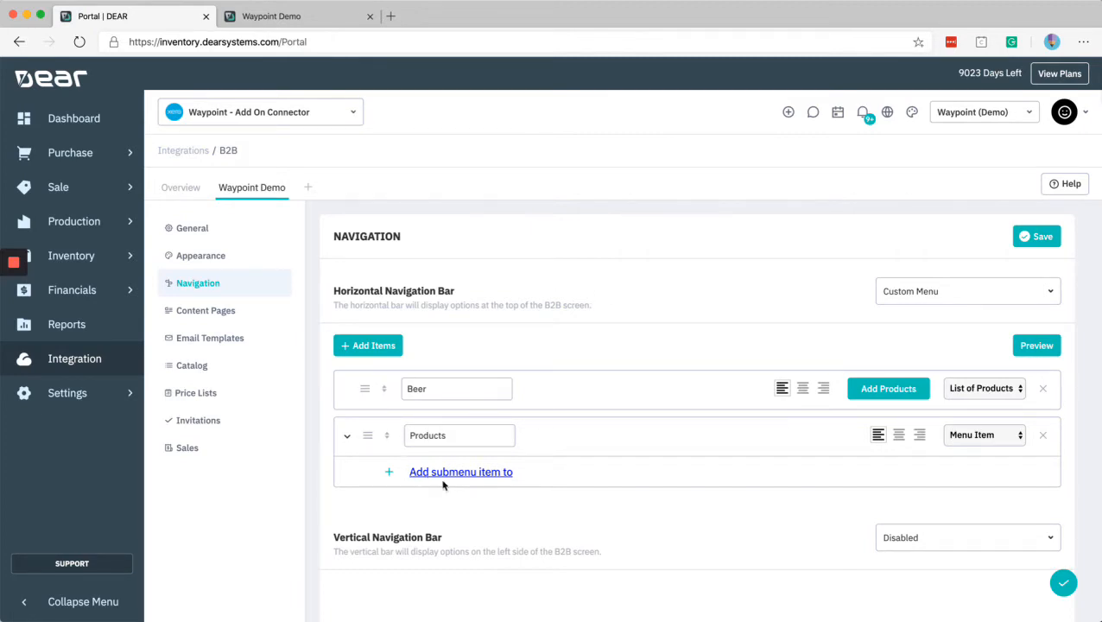
{"action": "mouse_move", "coordinate": [361, 405]}
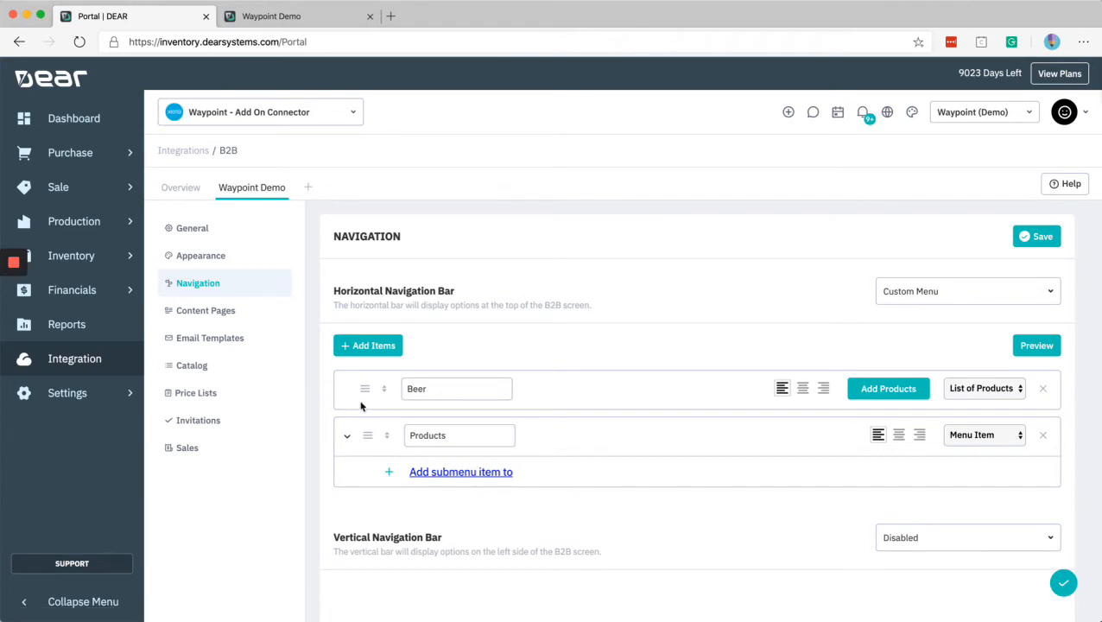
Step: Nest Beer under Products and add a new submenu item beneath it
{"action": "left_click_drag", "start_coordinate": [384, 388], "coordinate": [384, 440]}
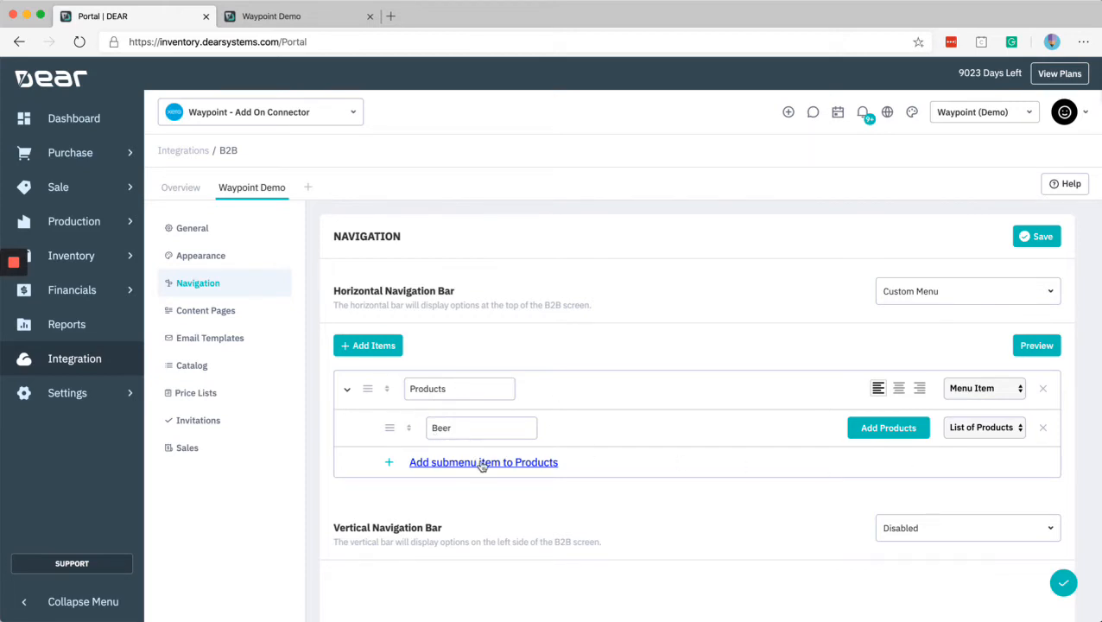
{"action": "left_click", "coordinate": [483, 462]}
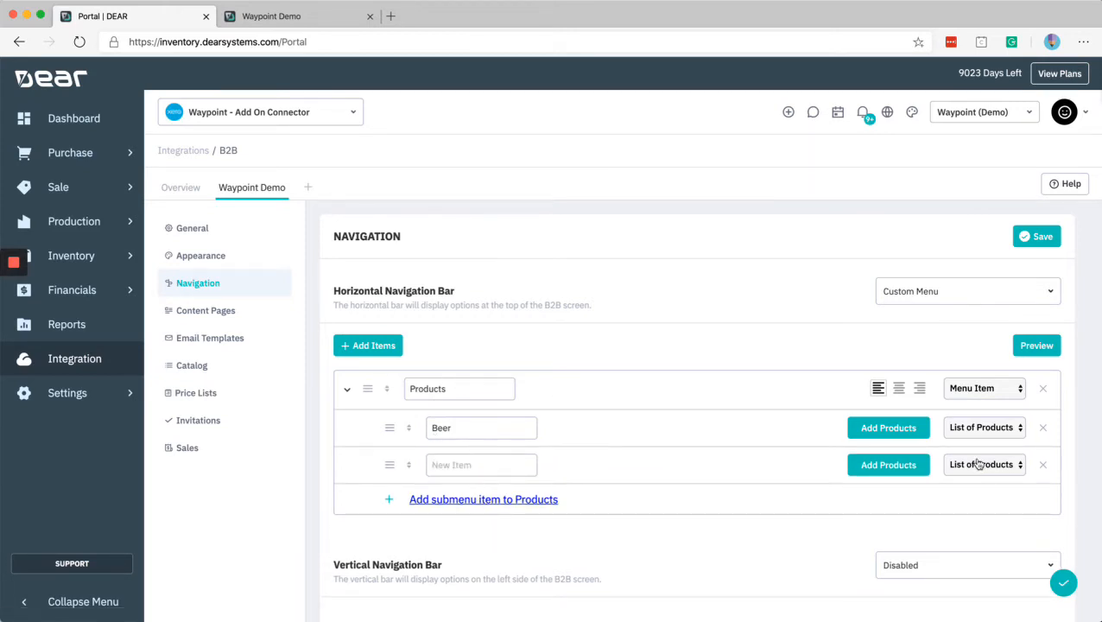
{"action": "left_click", "coordinate": [982, 463]}
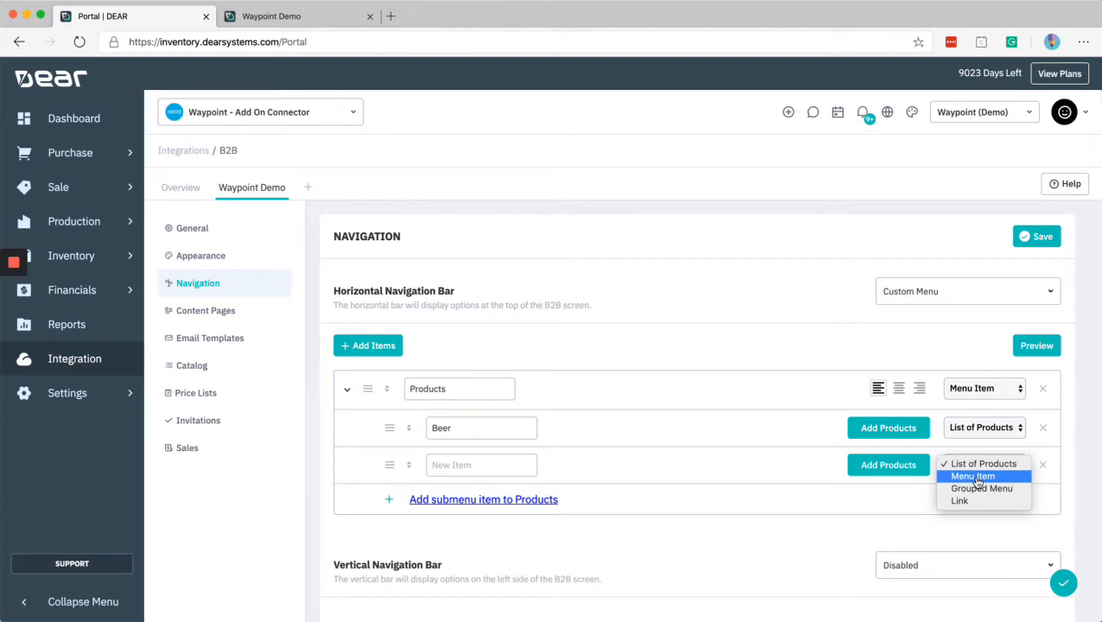
{"action": "mouse_move", "coordinate": [982, 488]}
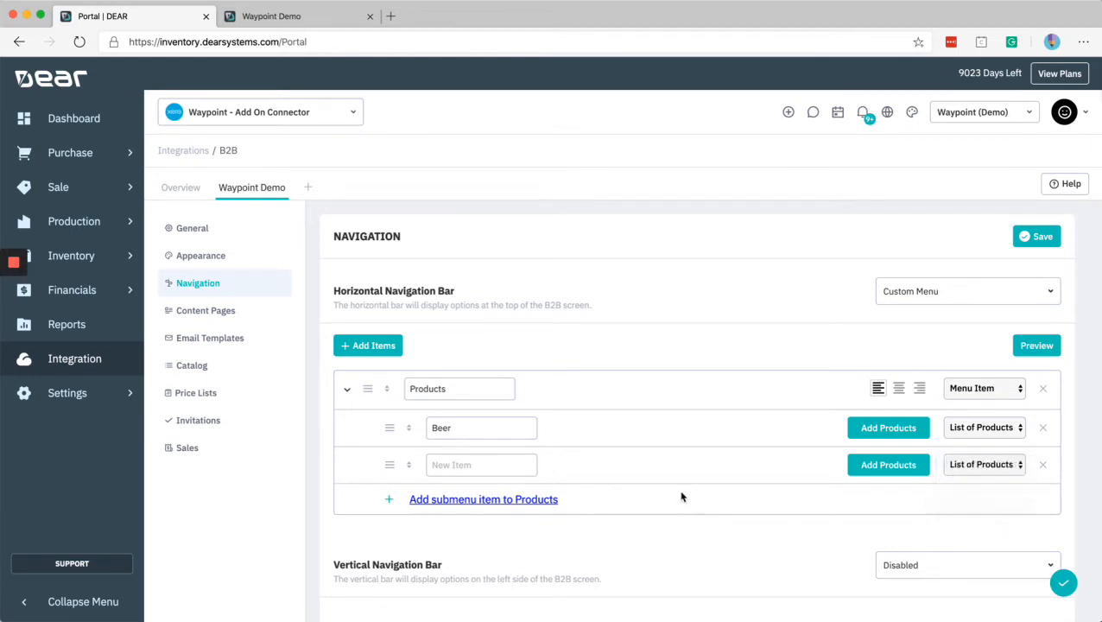
{"action": "mouse_move", "coordinate": [943, 387]}
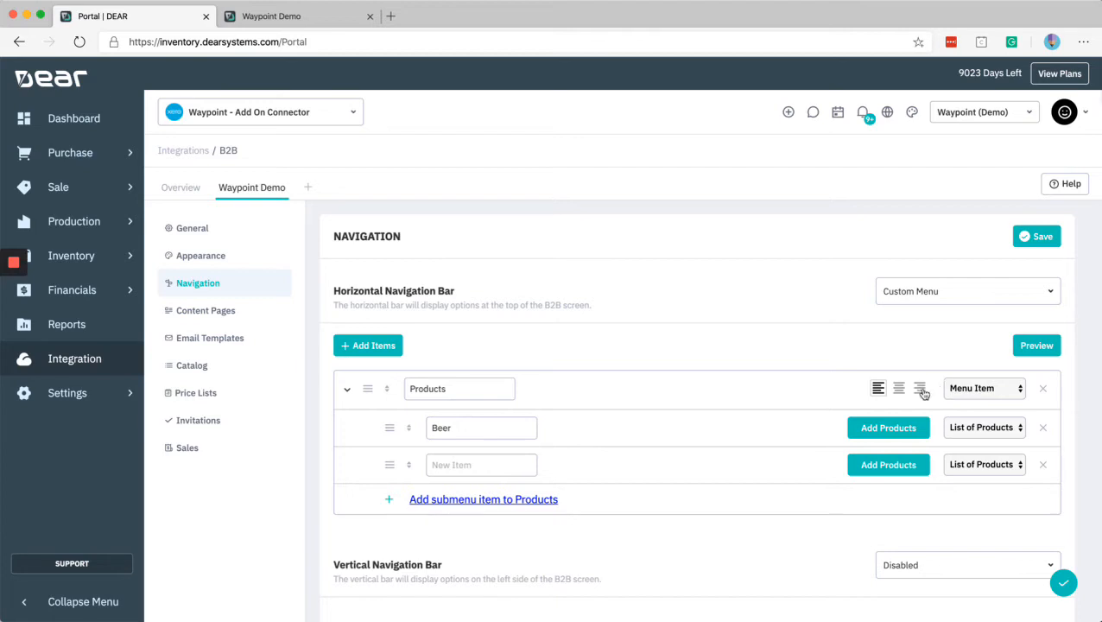
{"action": "mouse_move", "coordinate": [401, 450]}
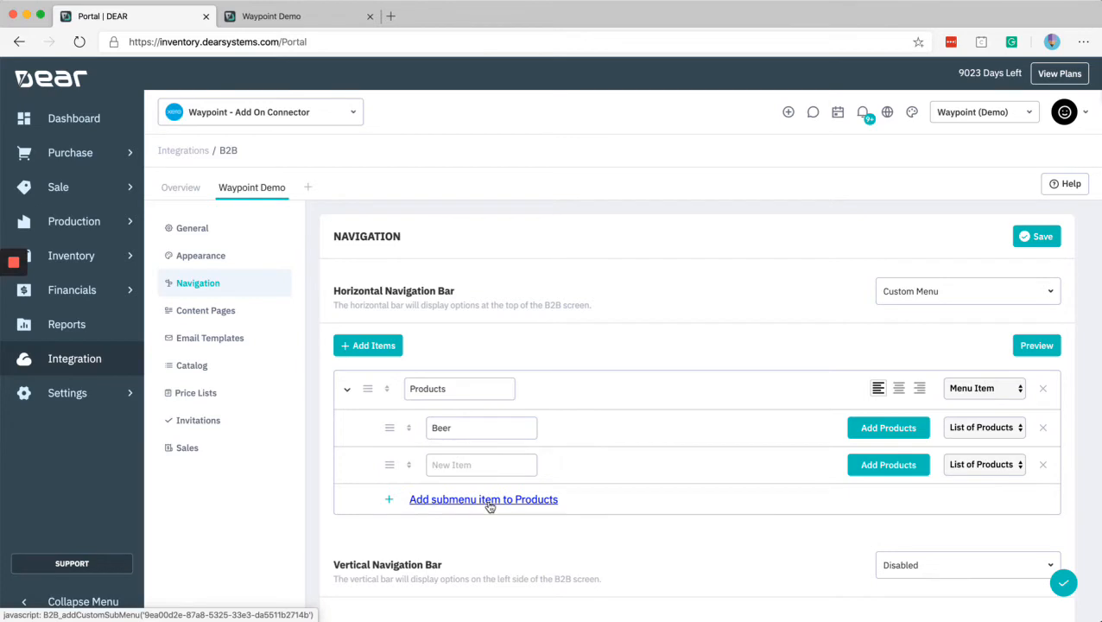
Step: Make the blank submenu item a parent menu item named Additional Products
{"action": "left_click", "coordinate": [983, 463]}
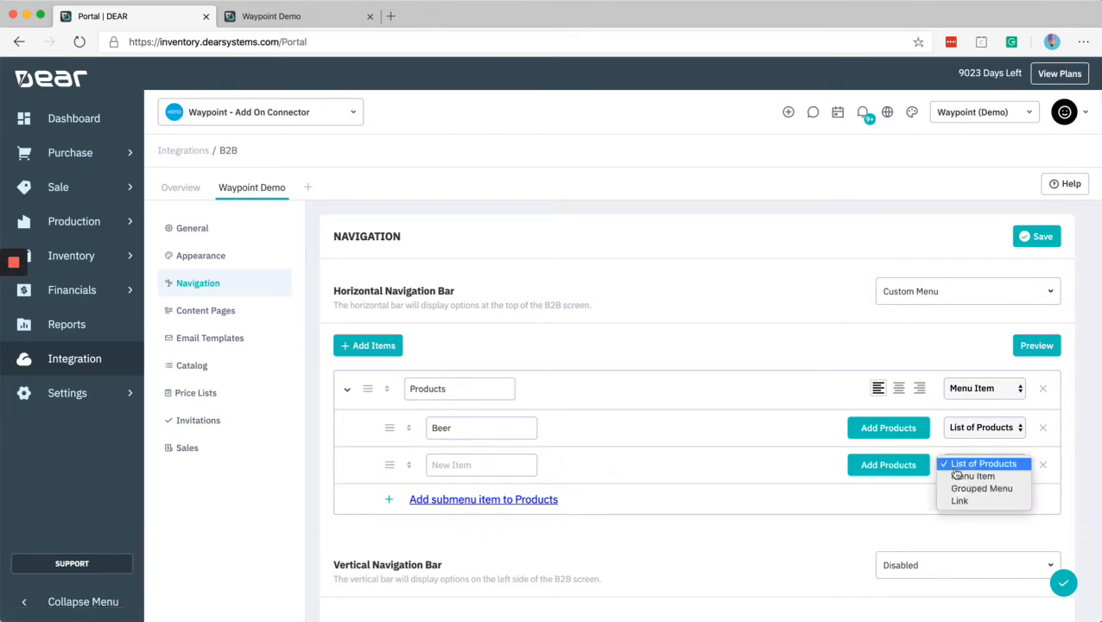
{"action": "left_click", "coordinate": [973, 476]}
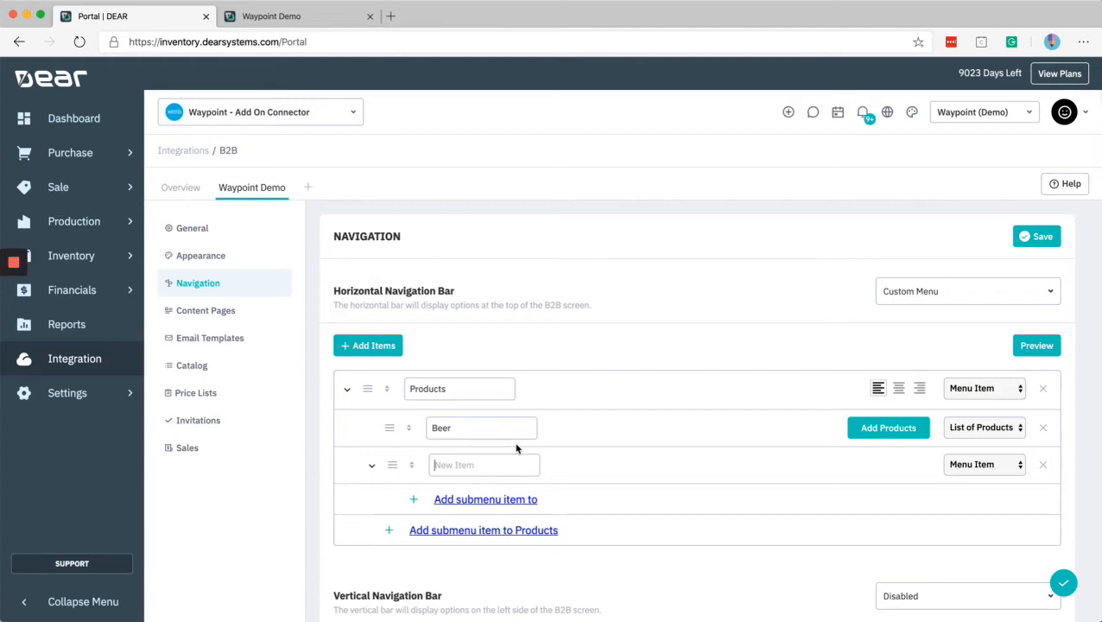
{"action": "type", "text": "Additional Products"}
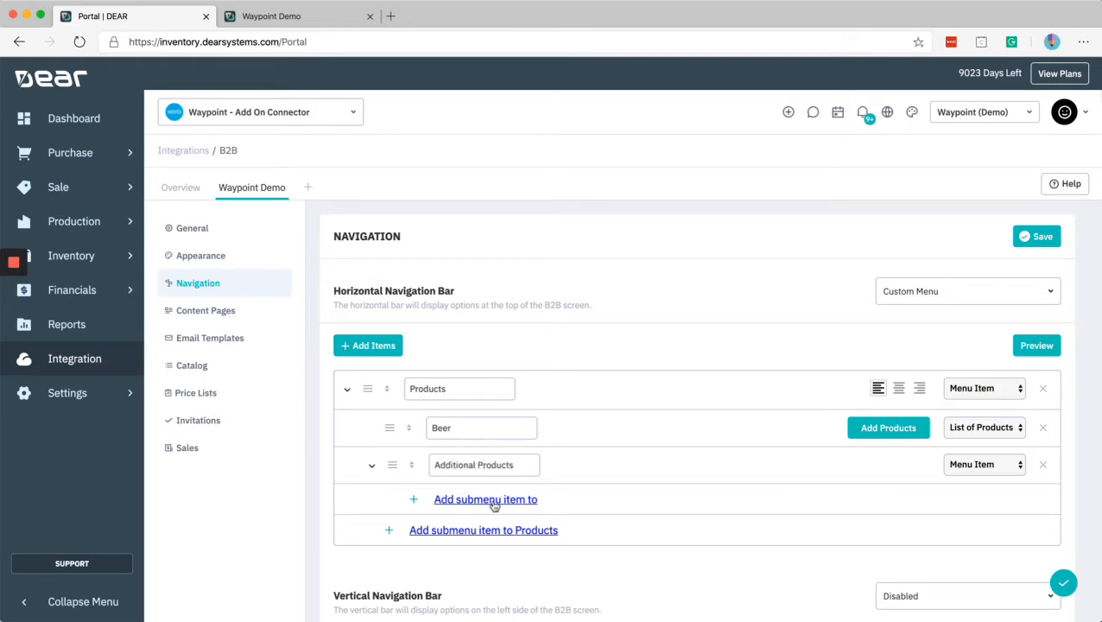
Step: Nest a Cider link pointing to cider.com under it and save the navigation
{"action": "left_click", "coordinate": [485, 499]}
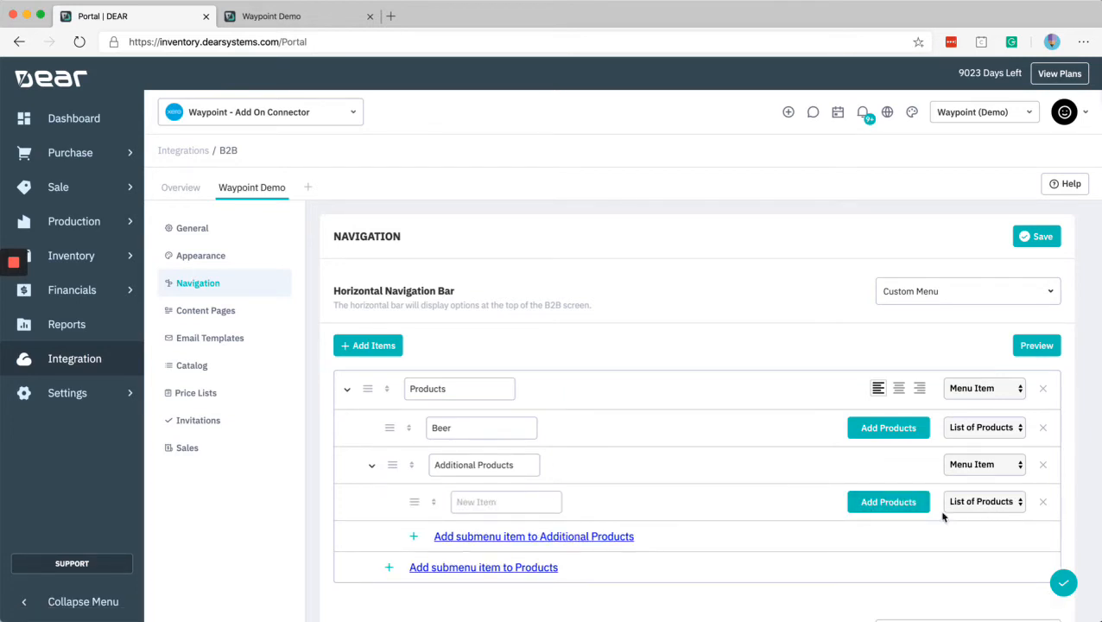
{"action": "mouse_move", "coordinate": [887, 502]}
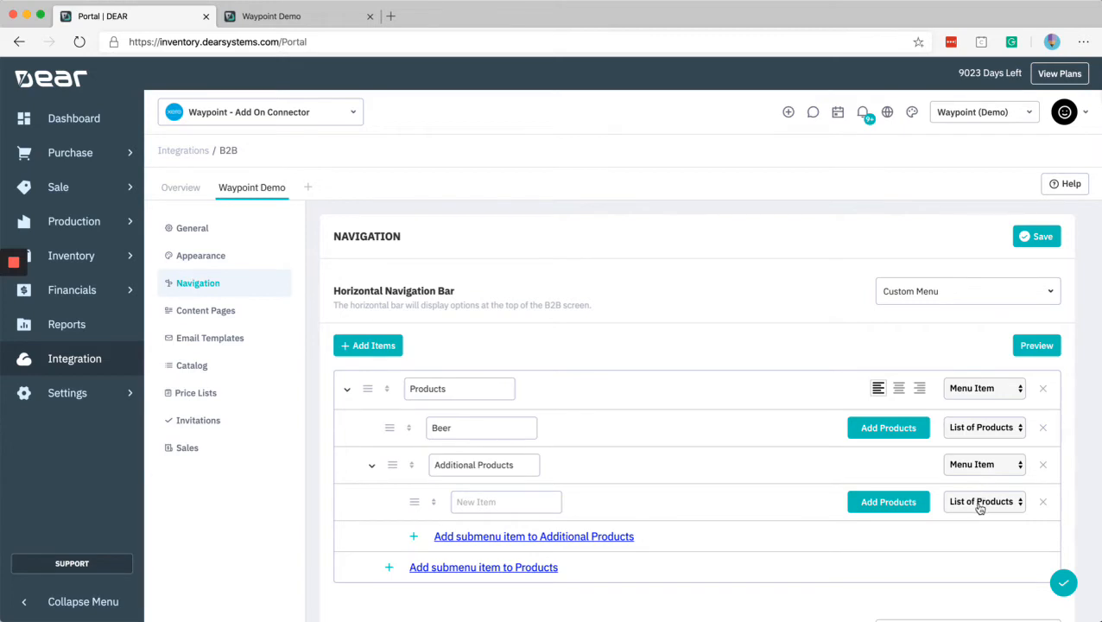
{"action": "left_click", "coordinate": [982, 501]}
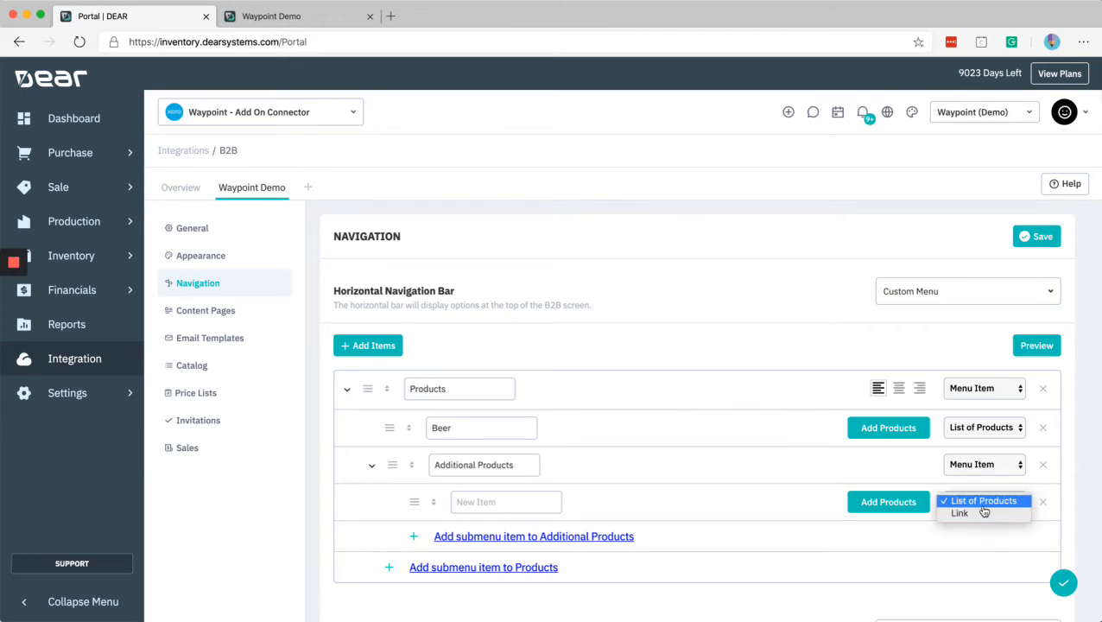
{"action": "left_click", "coordinate": [980, 500]}
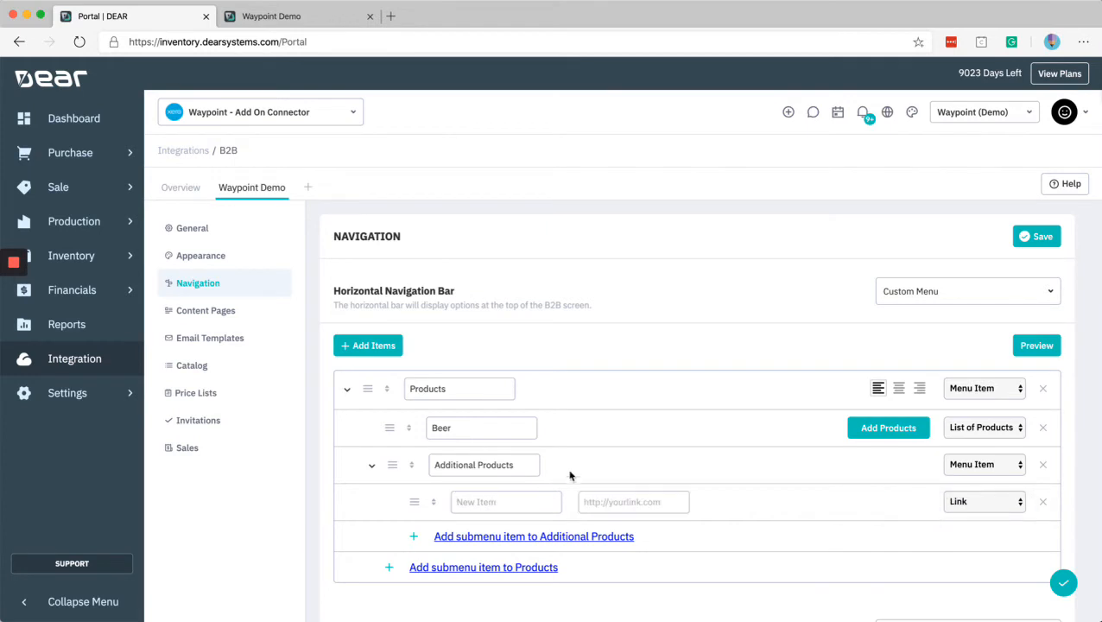
{"action": "mouse_move", "coordinate": [578, 448]}
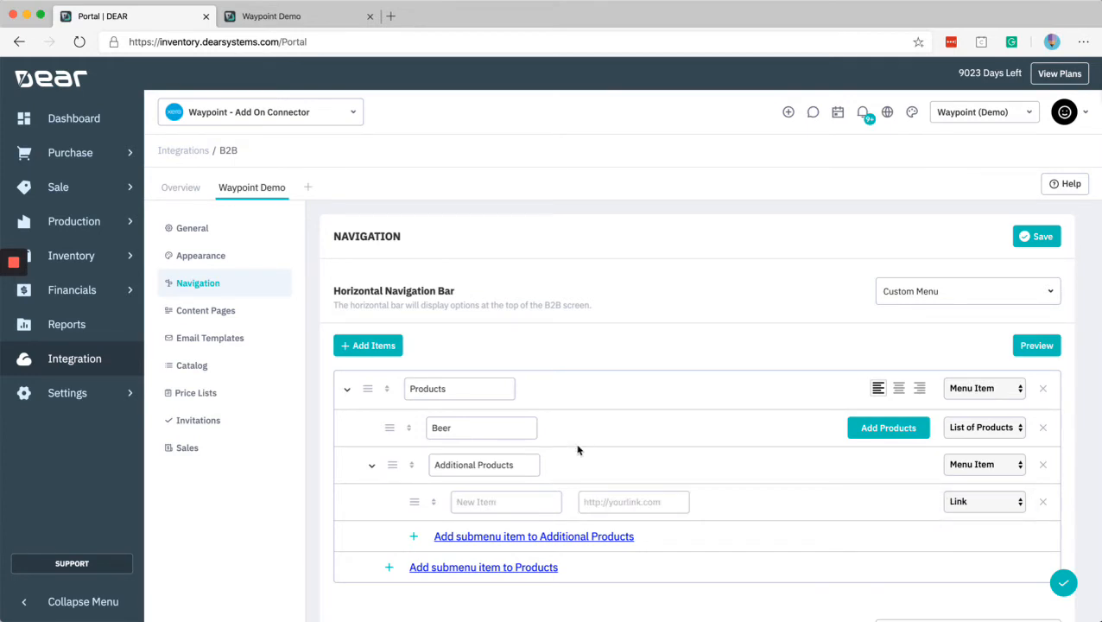
{"action": "type", "text": "Cider"}
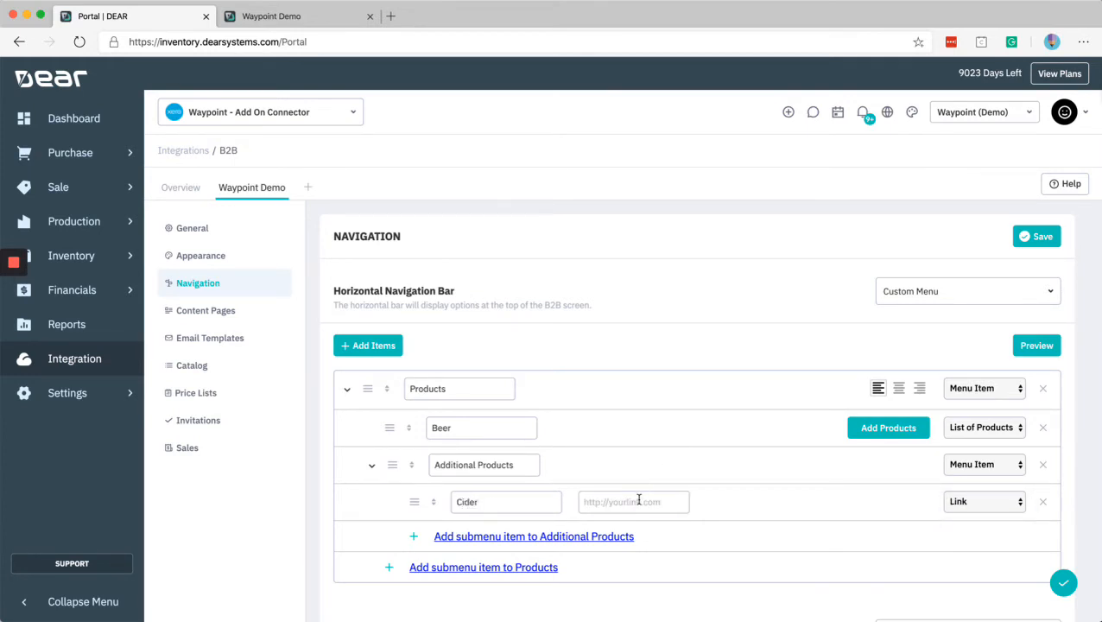
{"action": "type", "text": "cider.com"}
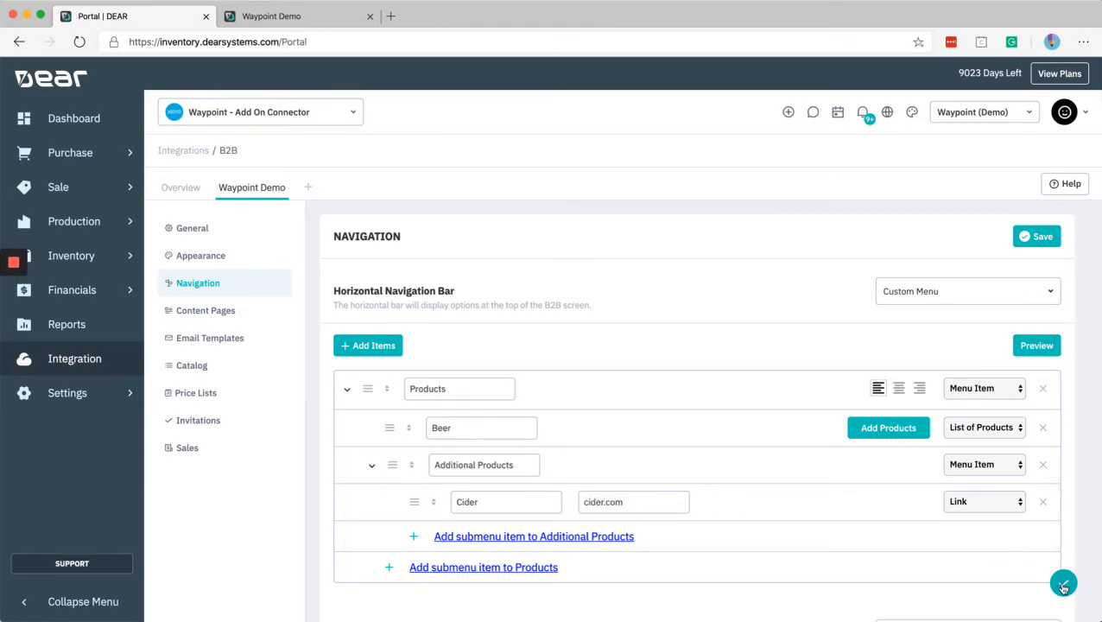
{"action": "left_click", "coordinate": [1036, 236]}
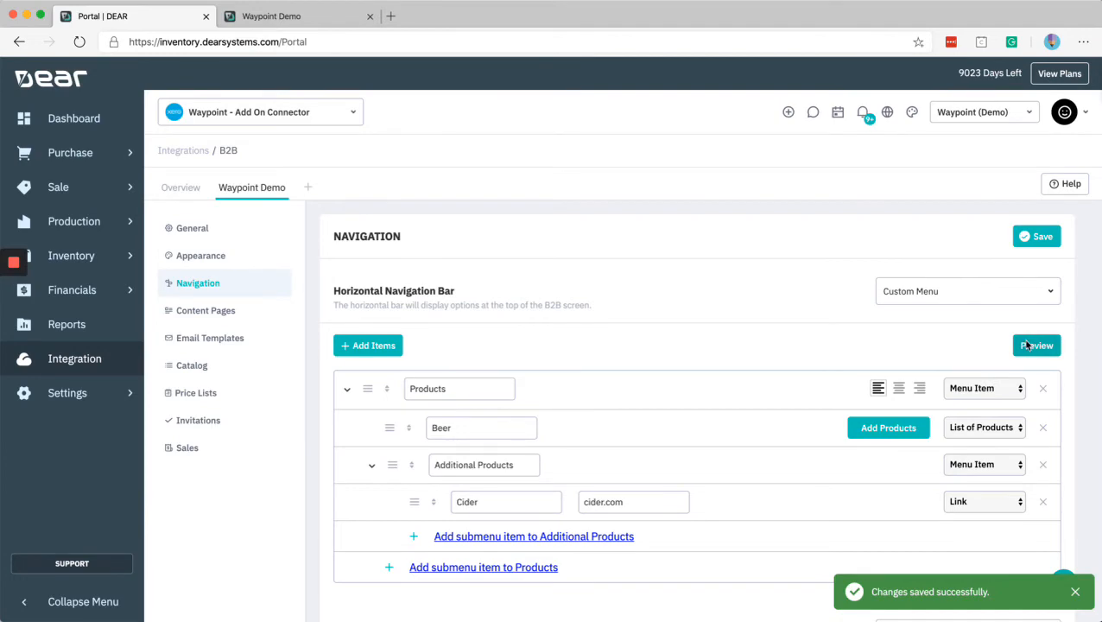
{"action": "left_click", "coordinate": [1036, 345]}
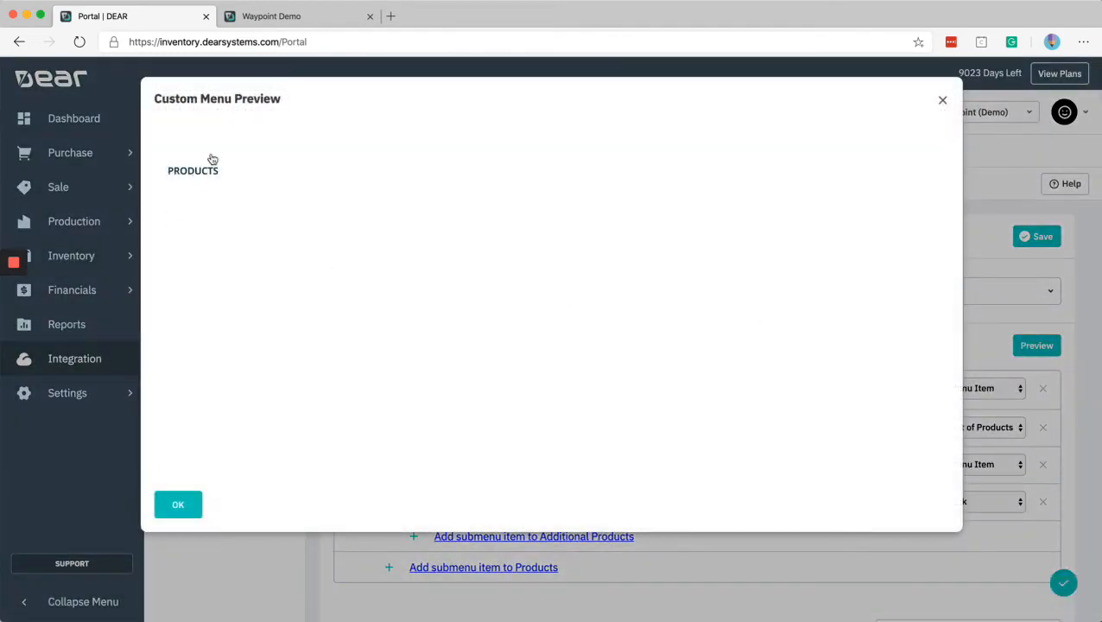
{"action": "left_click", "coordinate": [192, 170]}
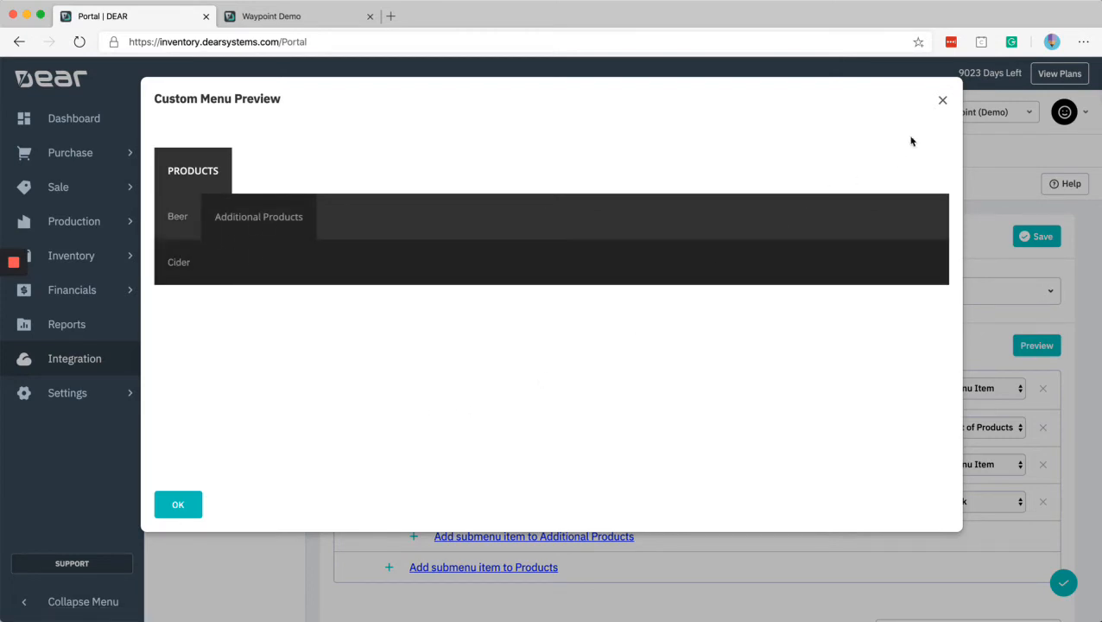
{"action": "left_click", "coordinate": [298, 15]}
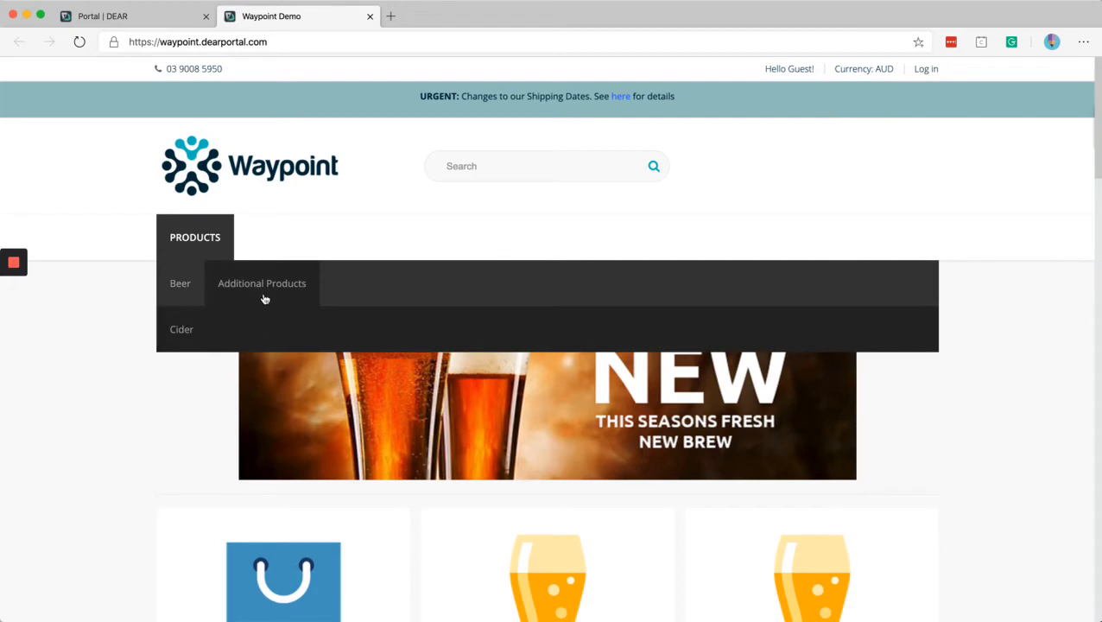
{"action": "mouse_move", "coordinate": [189, 210]}
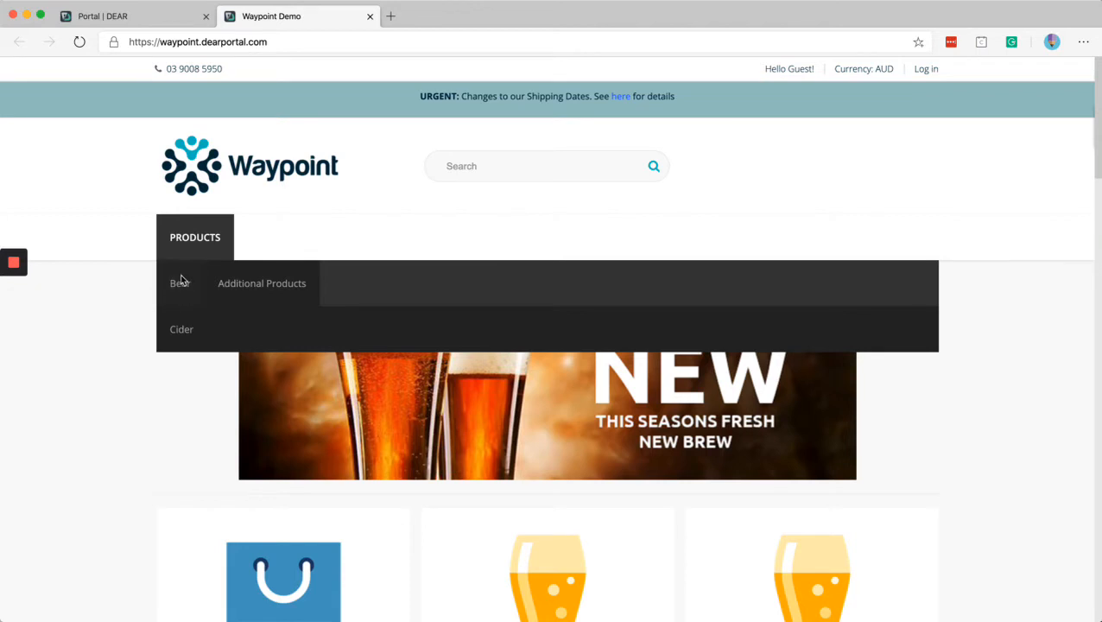
{"action": "mouse_move", "coordinate": [244, 291]}
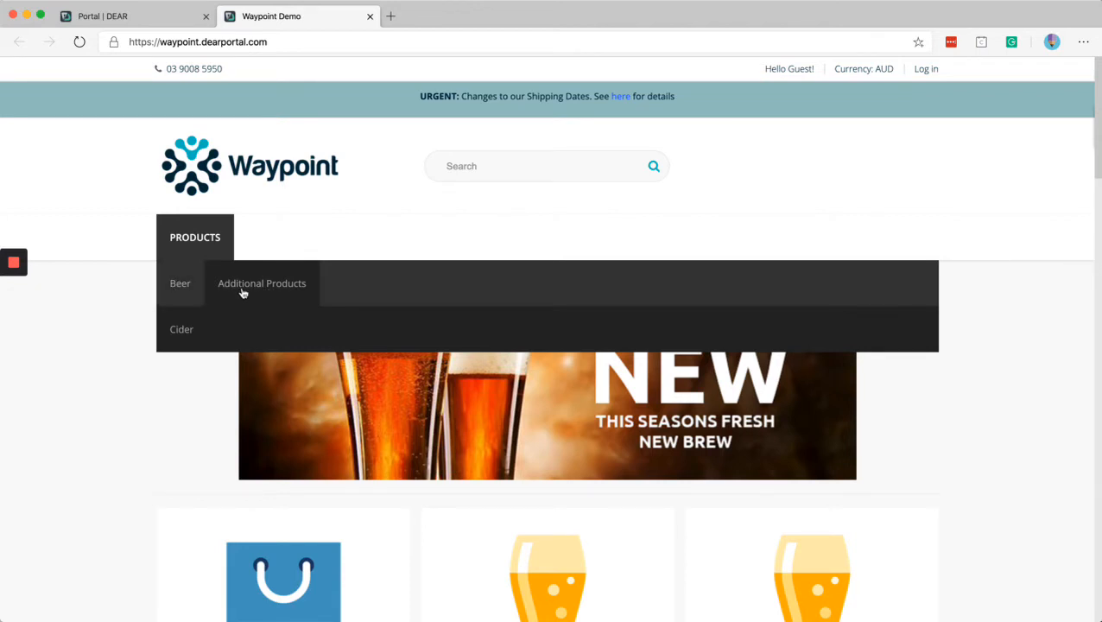
{"action": "mouse_move", "coordinate": [181, 335]}
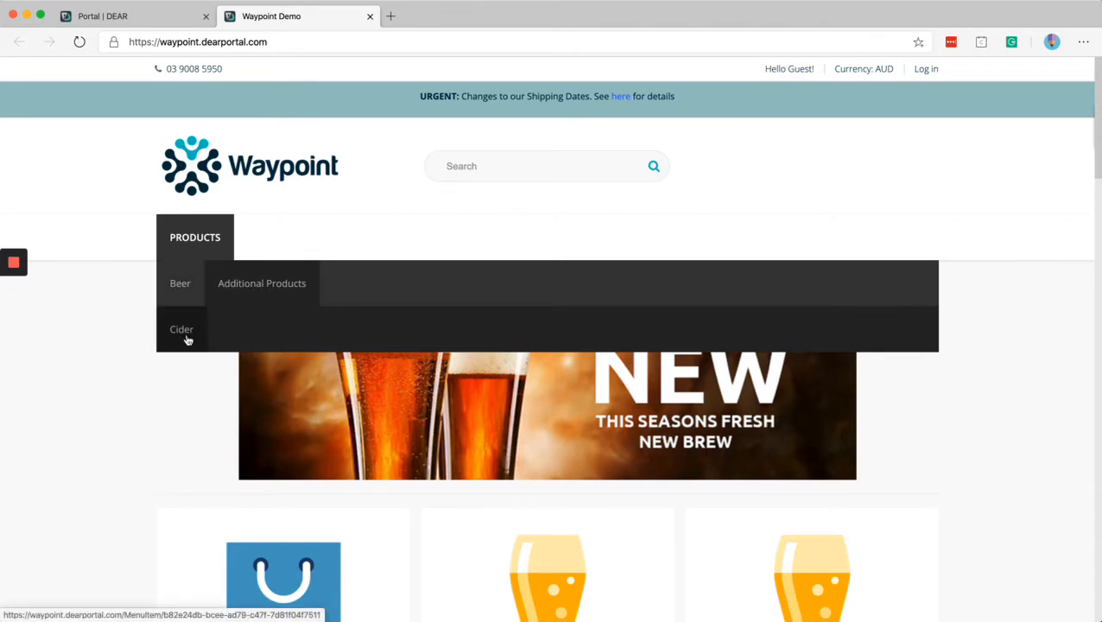
Step: Back in DEAR Inventory, delete the Additional Products submenu
{"action": "left_click", "coordinate": [134, 15]}
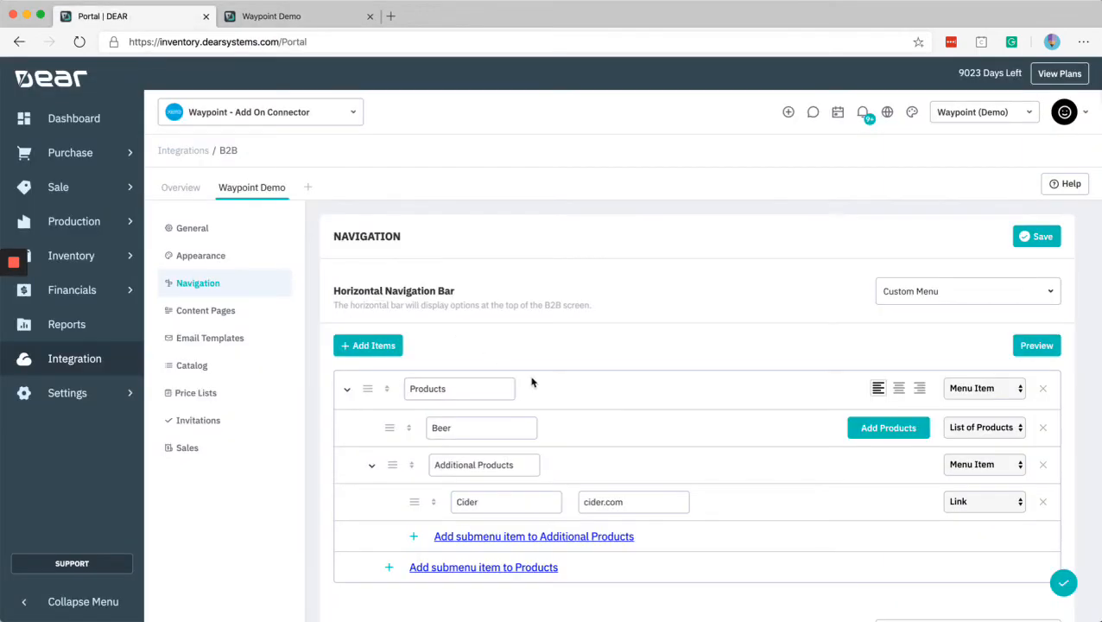
{"action": "scroll", "scroll_direction": "down", "scroll_amount": 3}
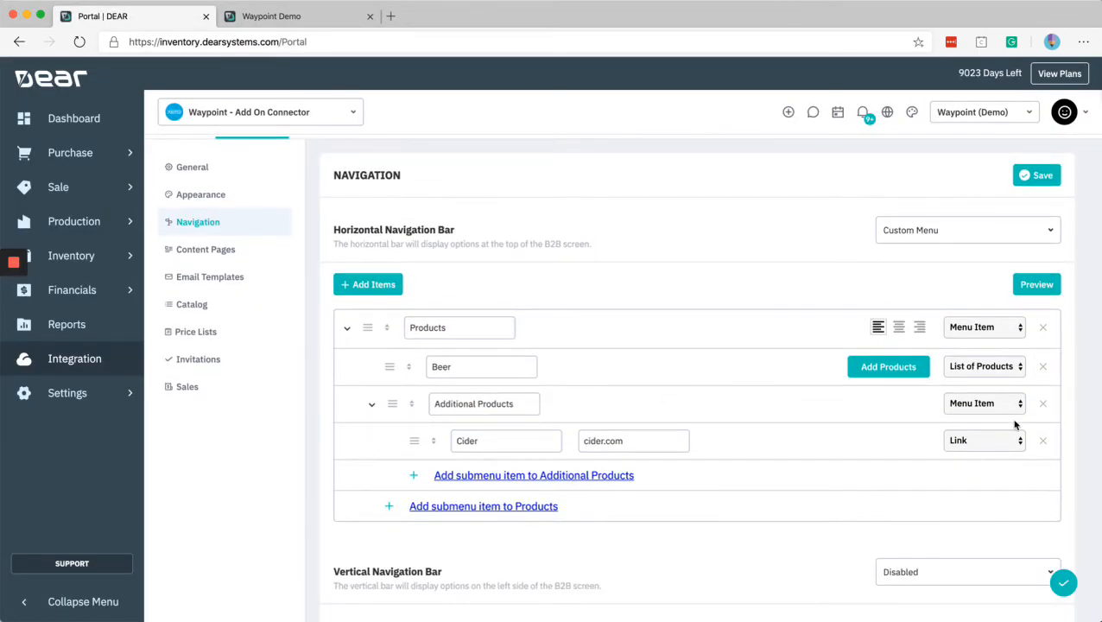
{"action": "left_click", "coordinate": [1042, 402]}
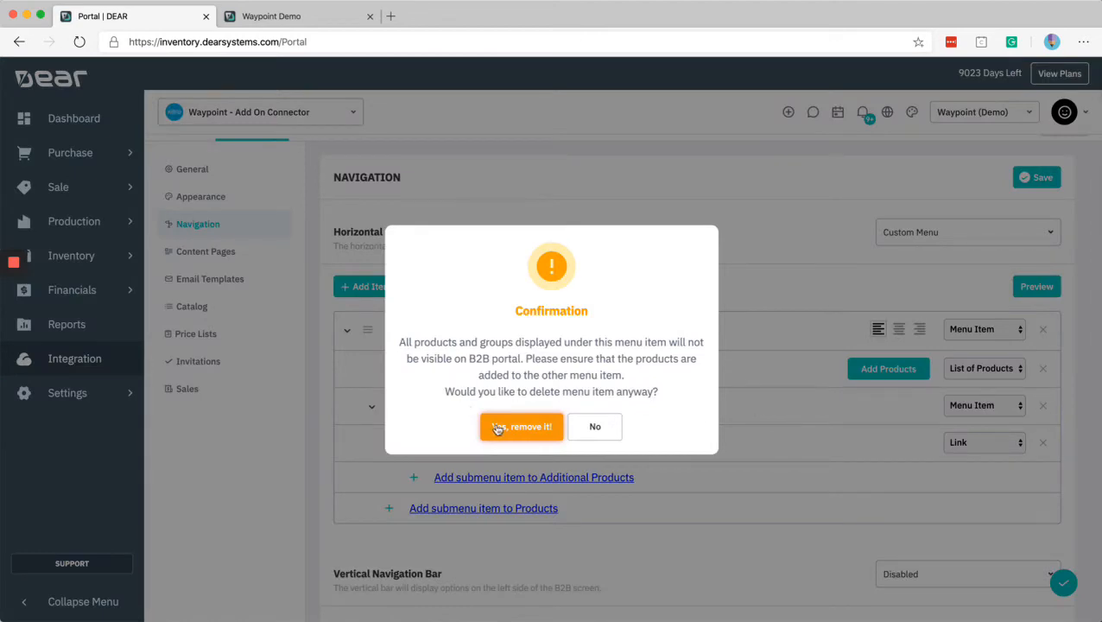
{"action": "left_click", "coordinate": [521, 426]}
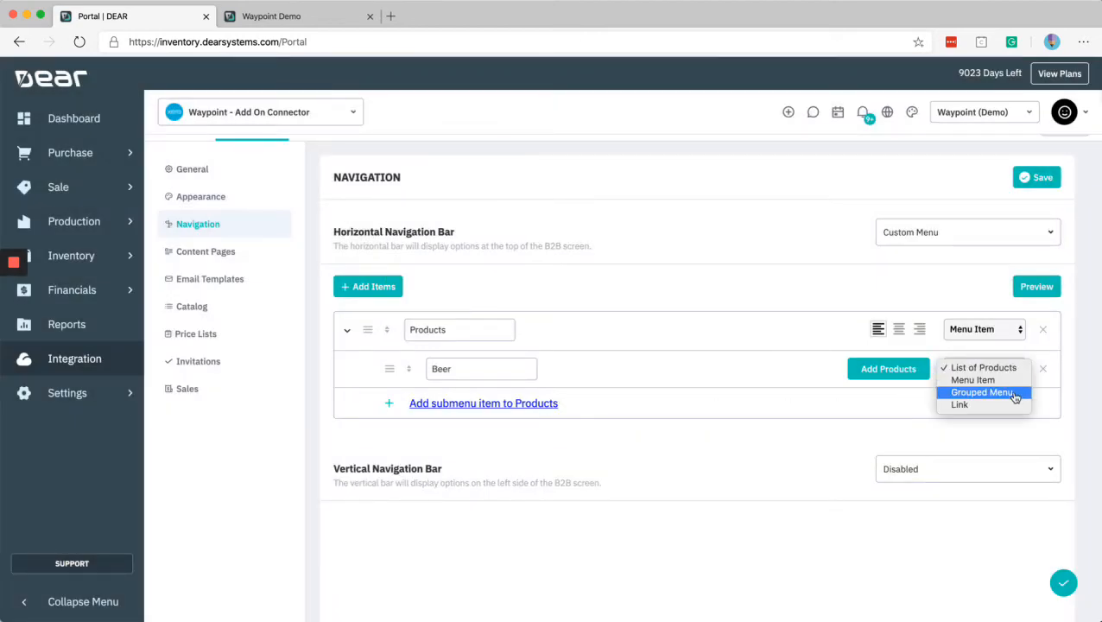
Step: Change Products to a Grouped Menu and confirm the conversion
{"action": "left_click", "coordinate": [982, 392]}
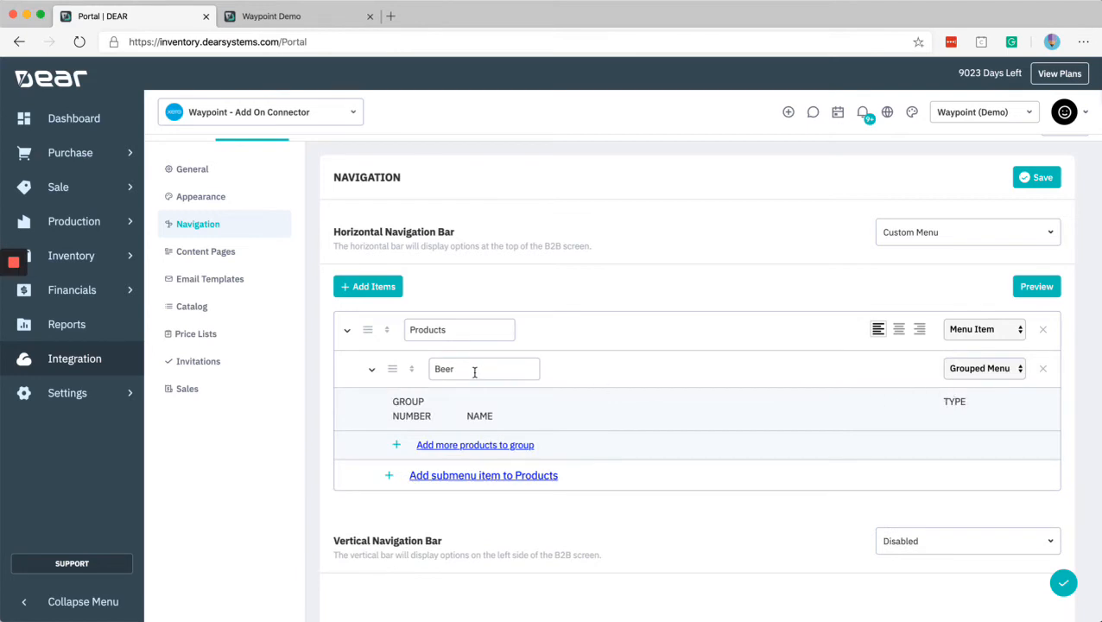
{"action": "double_click", "coordinate": [443, 369]}
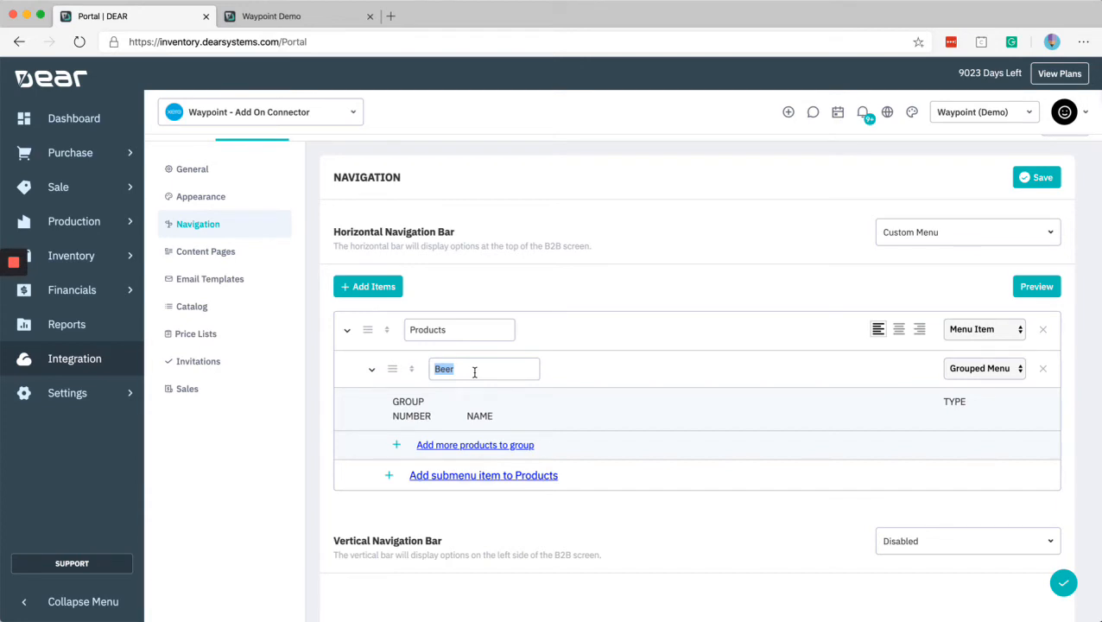
{"action": "mouse_move", "coordinate": [904, 345]}
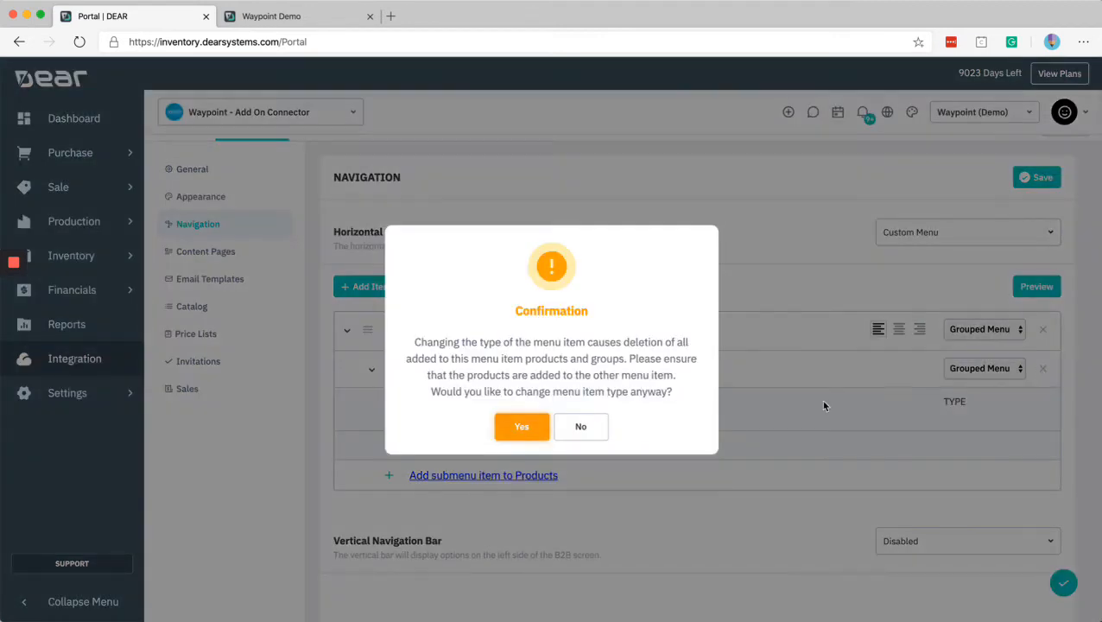
{"action": "left_click", "coordinate": [521, 425]}
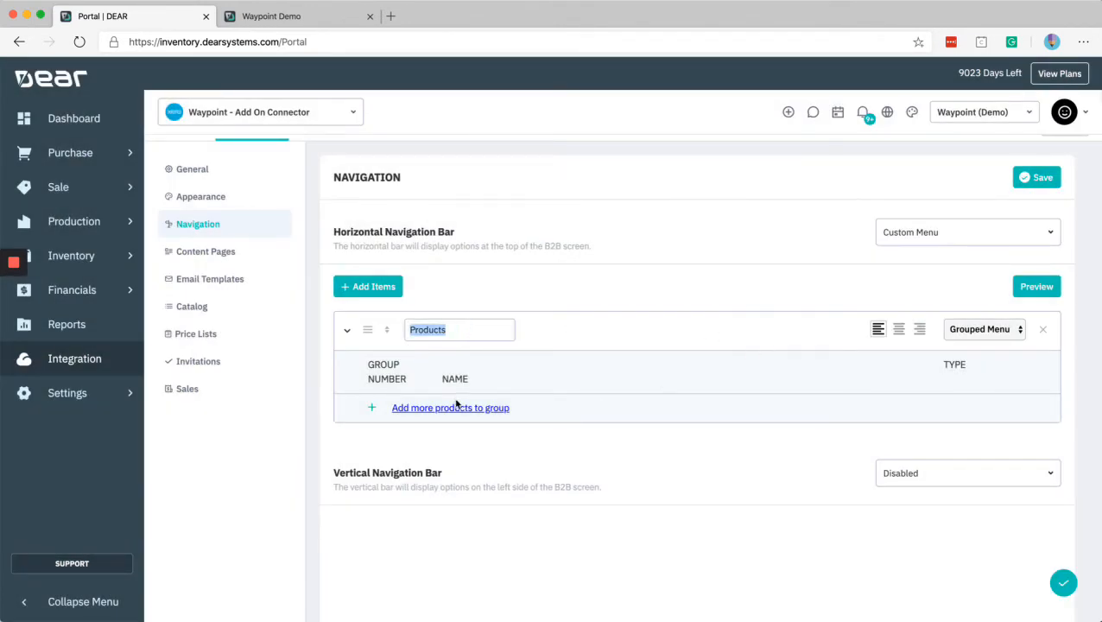
Step: Add two groups to Products, making group 1 a Title named 'Shop by Brand'
{"action": "left_click", "coordinate": [450, 406]}
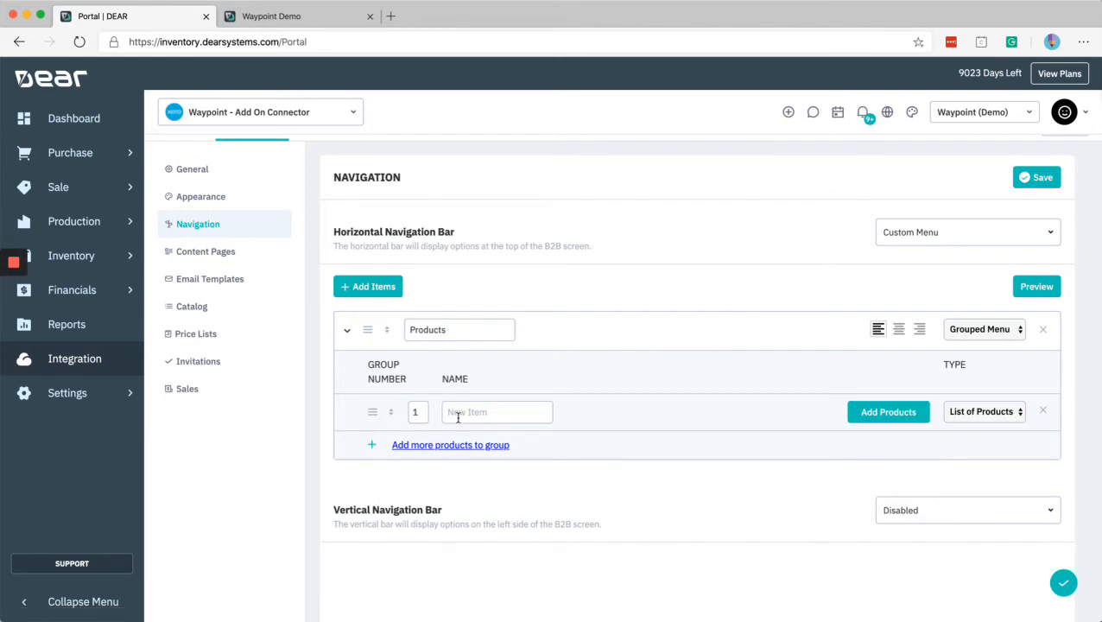
{"action": "mouse_move", "coordinate": [402, 377]}
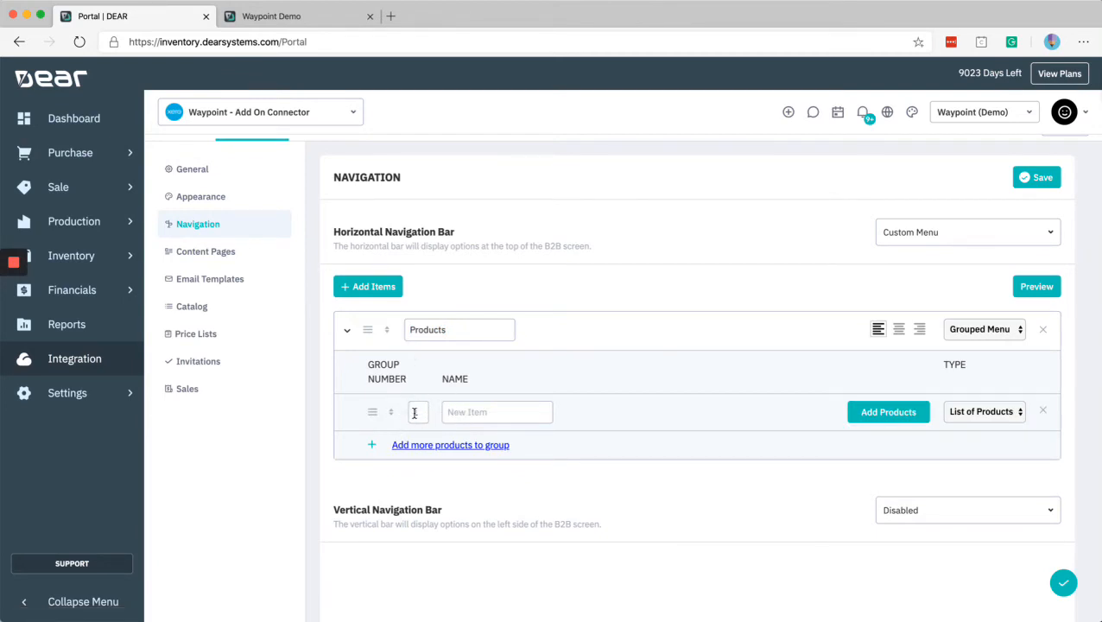
{"action": "type", "text": "1"}
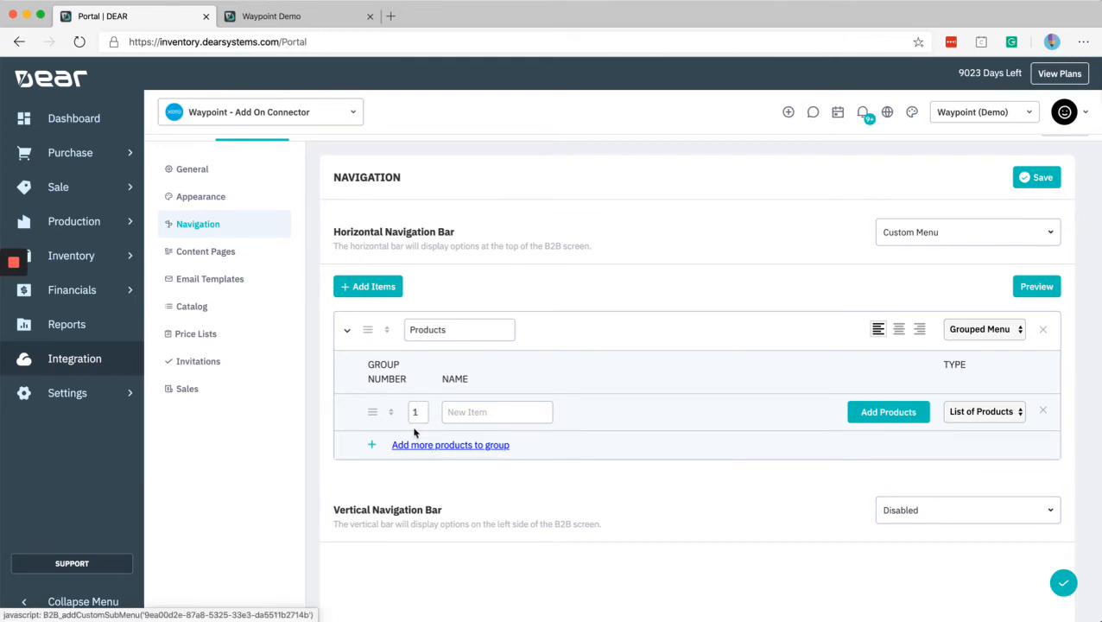
{"action": "left_click", "coordinate": [449, 444]}
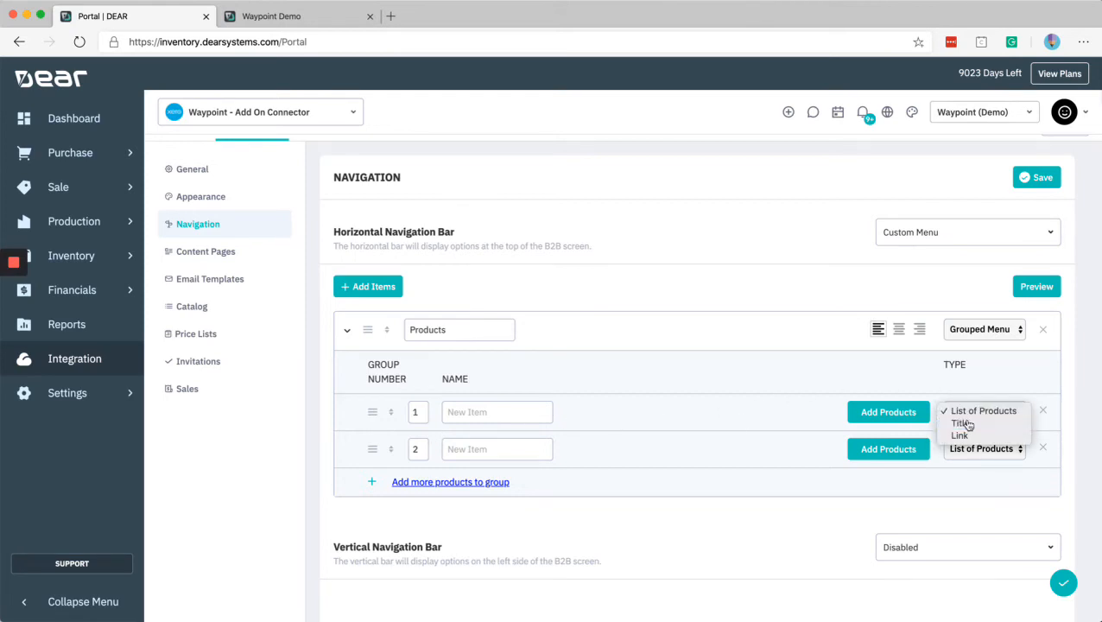
{"action": "left_click", "coordinate": [960, 423]}
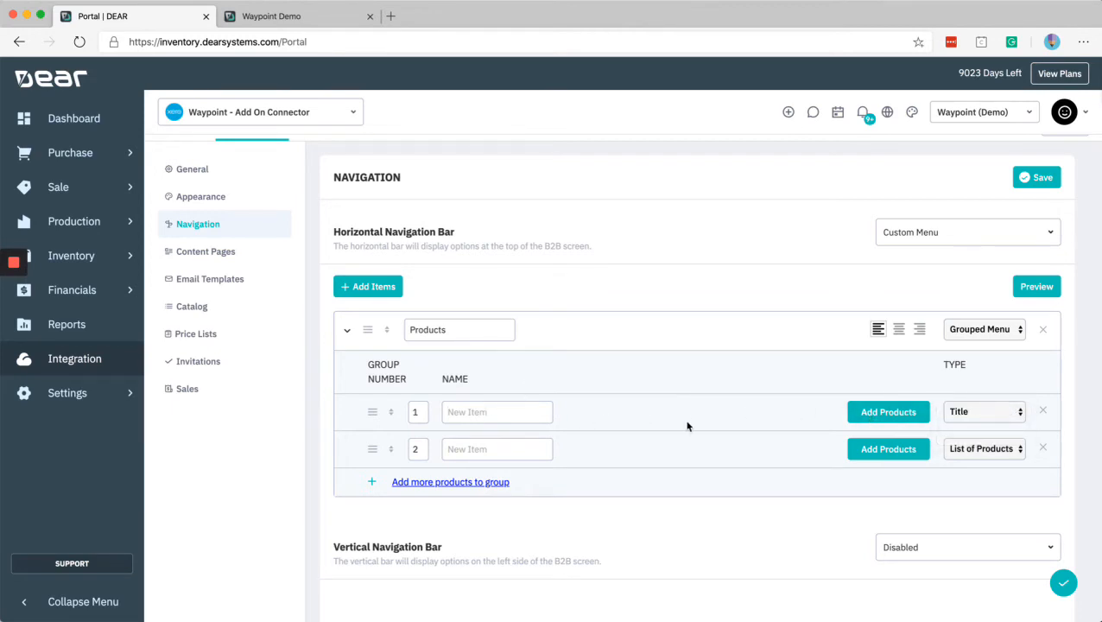
{"action": "mouse_move", "coordinate": [738, 421]}
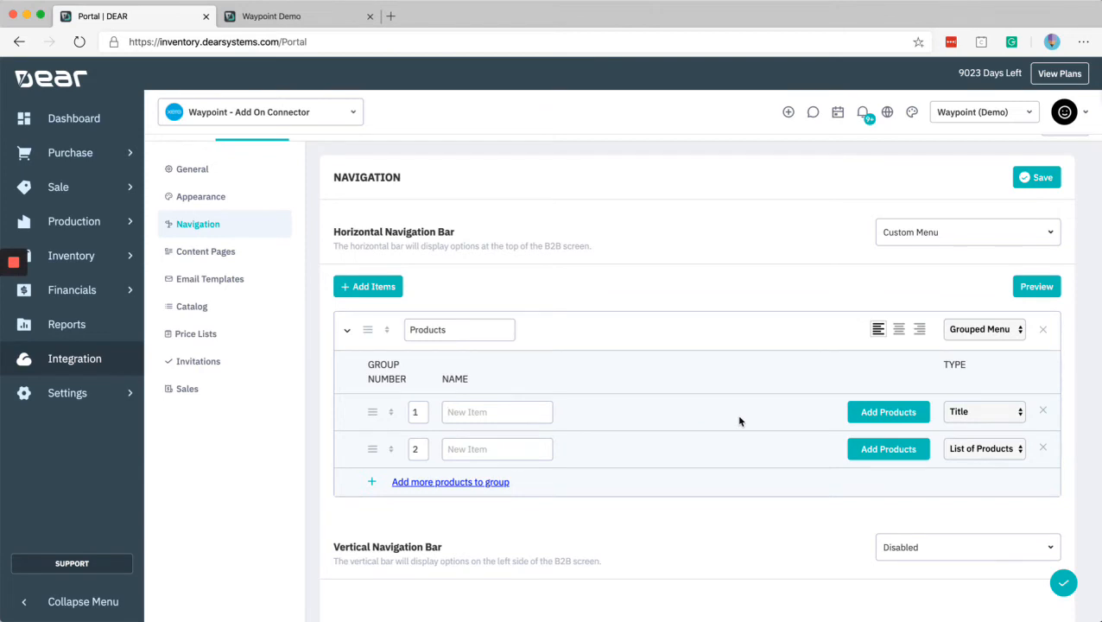
{"action": "type", "text": "Shop by Brand"}
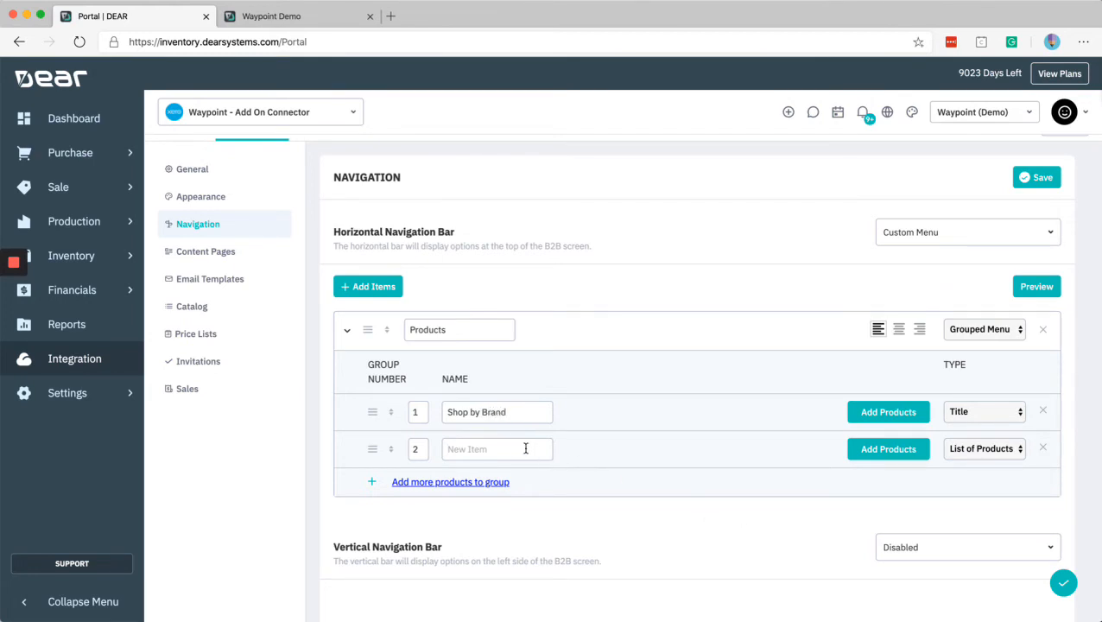
Step: Filter group 2's products by the brand found by searching 'beer'
{"action": "left_click", "coordinate": [888, 448]}
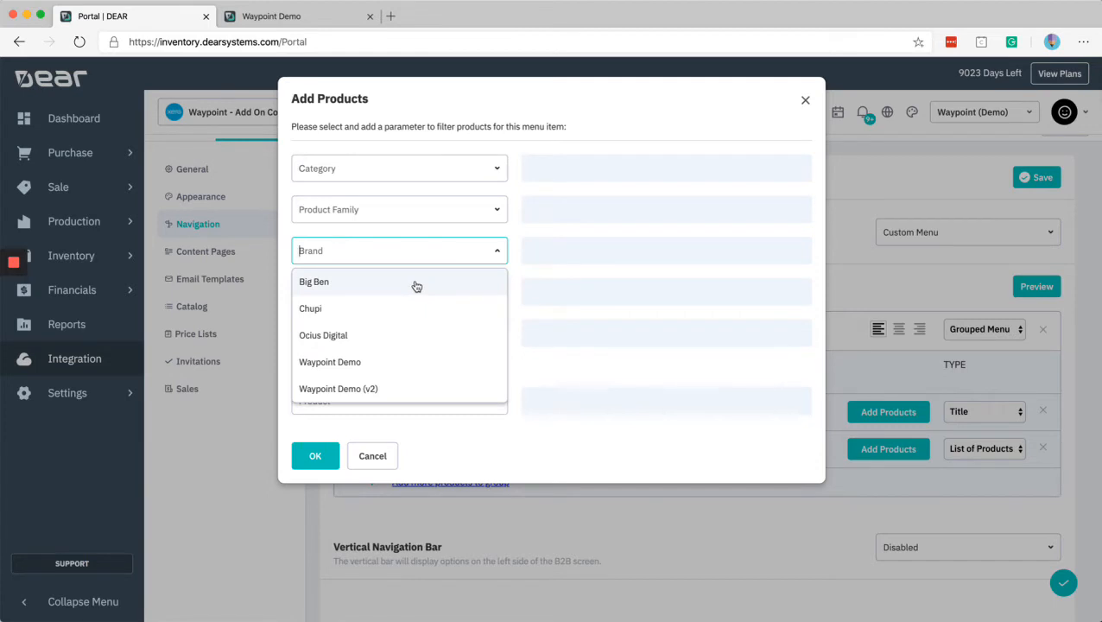
{"action": "mouse_move", "coordinate": [439, 283]}
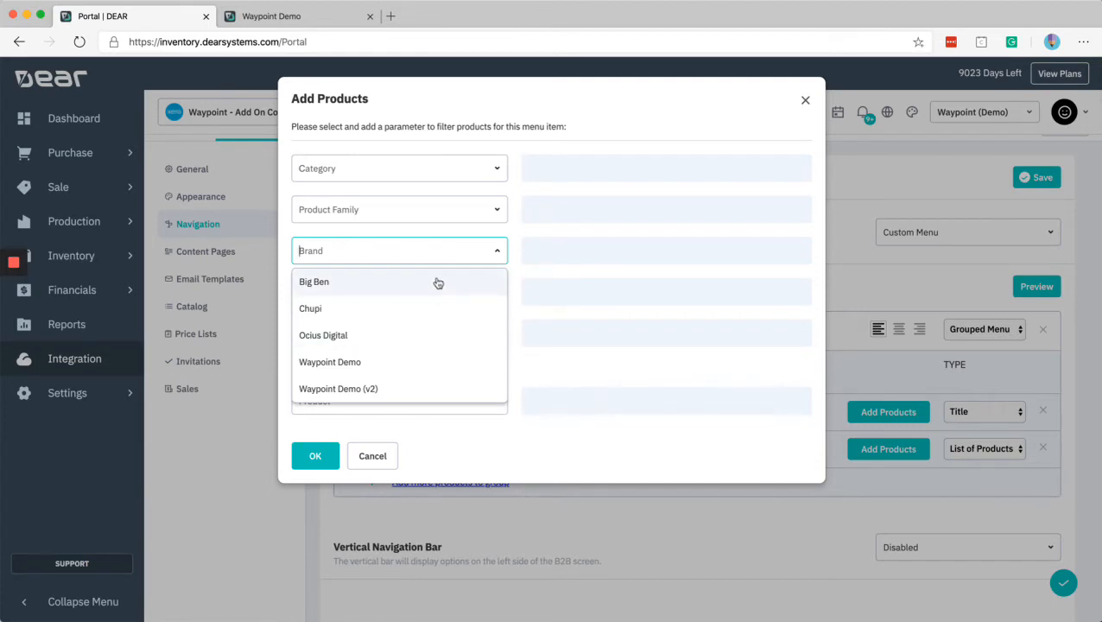
{"action": "mouse_move", "coordinate": [514, 269]}
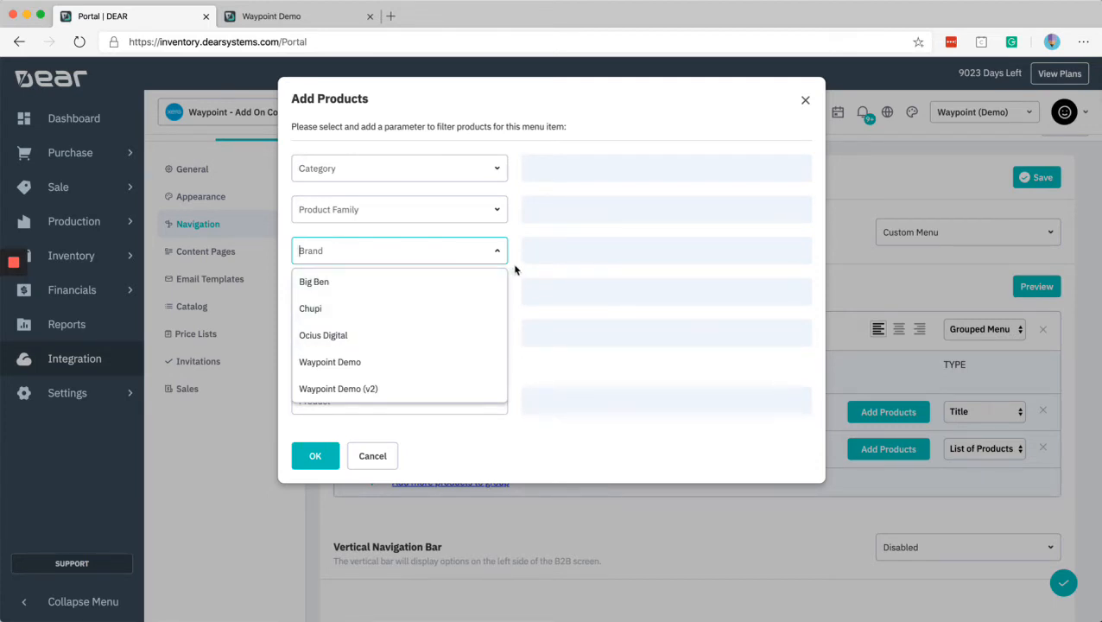
{"action": "type", "text": "b"}
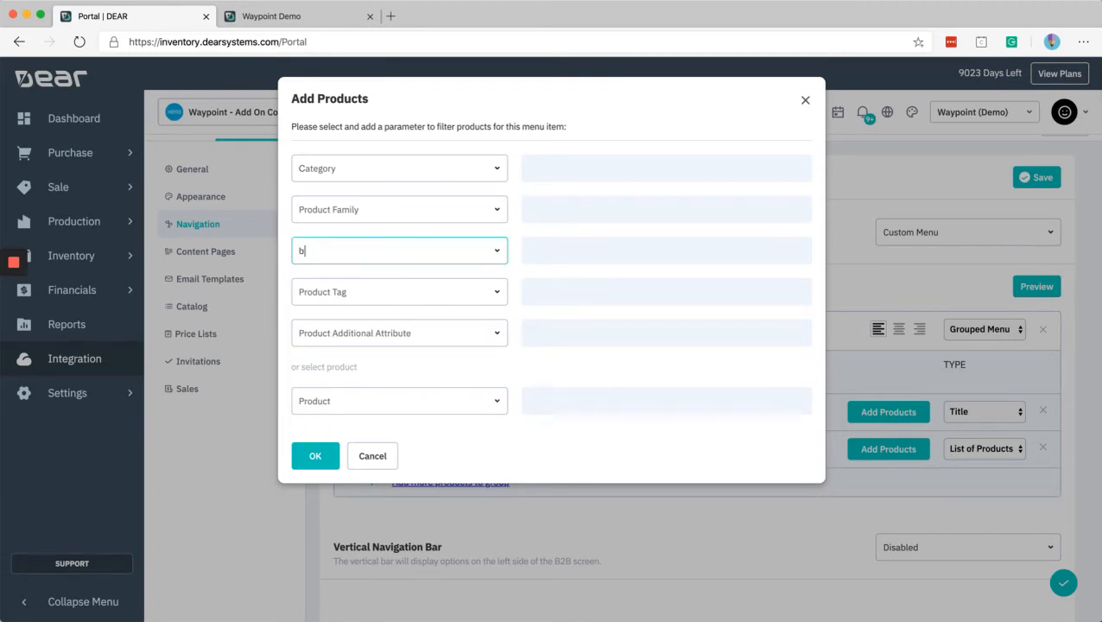
{"action": "type", "text": "eer"}
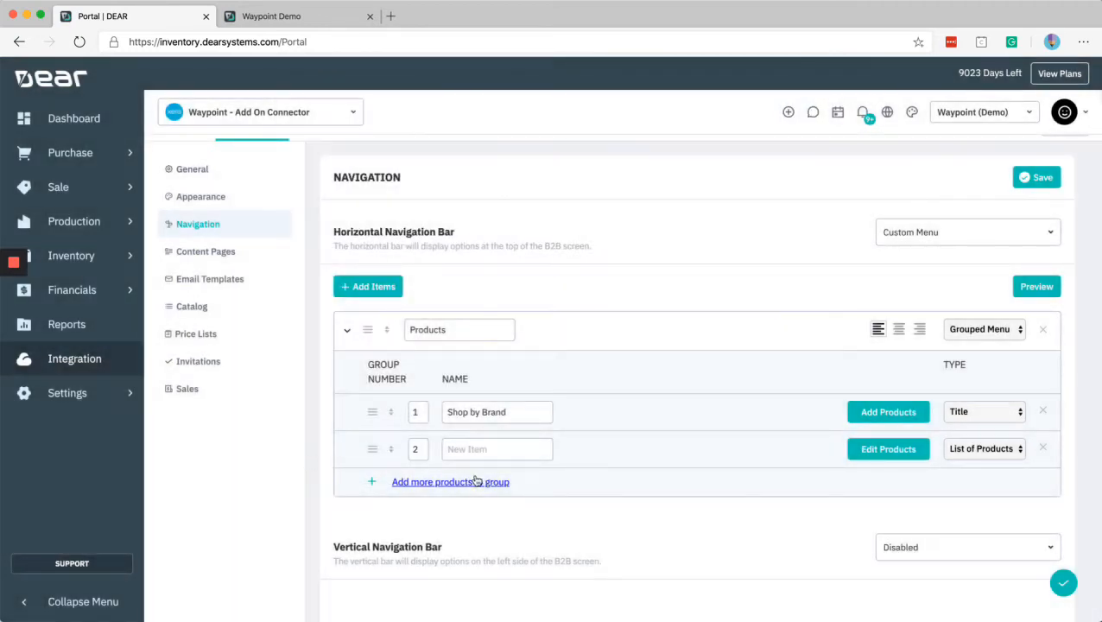
Step: Name group 2 'Beer Co' and add a third group named 'Waypoint Beer'
{"action": "left_click", "coordinate": [497, 448]}
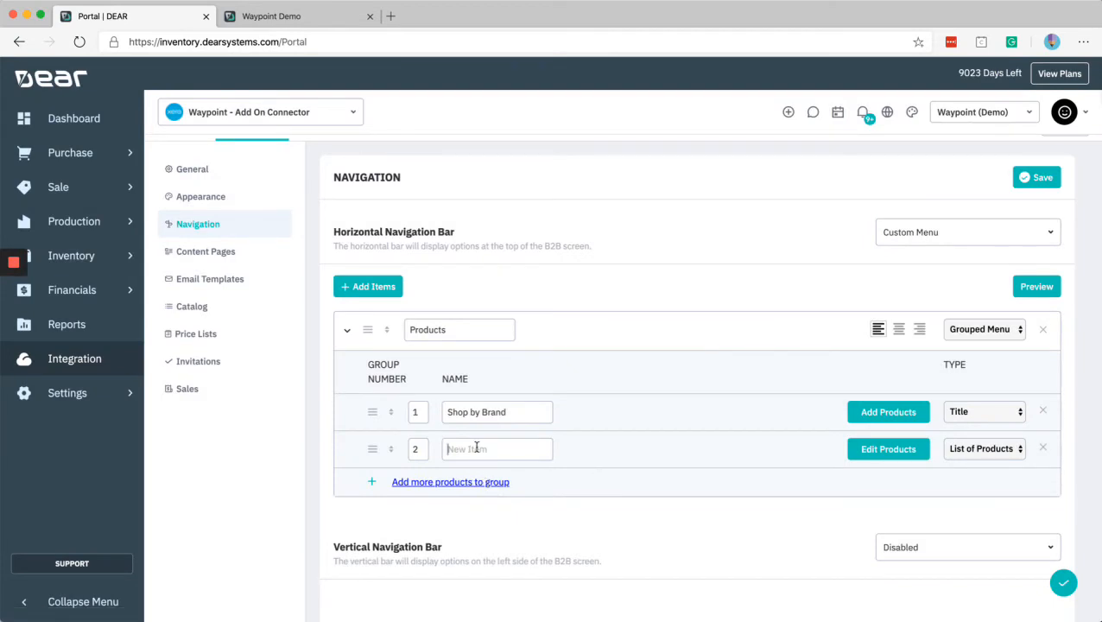
{"action": "type", "text": "Beer Co"}
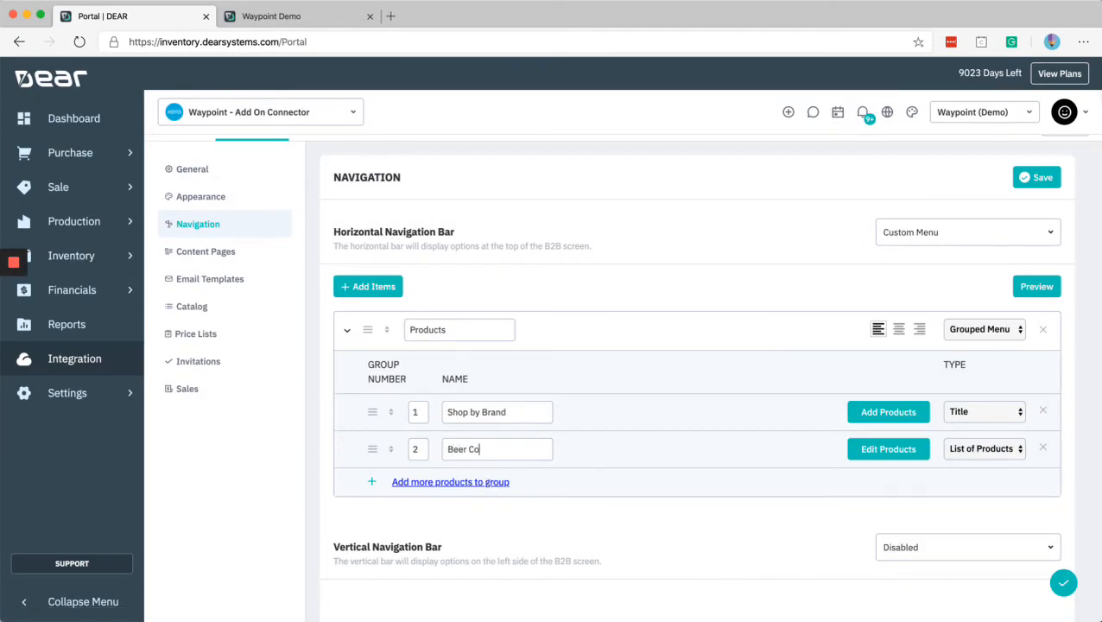
{"action": "left_click", "coordinate": [450, 481]}
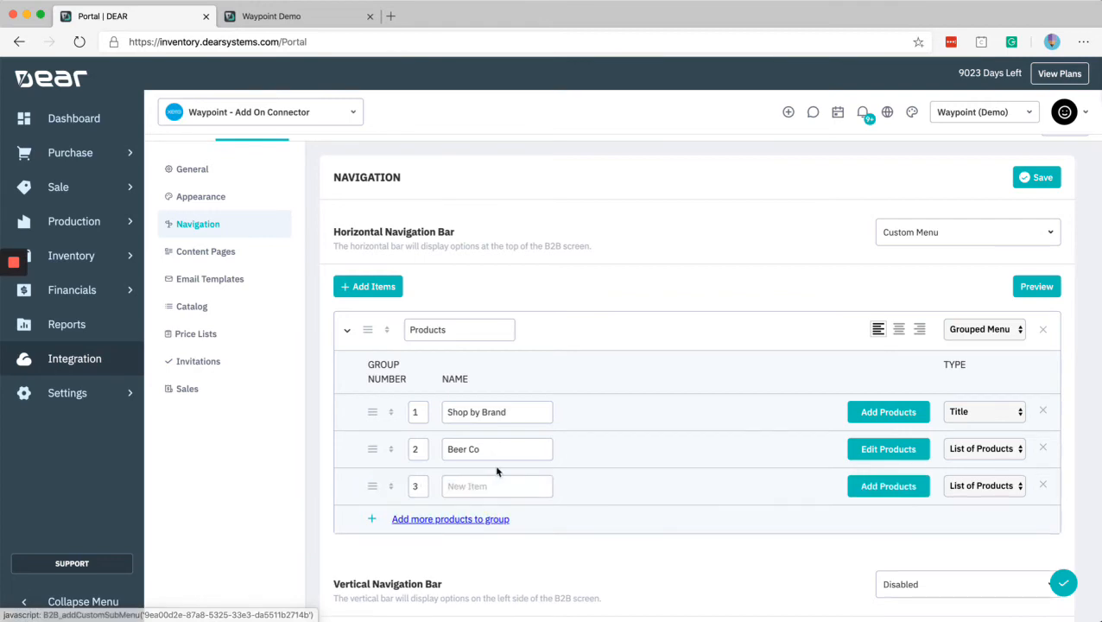
{"action": "mouse_move", "coordinate": [805, 483]}
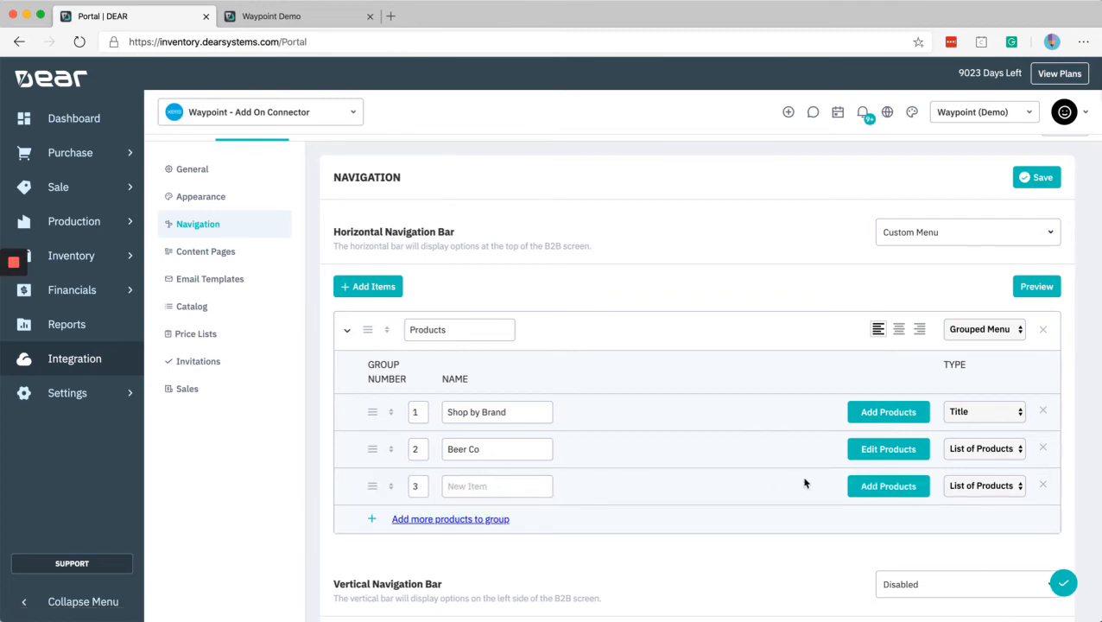
{"action": "type", "text": "Waypoint Beer"}
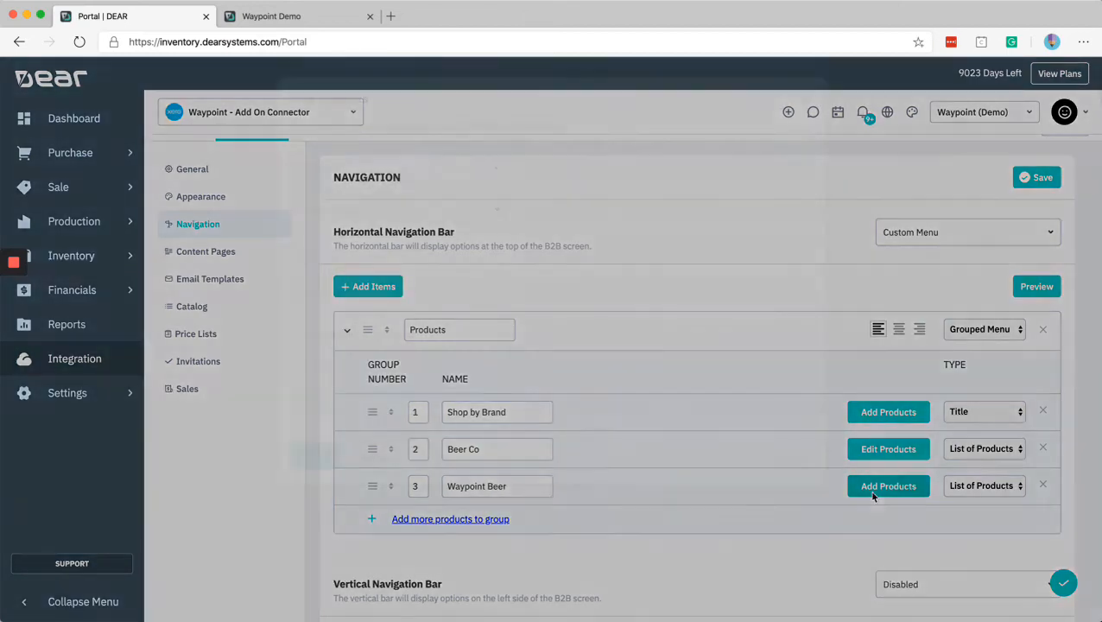
Step: Filter the Waypoint Beer group's products to the Waypoint brand
{"action": "left_click", "coordinate": [887, 485]}
{"action": "type", "text": "Wa"}
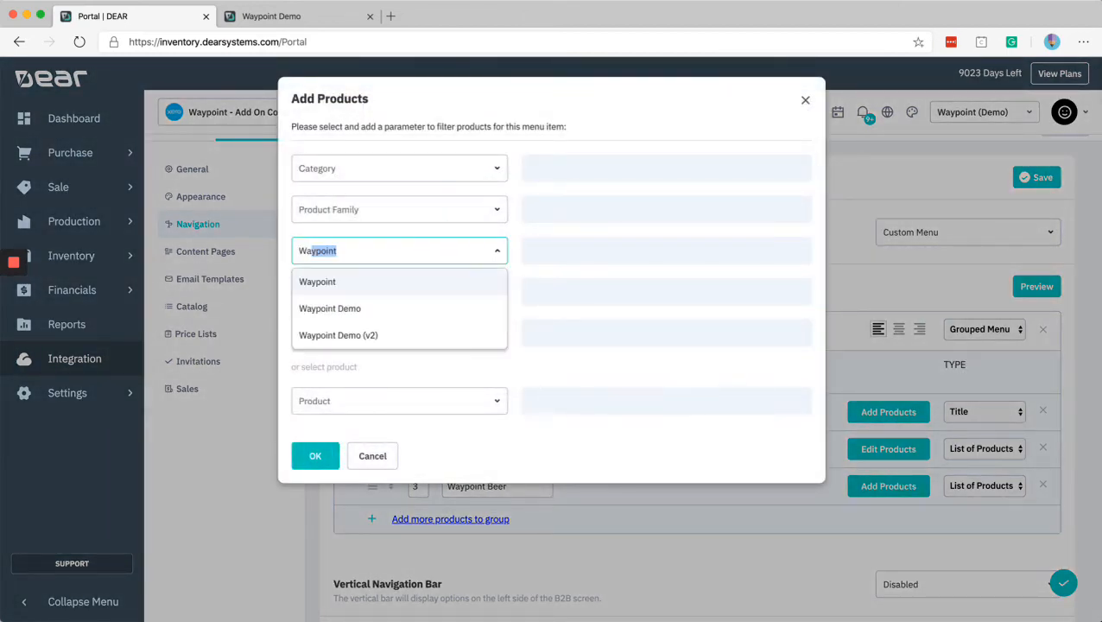
{"action": "left_click", "coordinate": [317, 281]}
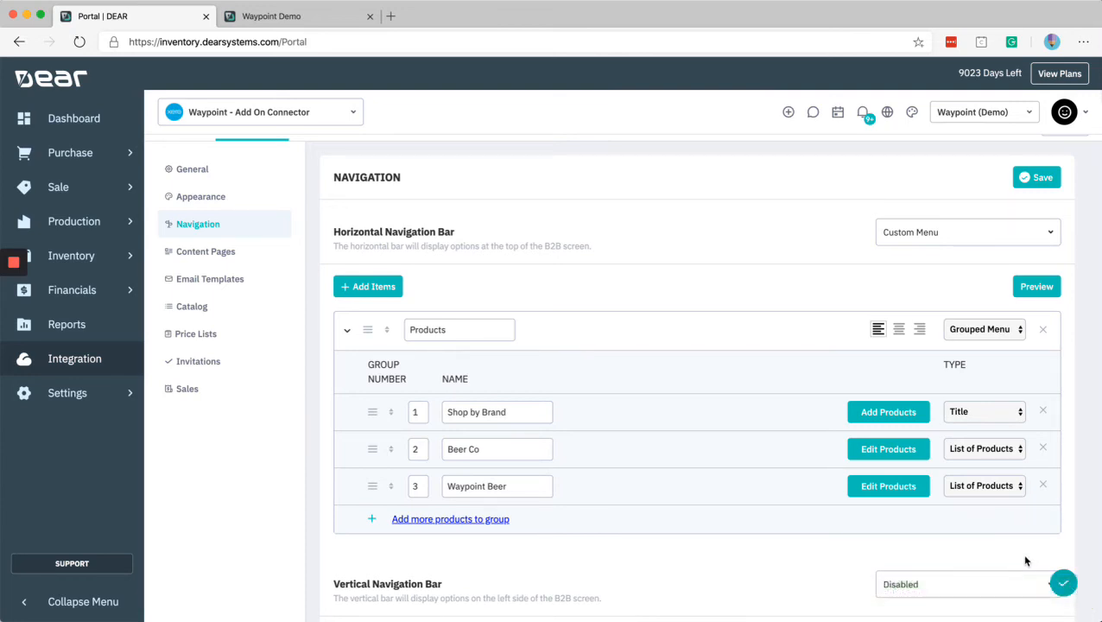
{"action": "left_click", "coordinate": [496, 412]}
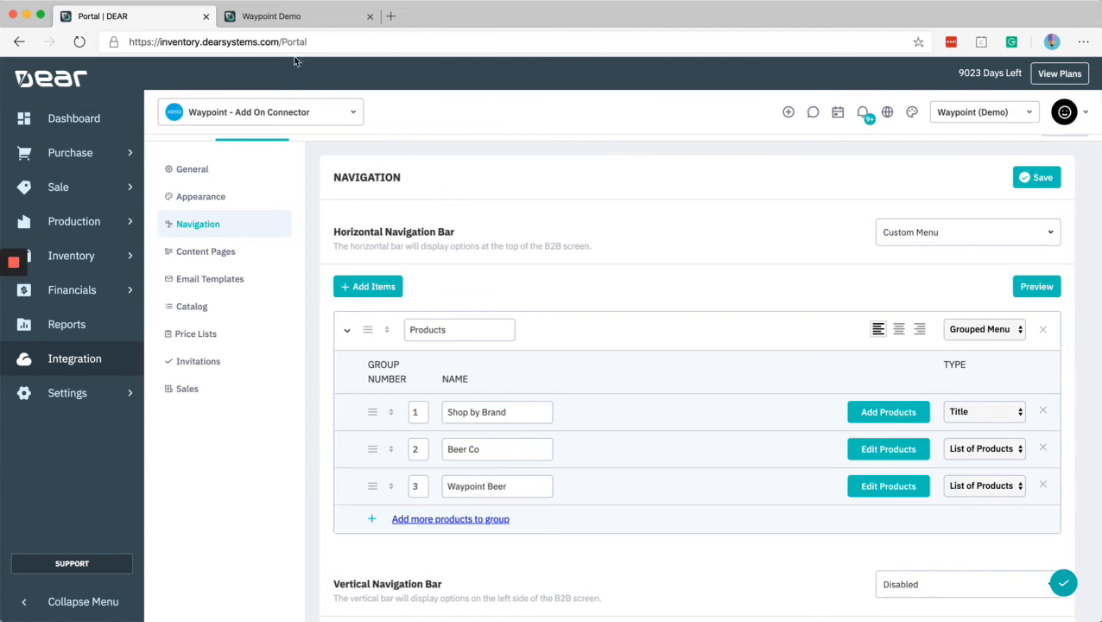
Step: Preview the storefront's three side-by-side Products columns, then go back to inventory settings
{"action": "left_click", "coordinate": [298, 15]}
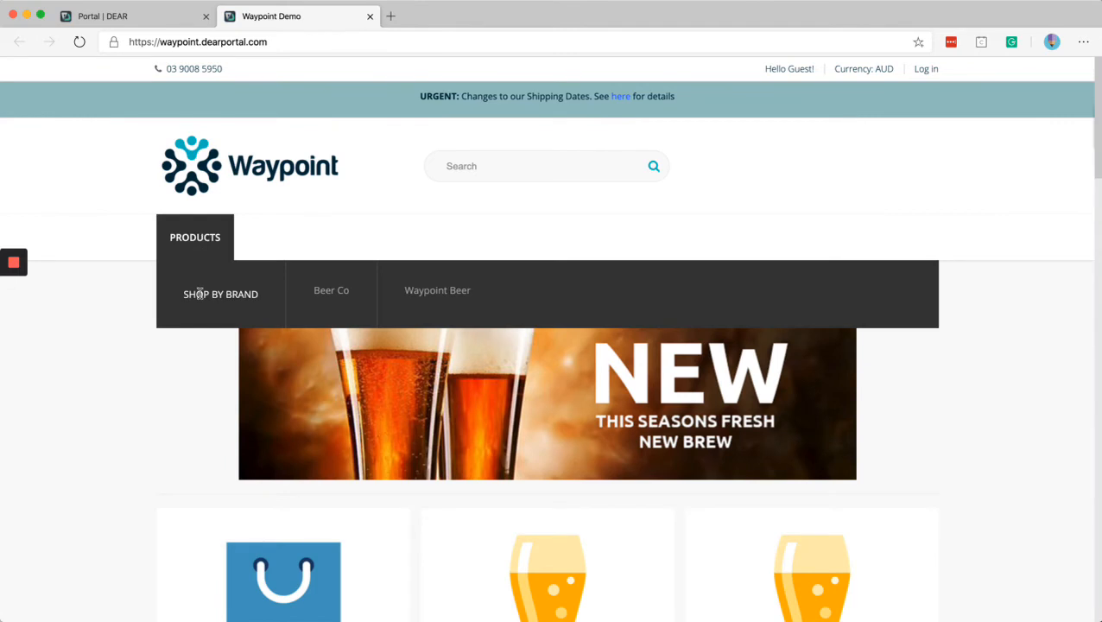
{"action": "mouse_move", "coordinate": [478, 336]}
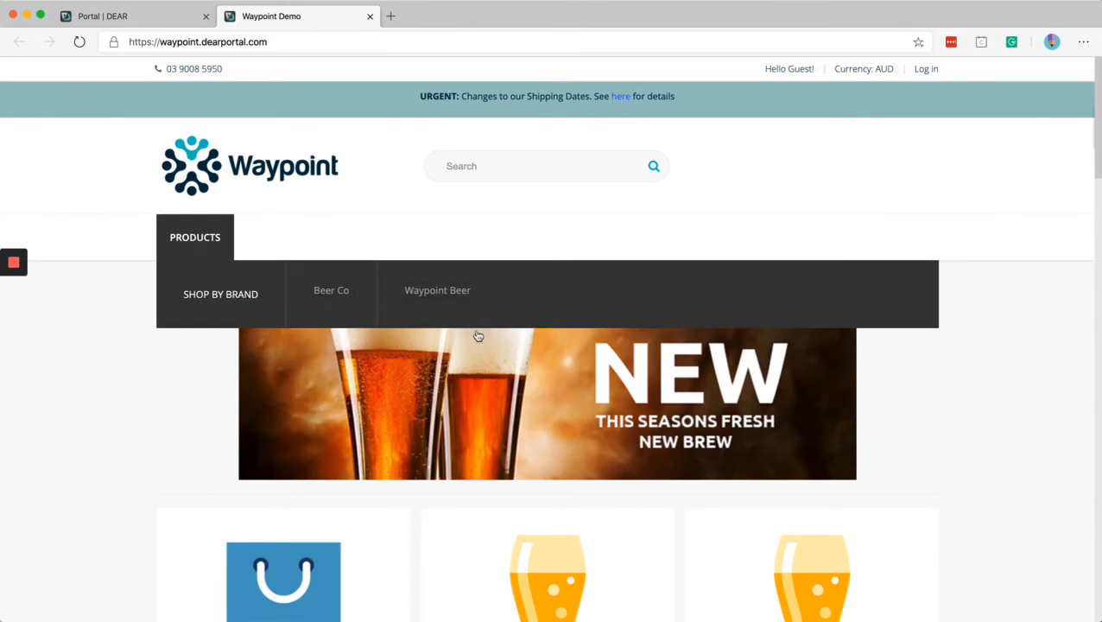
{"action": "mouse_move", "coordinate": [516, 335]}
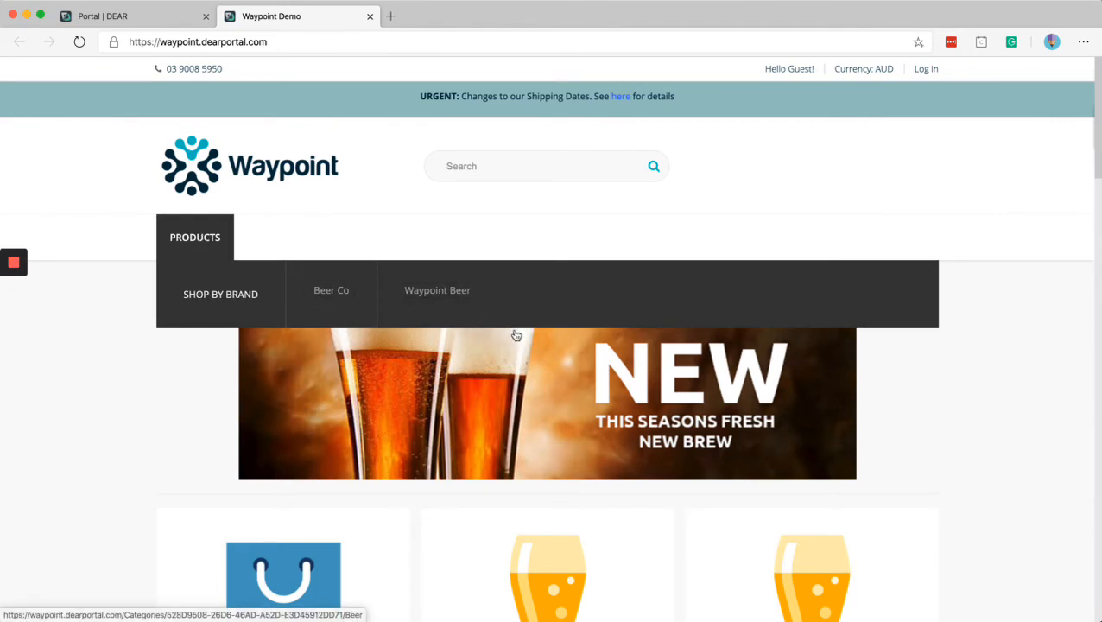
{"action": "mouse_move", "coordinate": [372, 294]}
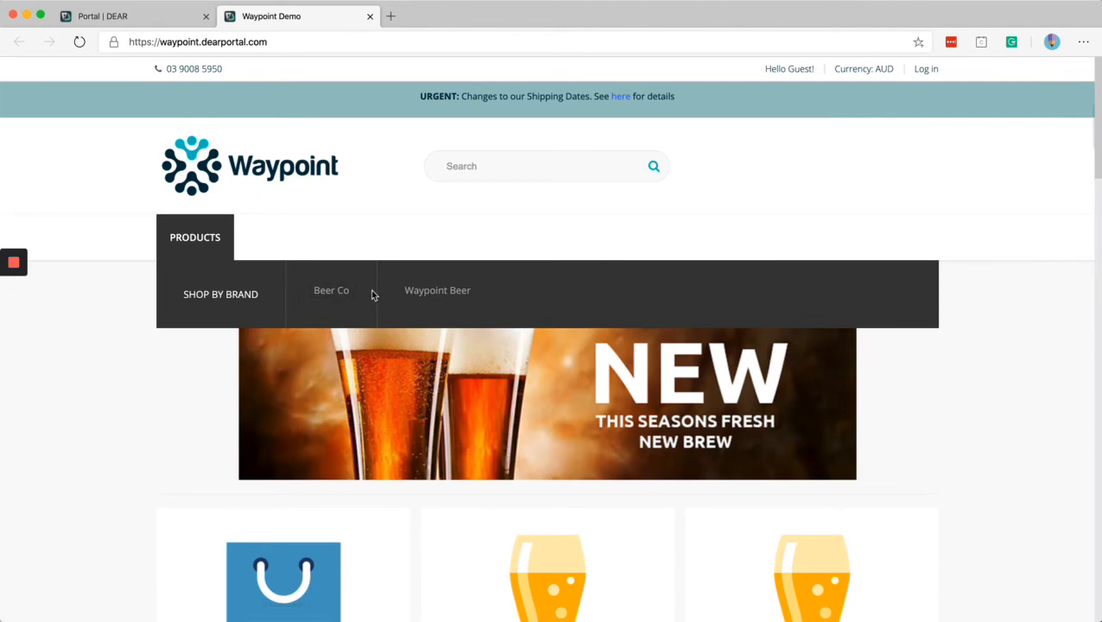
{"action": "left_click", "coordinate": [133, 16]}
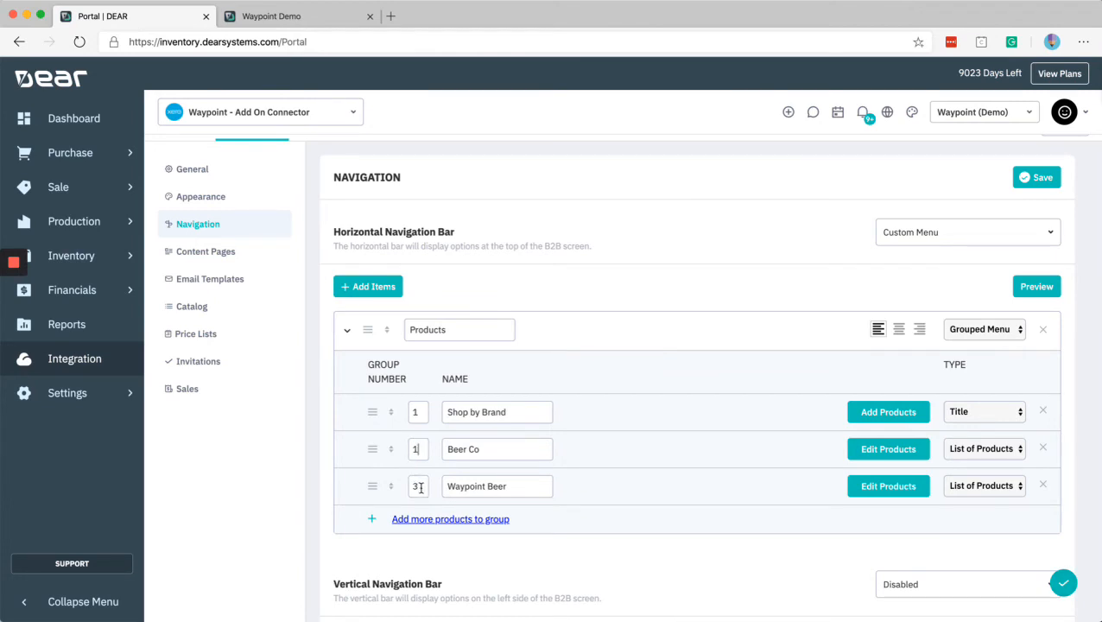
Step: Set Beer Co and Waypoint Beer to group number 1 and save the navigation
{"action": "type", "text": "11"}
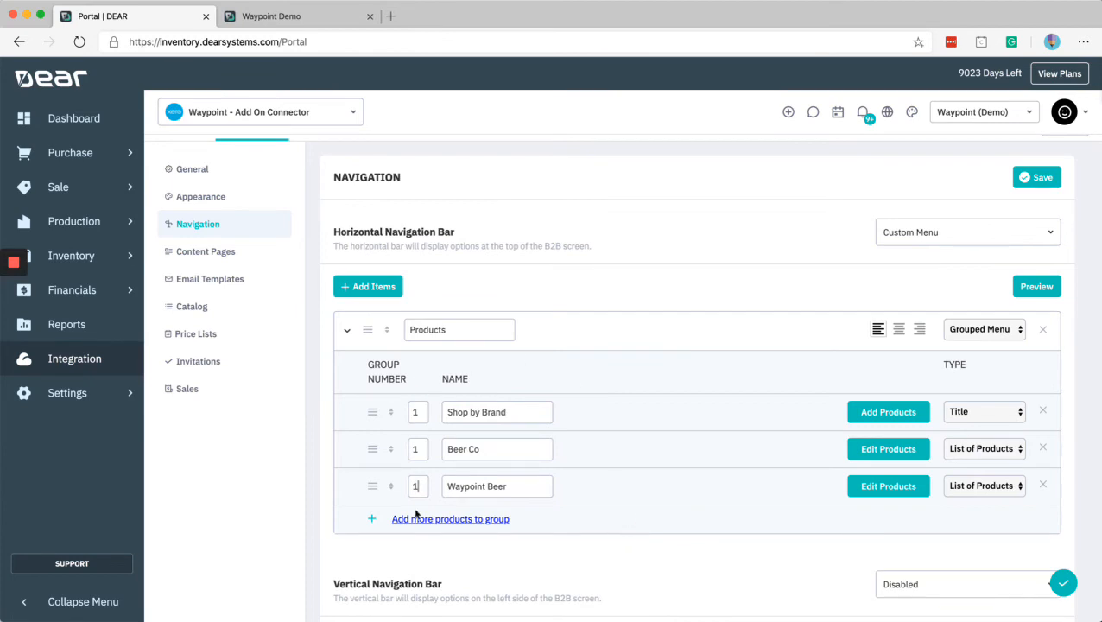
{"action": "mouse_move", "coordinate": [836, 382]}
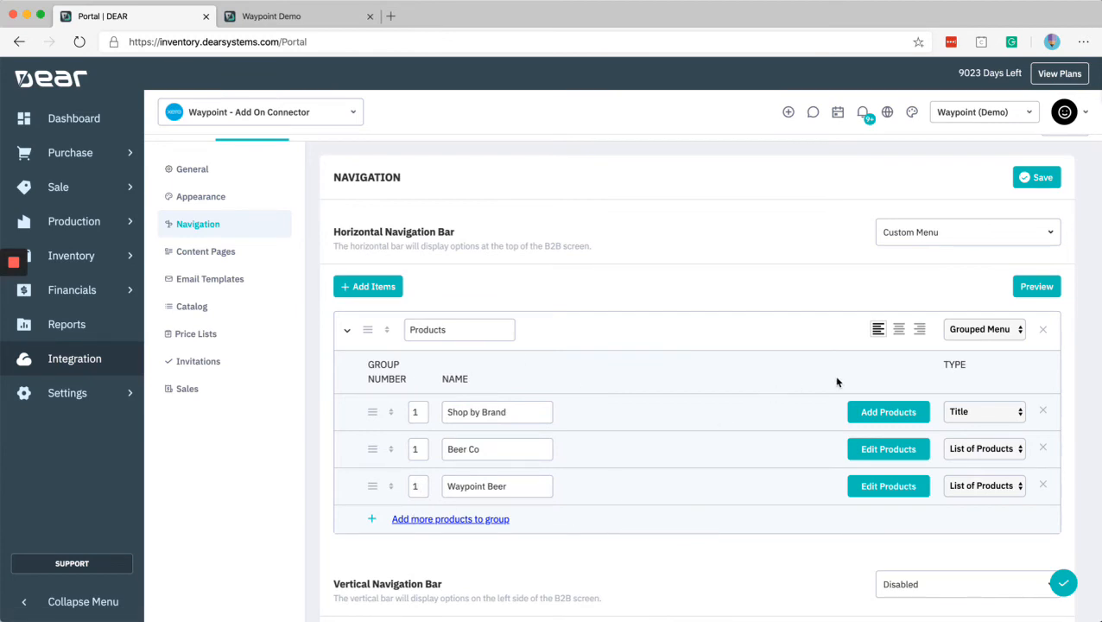
{"action": "left_click", "coordinate": [1036, 177]}
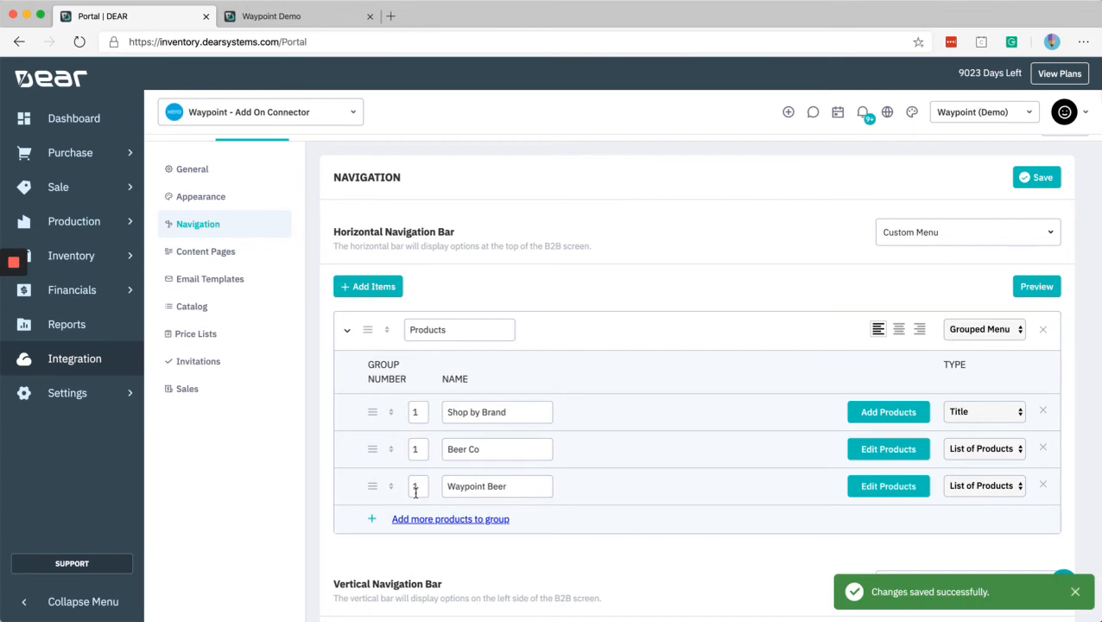
{"action": "left_click", "coordinate": [298, 16]}
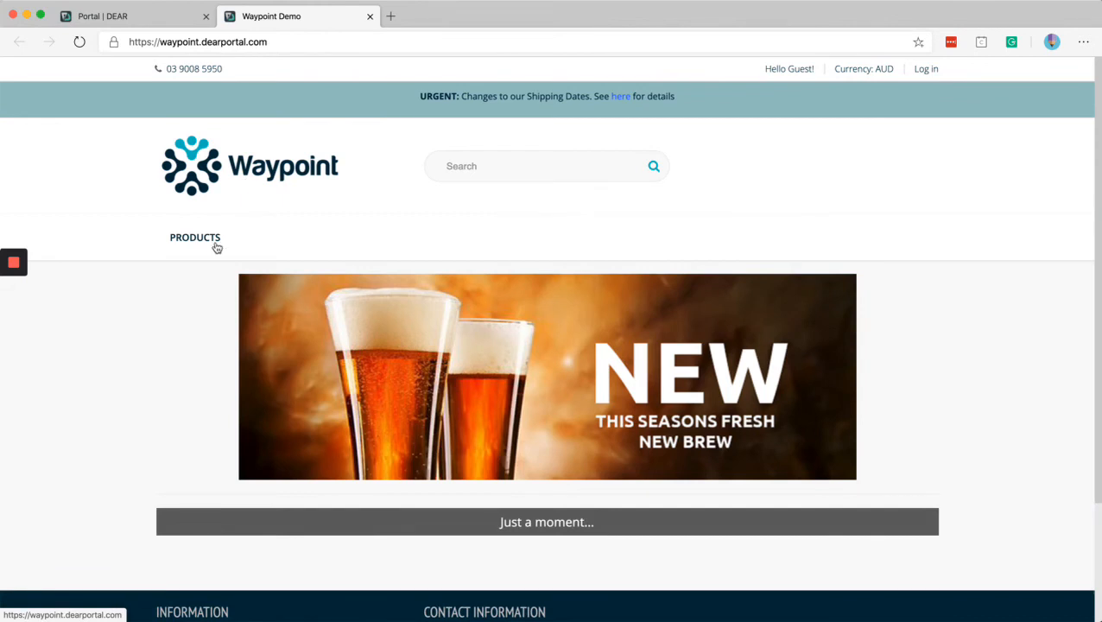
Step: Check that Beer Co and Waypoint Beer stack under Shop by Brand, then return
{"action": "left_click", "coordinate": [194, 236]}
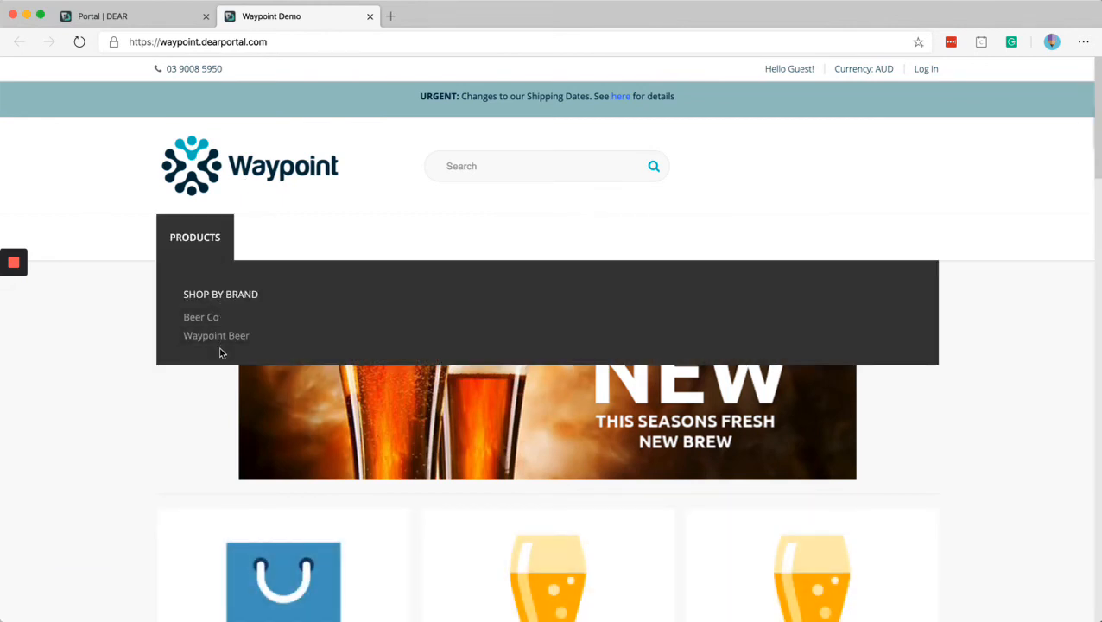
{"action": "mouse_move", "coordinate": [639, 223]}
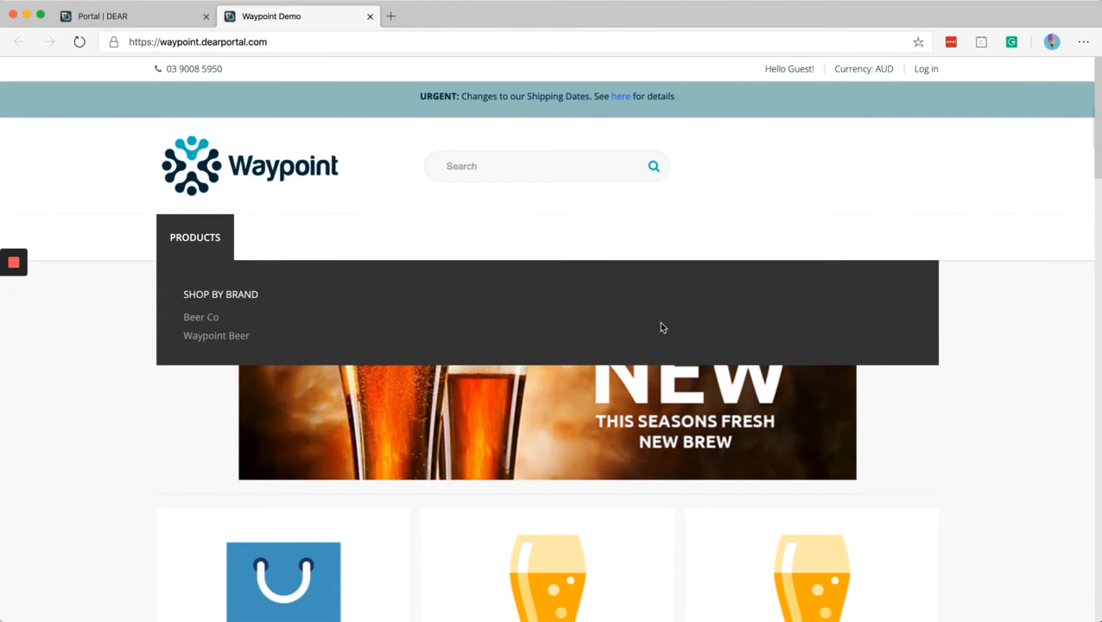
{"action": "mouse_move", "coordinate": [336, 306]}
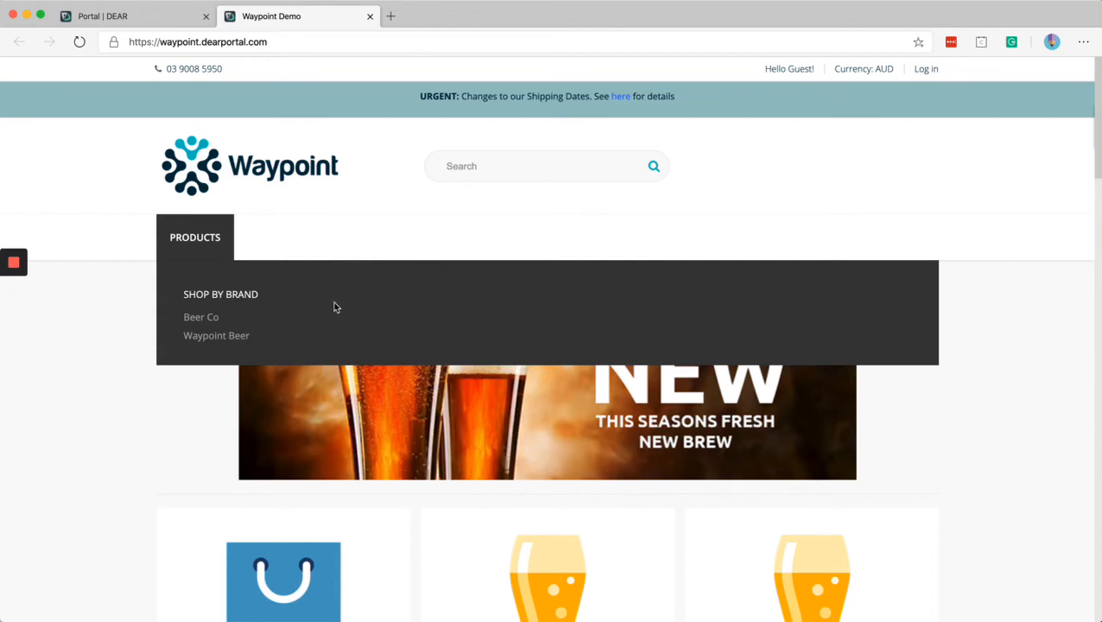
{"action": "mouse_move", "coordinate": [134, 15]}
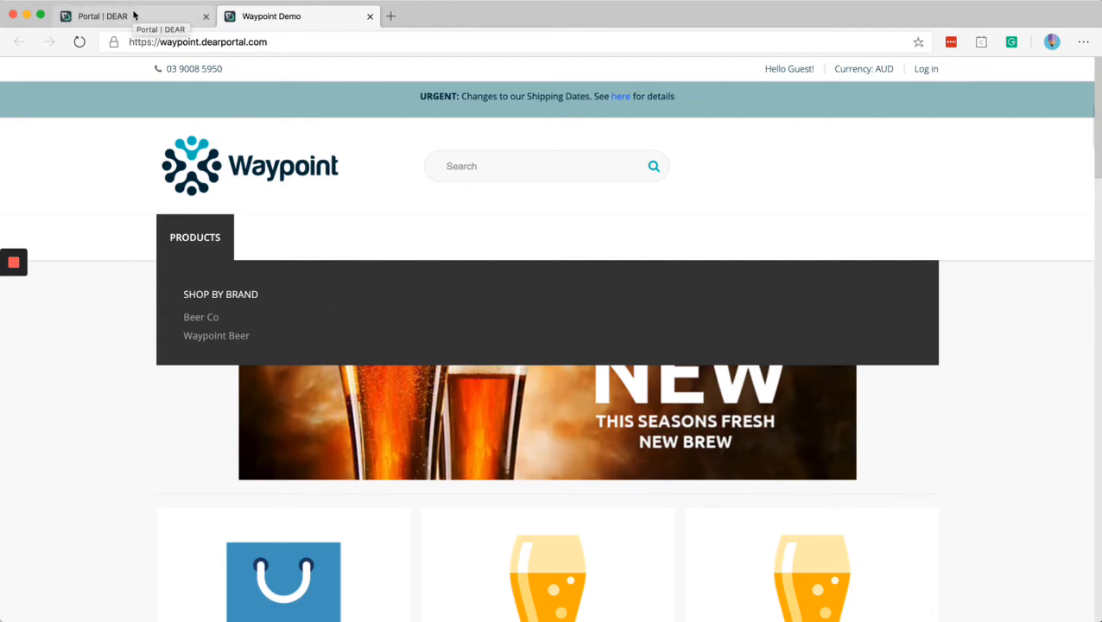
{"action": "left_click", "coordinate": [134, 15]}
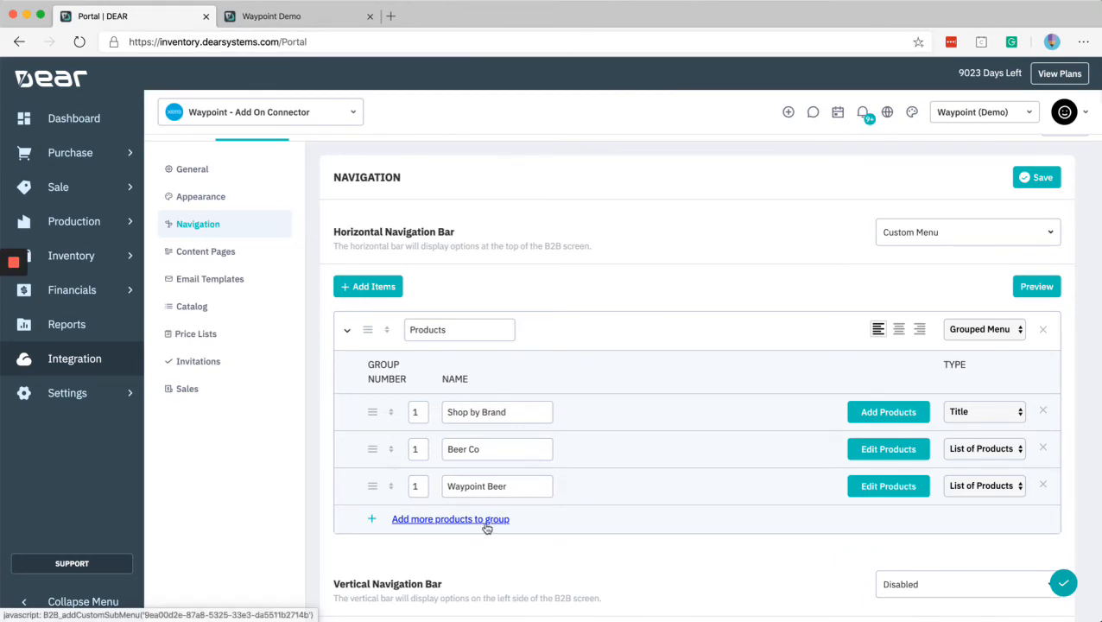
Step: Add a 'Promotions' group row linking to promotion.com and save the navigation
{"action": "left_click", "coordinate": [450, 518]}
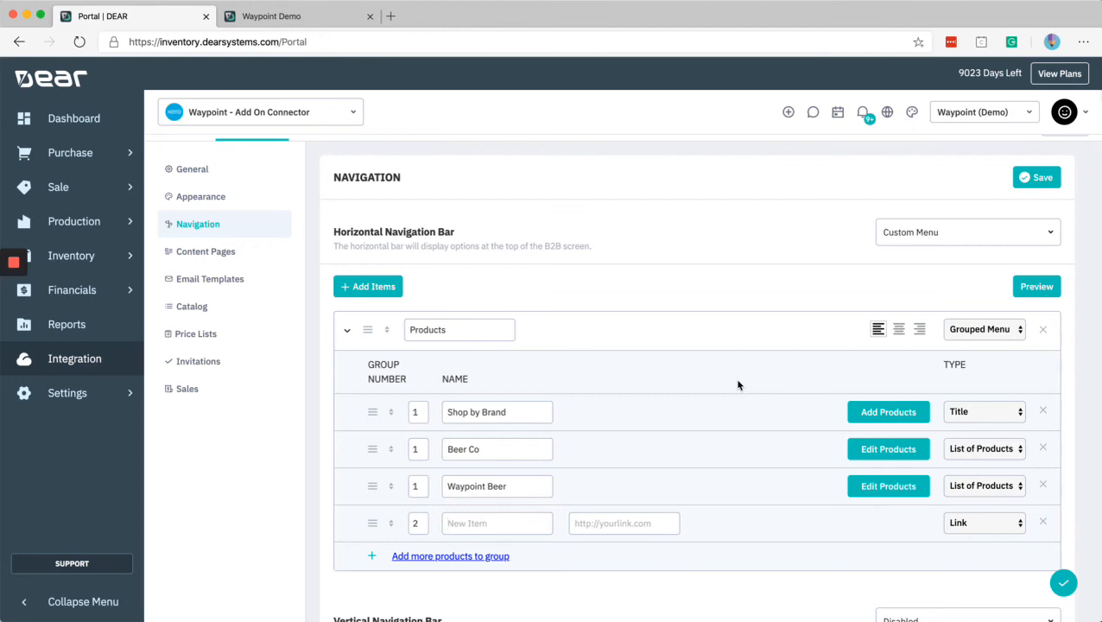
{"action": "mouse_move", "coordinate": [682, 315]}
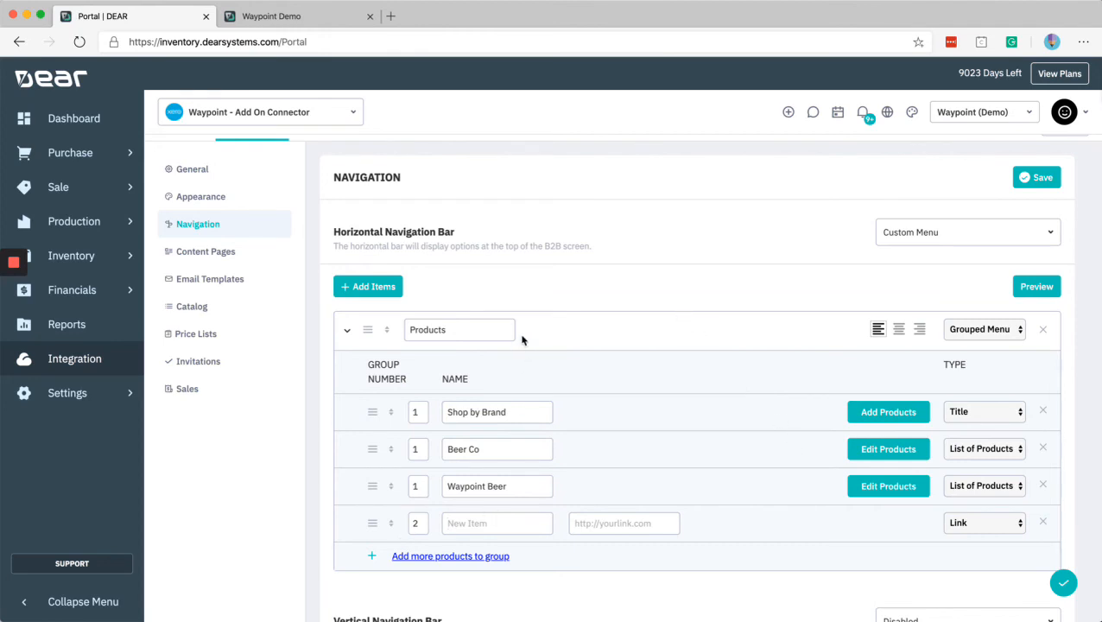
{"action": "type", "text": "Promot"}
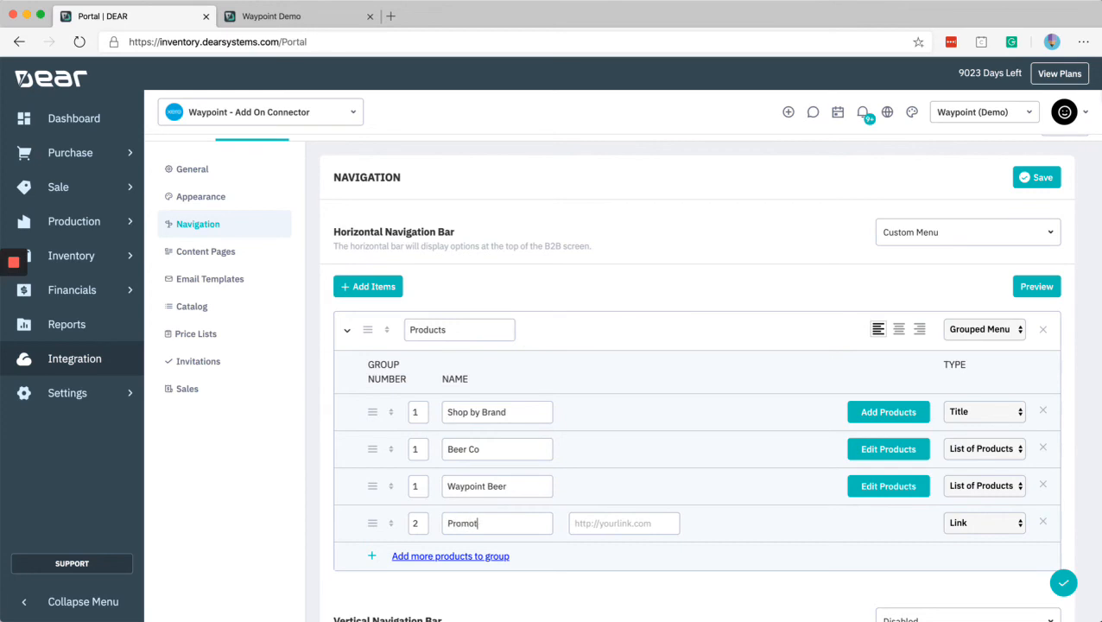
{"action": "type", "text": "ions"}
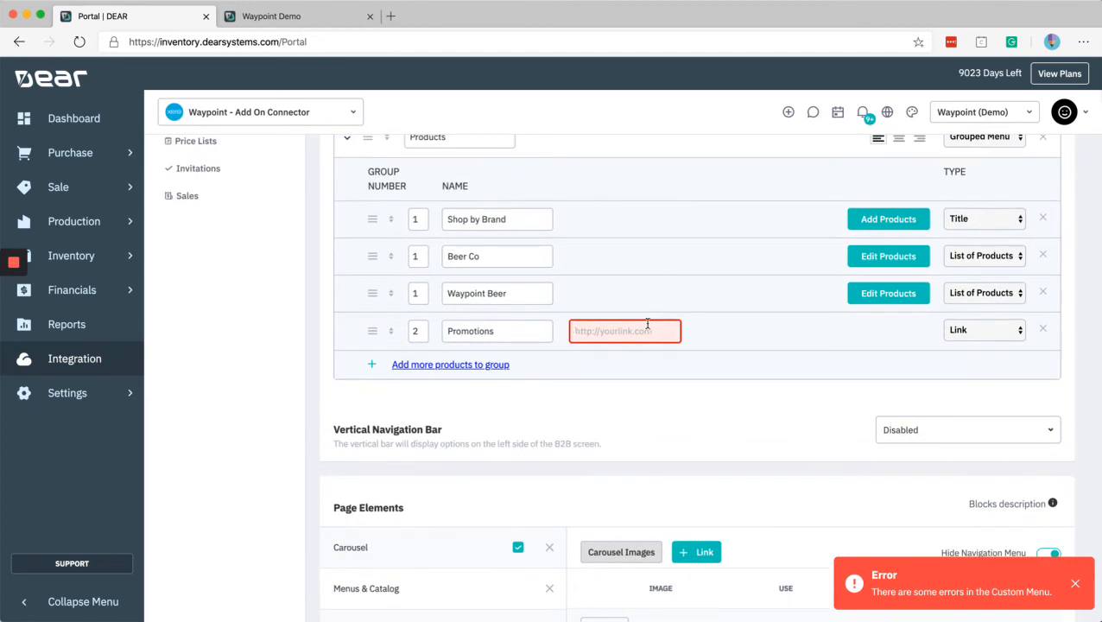
{"action": "type", "text": "promotion.com"}
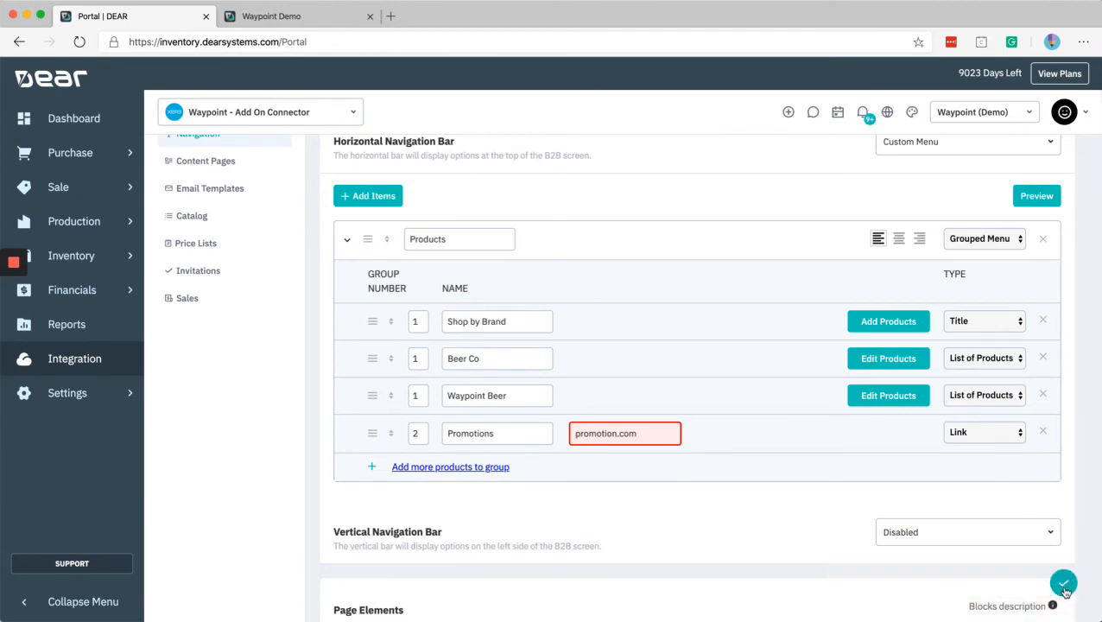
{"action": "left_click", "coordinate": [1063, 583]}
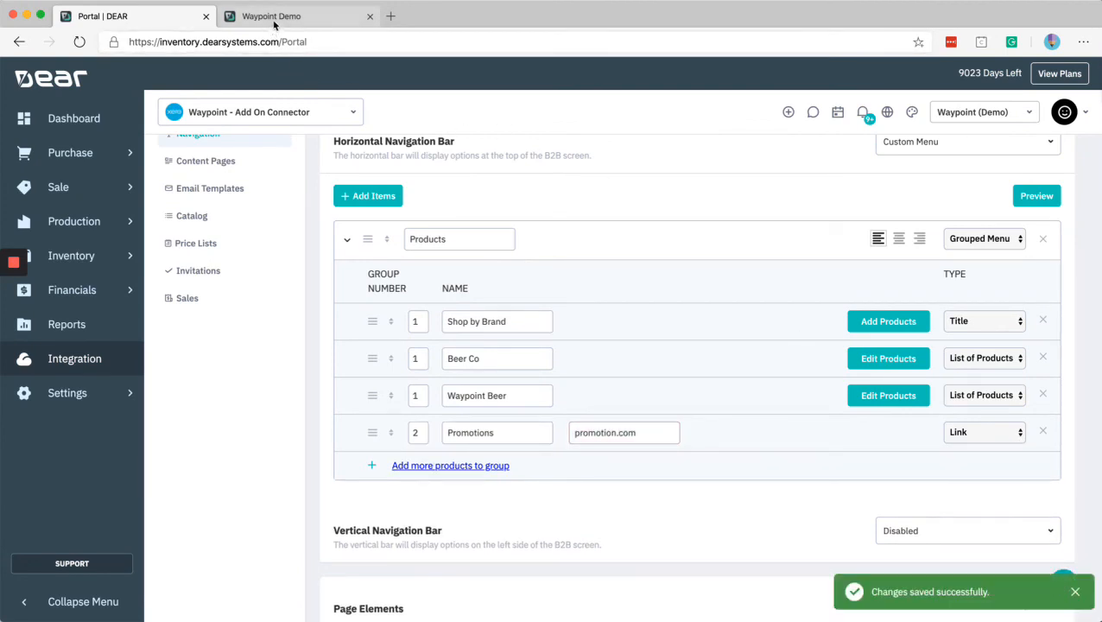
{"action": "left_click", "coordinate": [298, 16]}
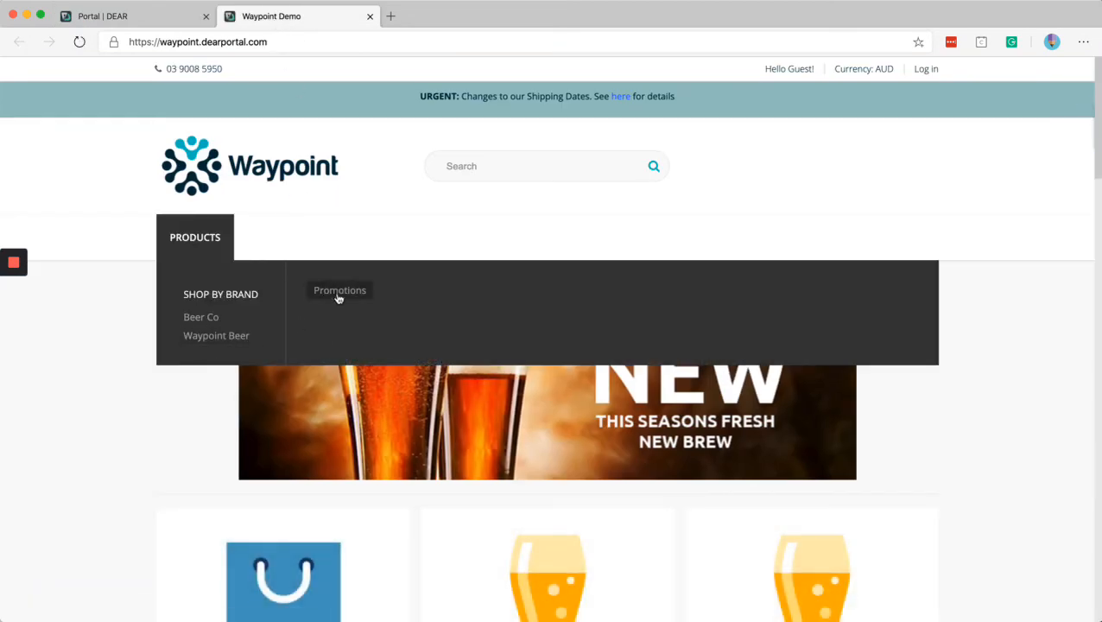
{"action": "mouse_move", "coordinate": [409, 284]}
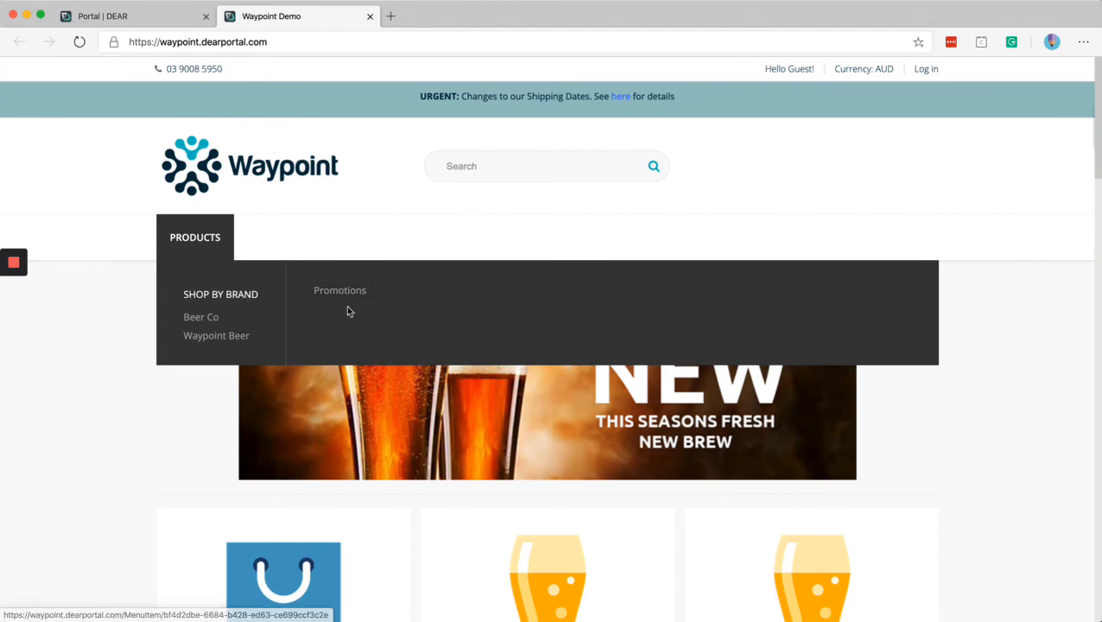
Step: Return from the storefront Products preview to the DEAR portal navigation settings
{"action": "left_click", "coordinate": [104, 16]}
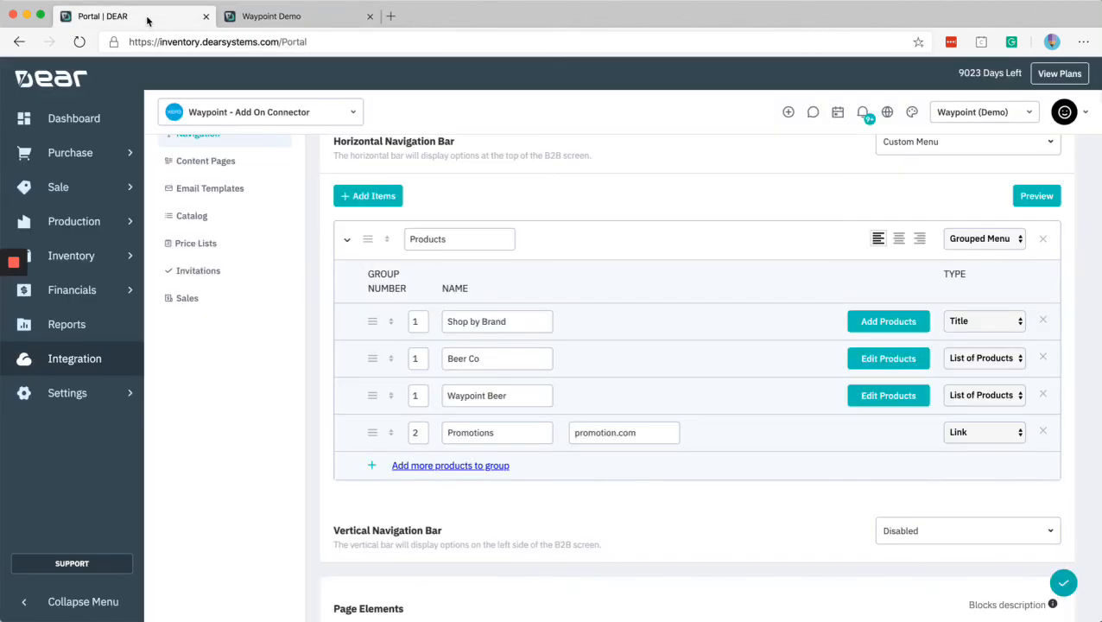
Step: Keep the Products item's type set to Grouped Menu
{"action": "left_click", "coordinate": [983, 239]}
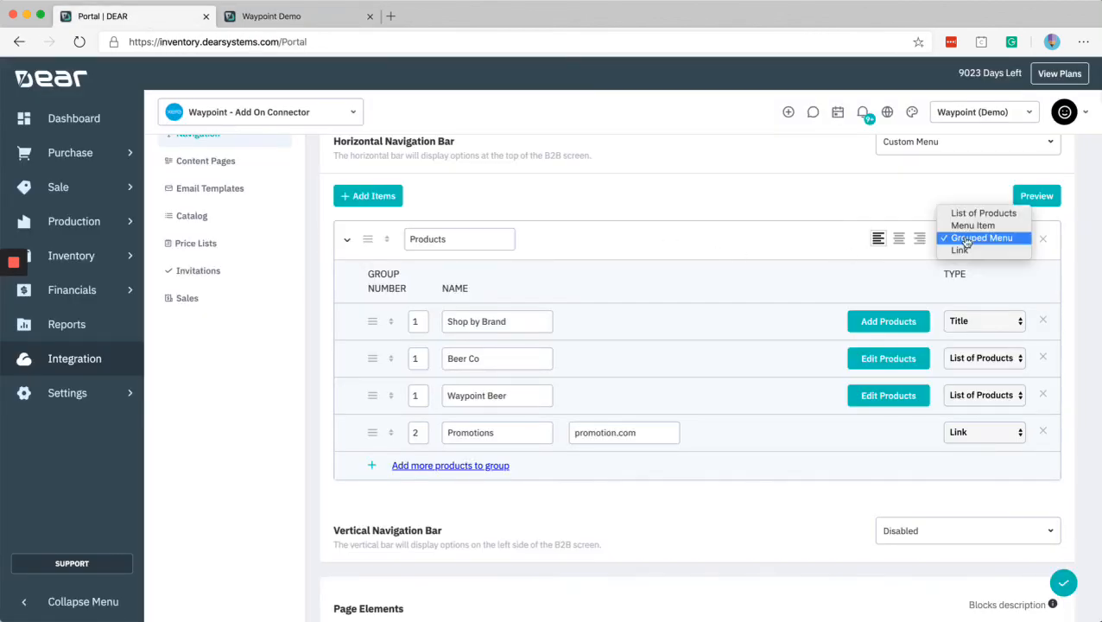
{"action": "left_click", "coordinate": [982, 238]}
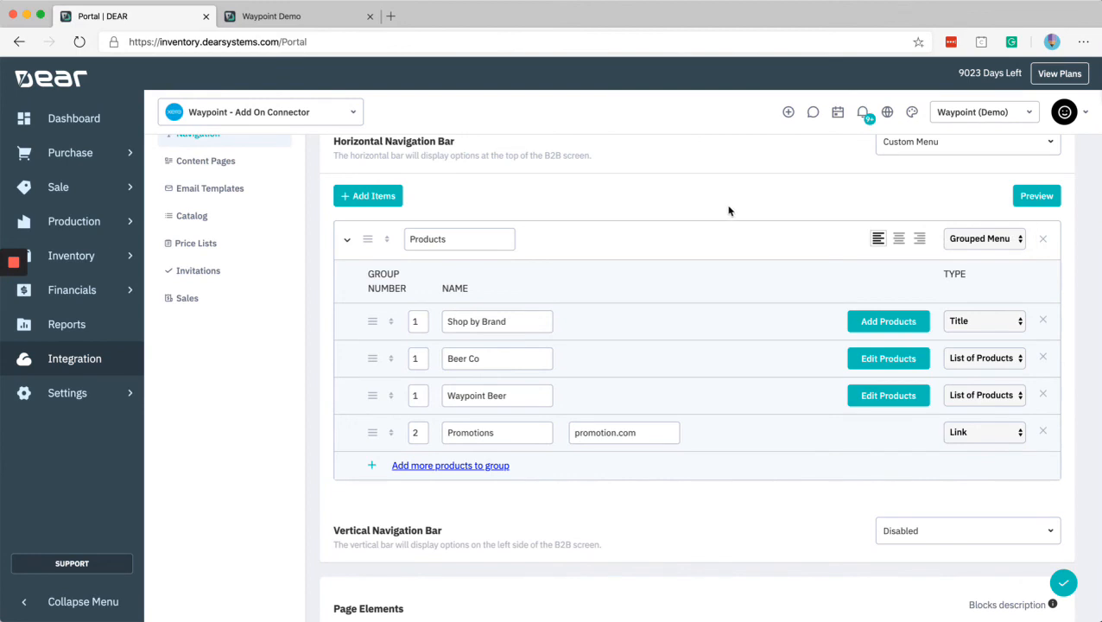
{"action": "mouse_move", "coordinate": [762, 373]}
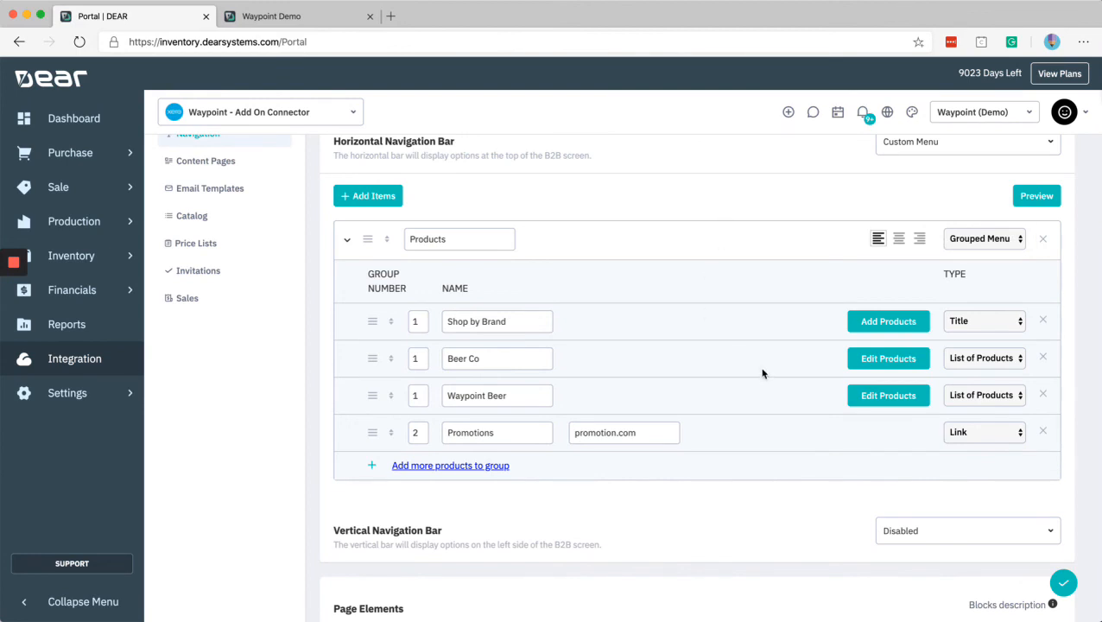
{"action": "left_click", "coordinate": [982, 238]}
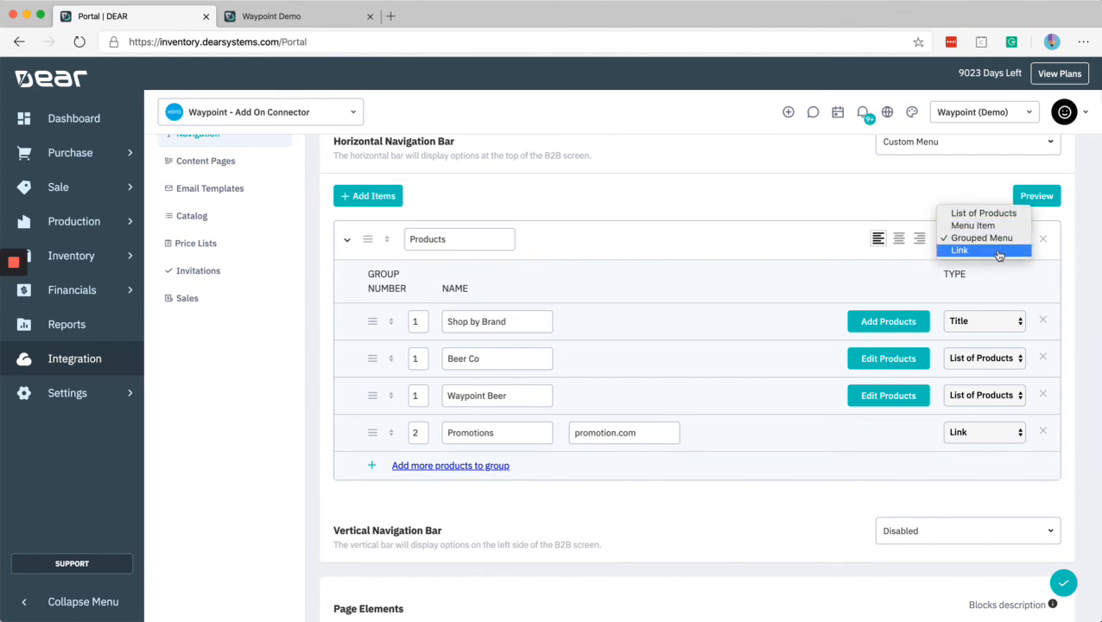
{"action": "left_click", "coordinate": [979, 237]}
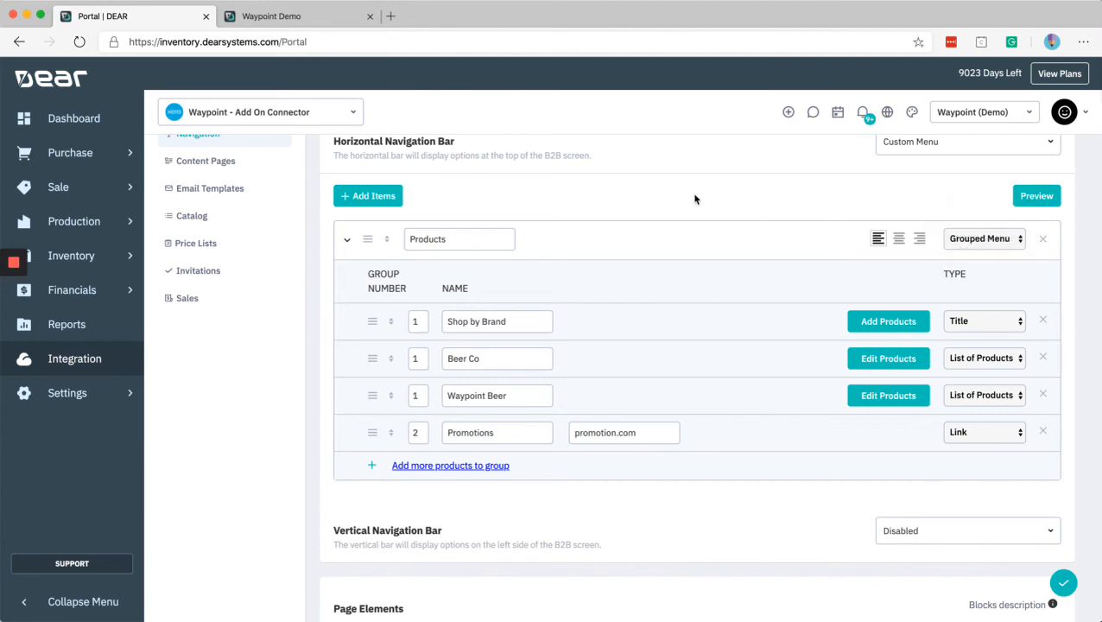
Step: Add a blank navigation item, right-align Products, and save
{"action": "left_click", "coordinate": [368, 195]}
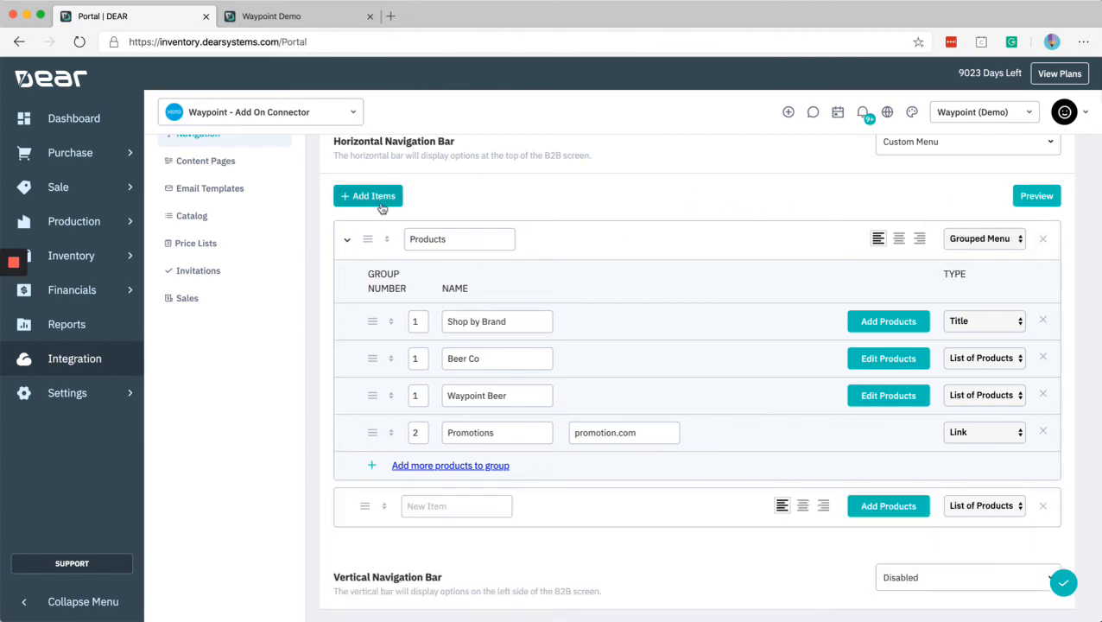
{"action": "mouse_move", "coordinate": [438, 412]}
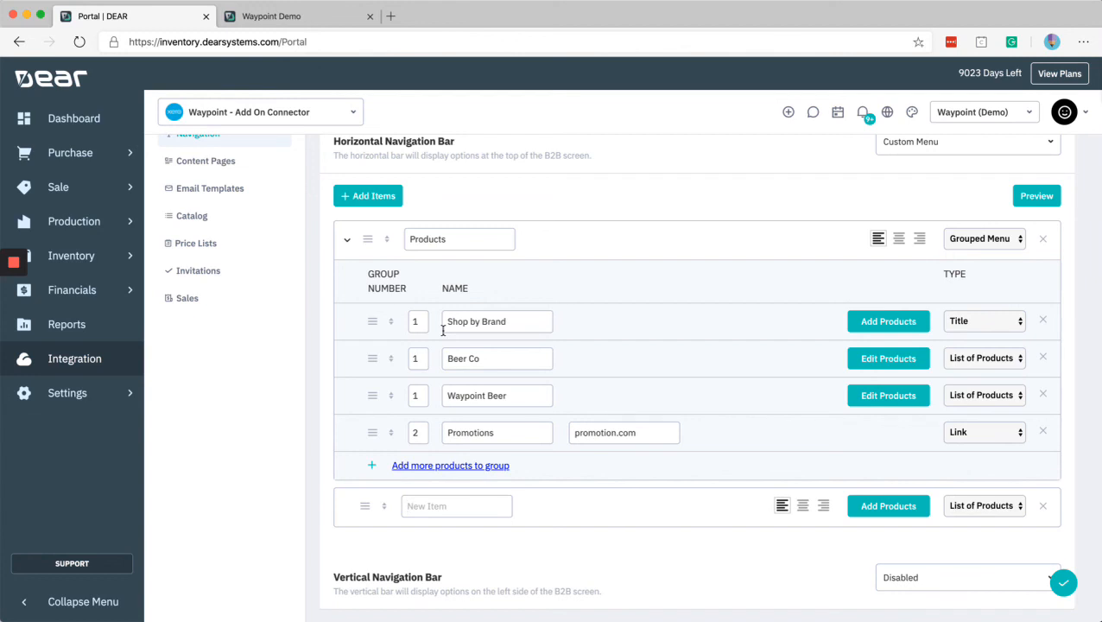
{"action": "mouse_move", "coordinate": [902, 246]}
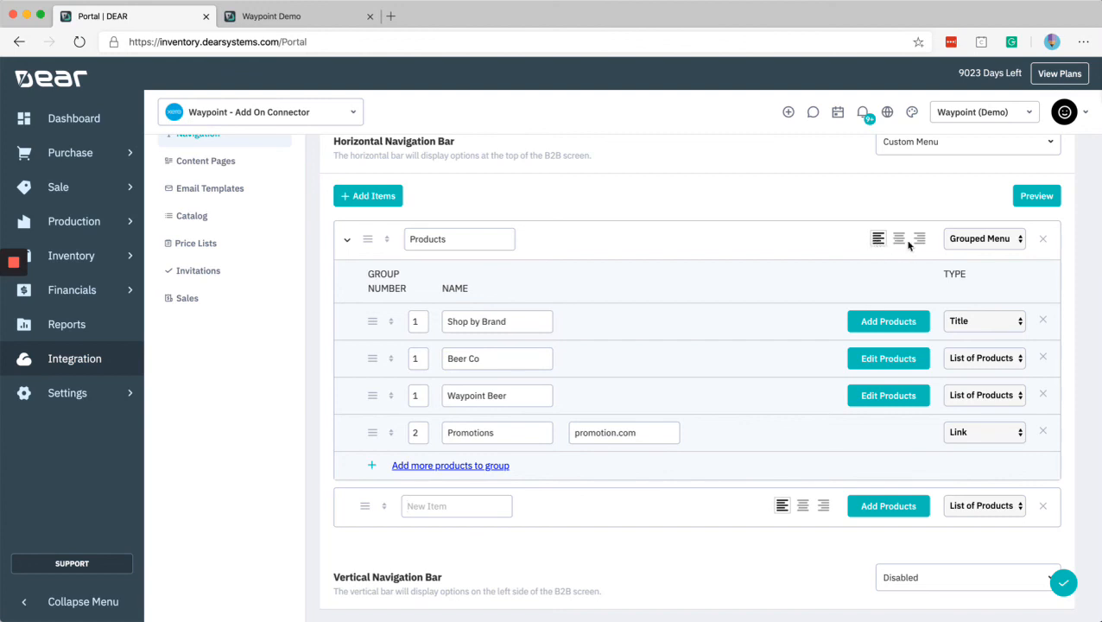
{"action": "left_click", "coordinate": [918, 238]}
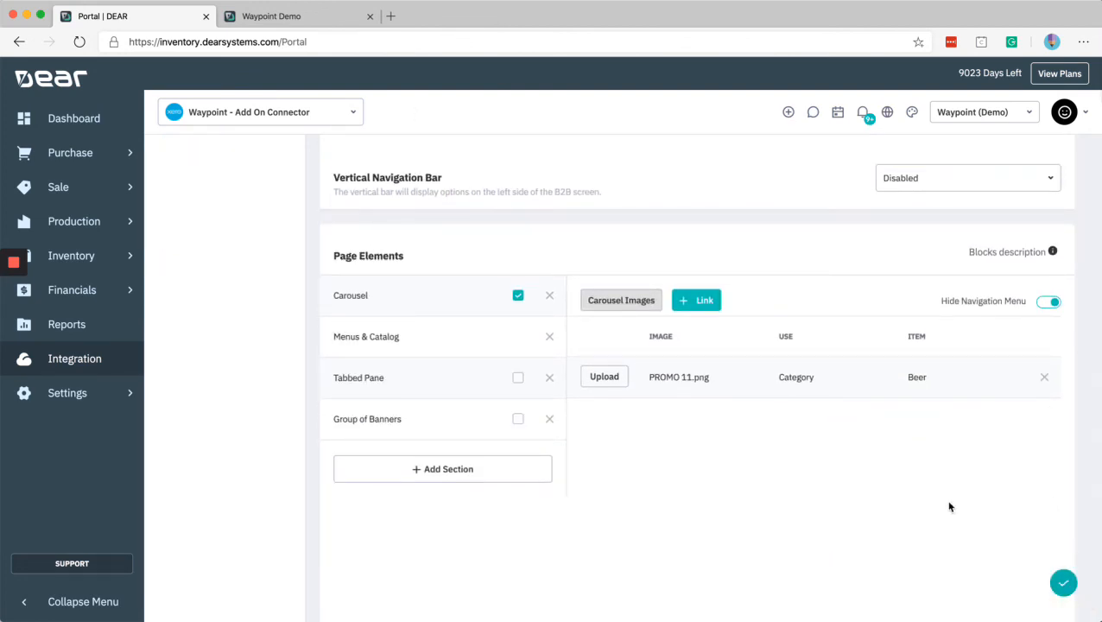
{"action": "left_click", "coordinate": [298, 16]}
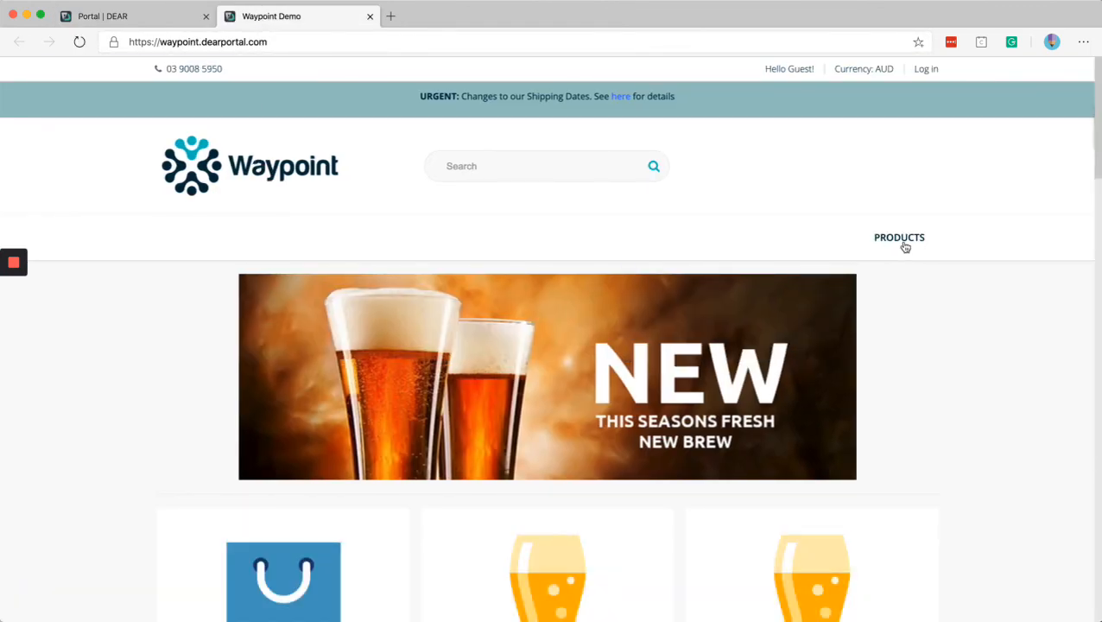
Step: Check the storefront Products menu showing Shop by Brand, Beer Co, Waypoint Beer and Promotions
{"action": "left_click", "coordinate": [899, 236]}
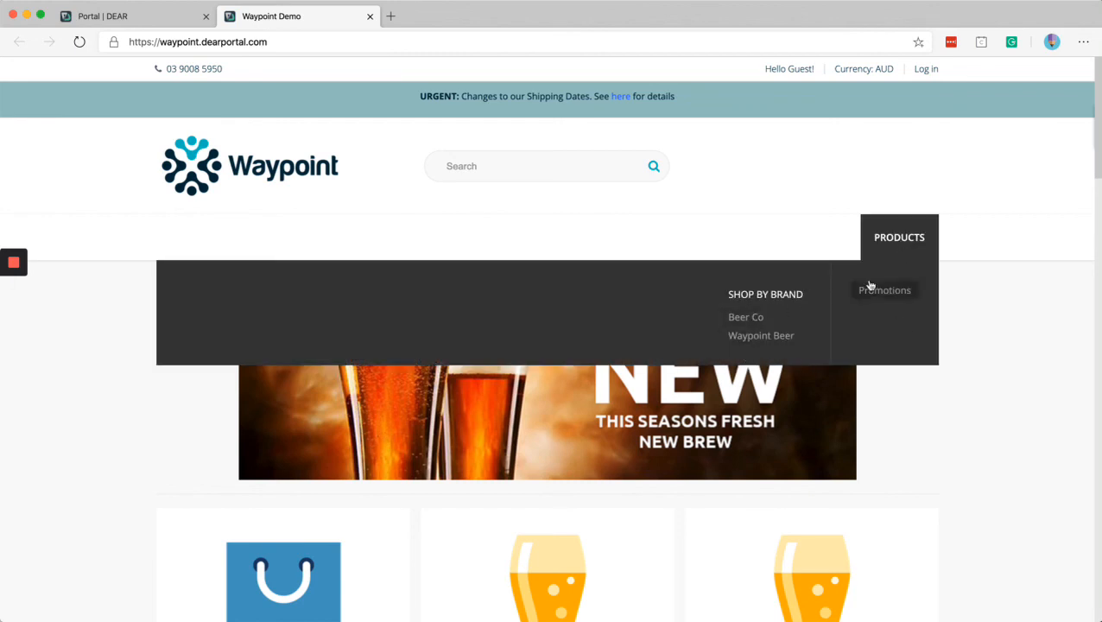
{"action": "left_click", "coordinate": [134, 15]}
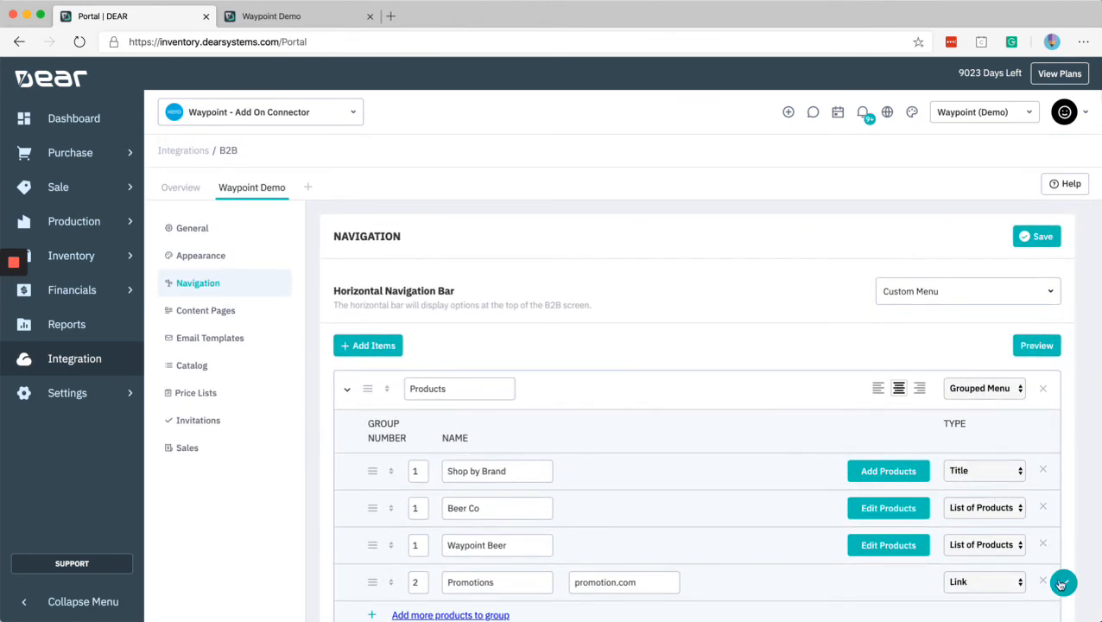
Step: Save the centre-aligned Products menu, then view the Custom Menu Area colours in Appearance
{"action": "left_click", "coordinate": [298, 16]}
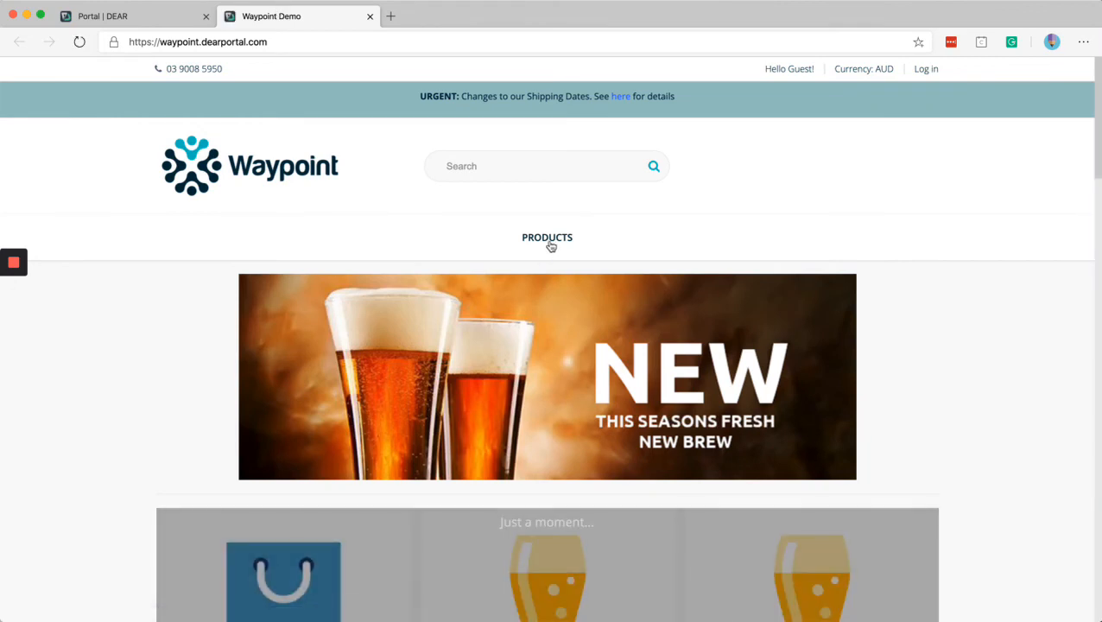
{"action": "left_click", "coordinate": [133, 16]}
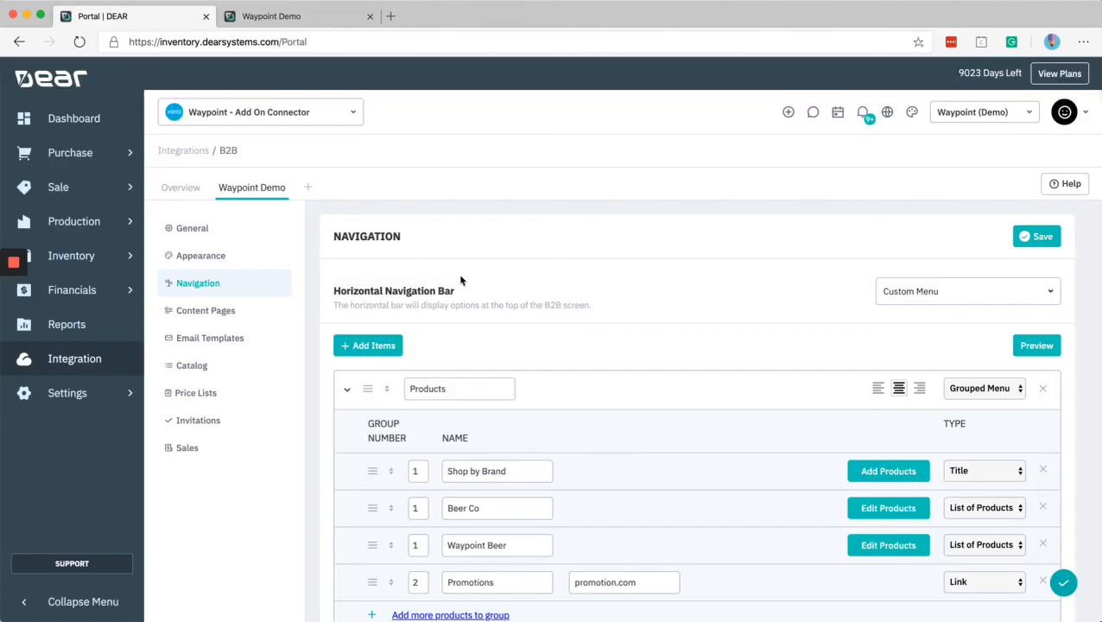
{"action": "mouse_move", "coordinate": [470, 283]}
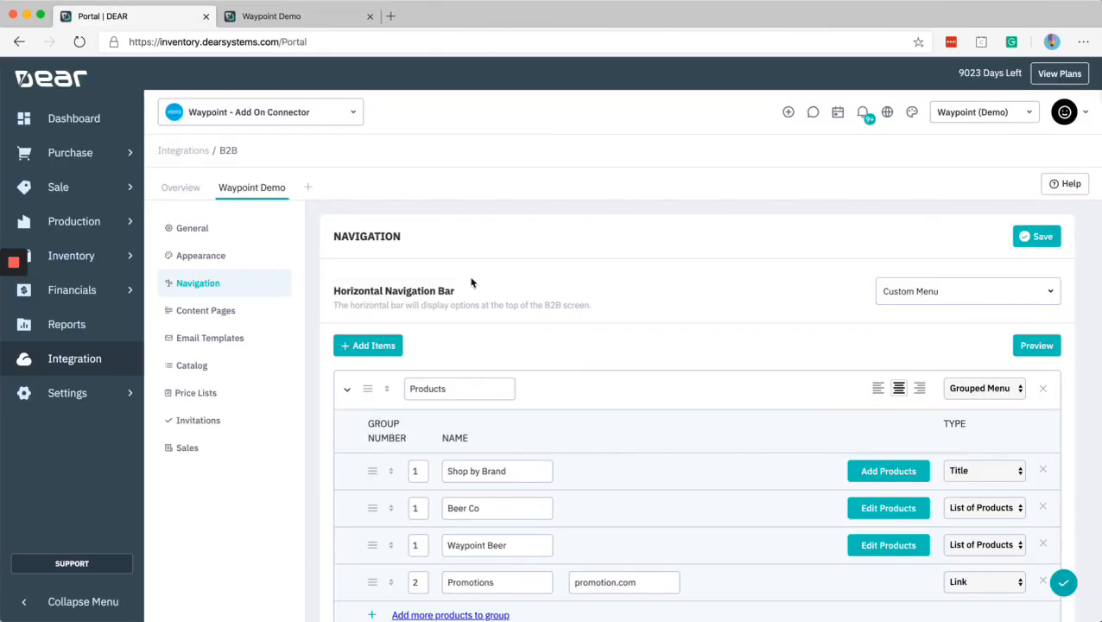
{"action": "mouse_move", "coordinate": [270, 274]}
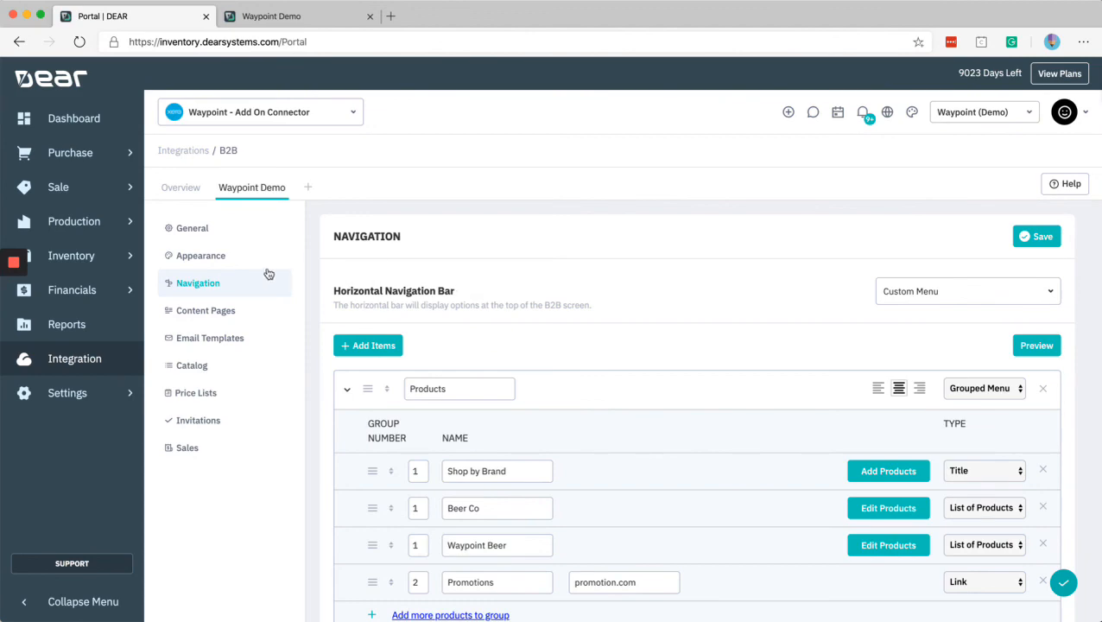
{"action": "left_click", "coordinate": [200, 255]}
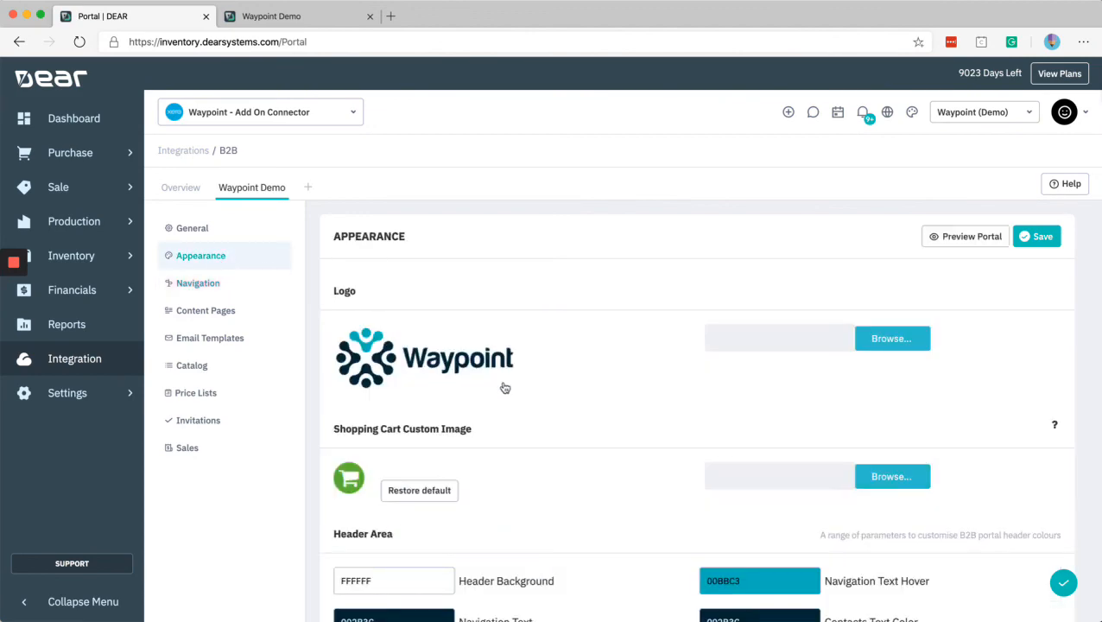
{"action": "scroll", "scroll_direction": "down", "scroll_amount": 3}
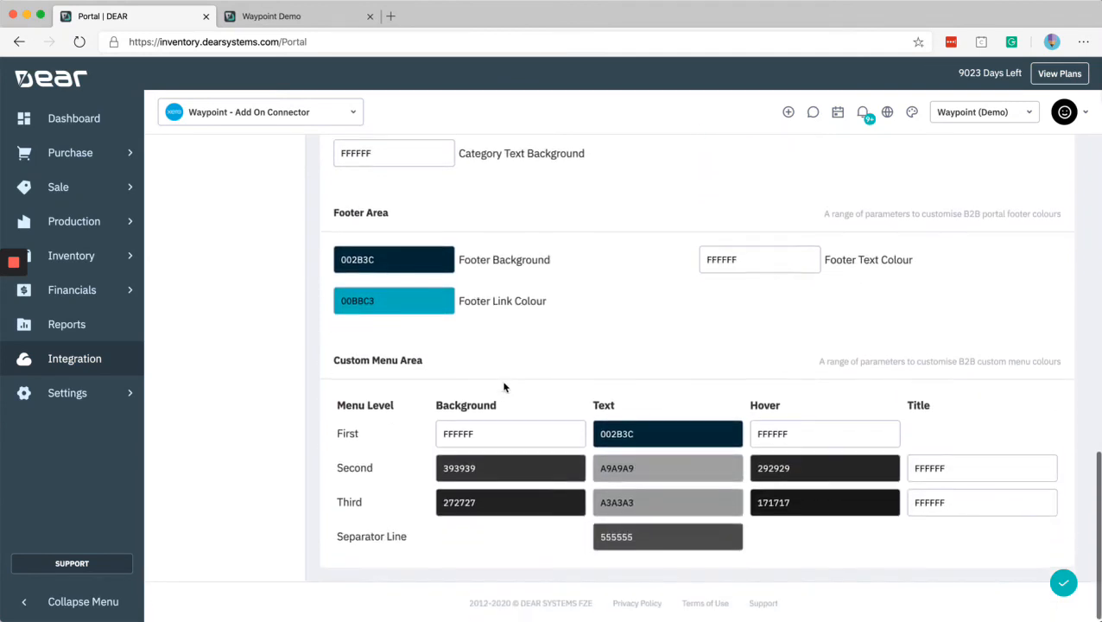